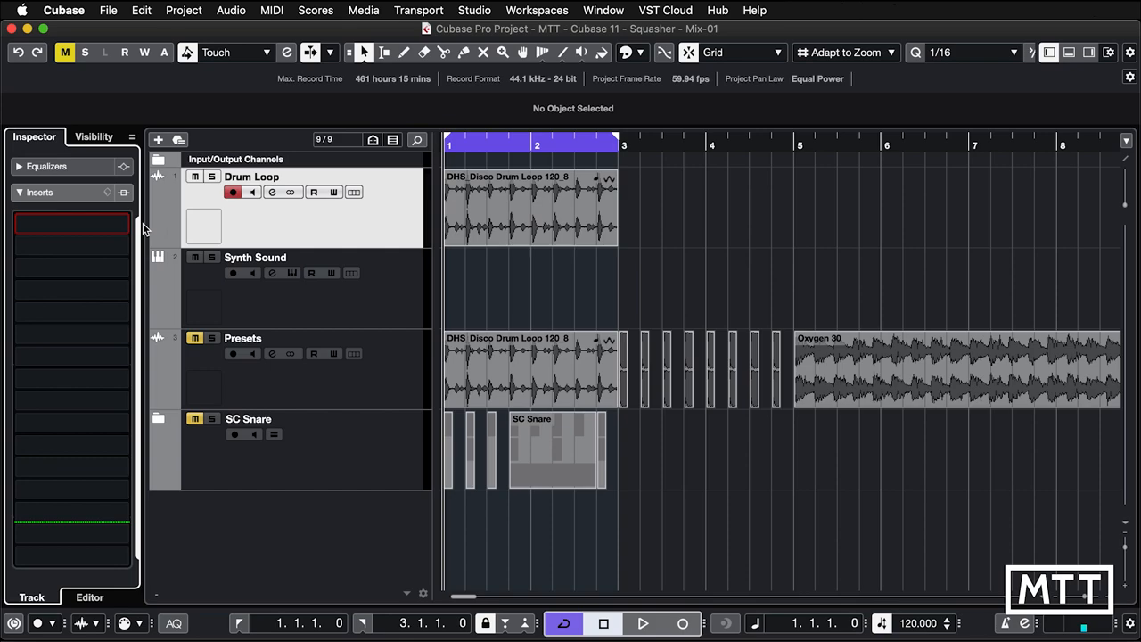
# Audition the unprocessed Drum Loop and open its first insert slot's effect list.
pyautogui.click(642, 623)
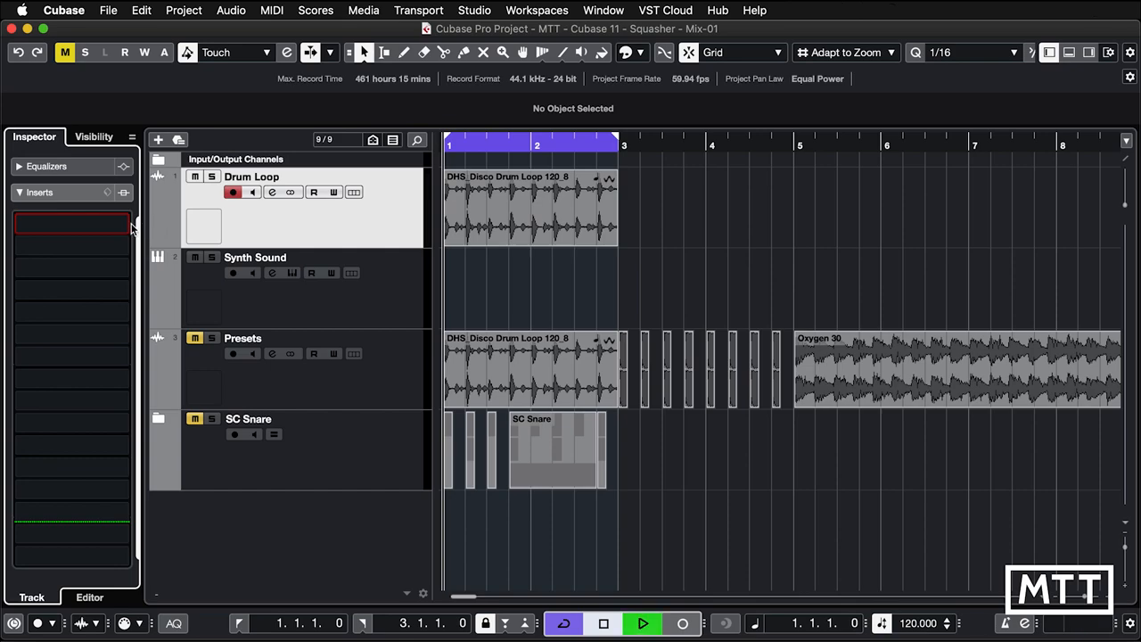
pyautogui.click(642, 623)
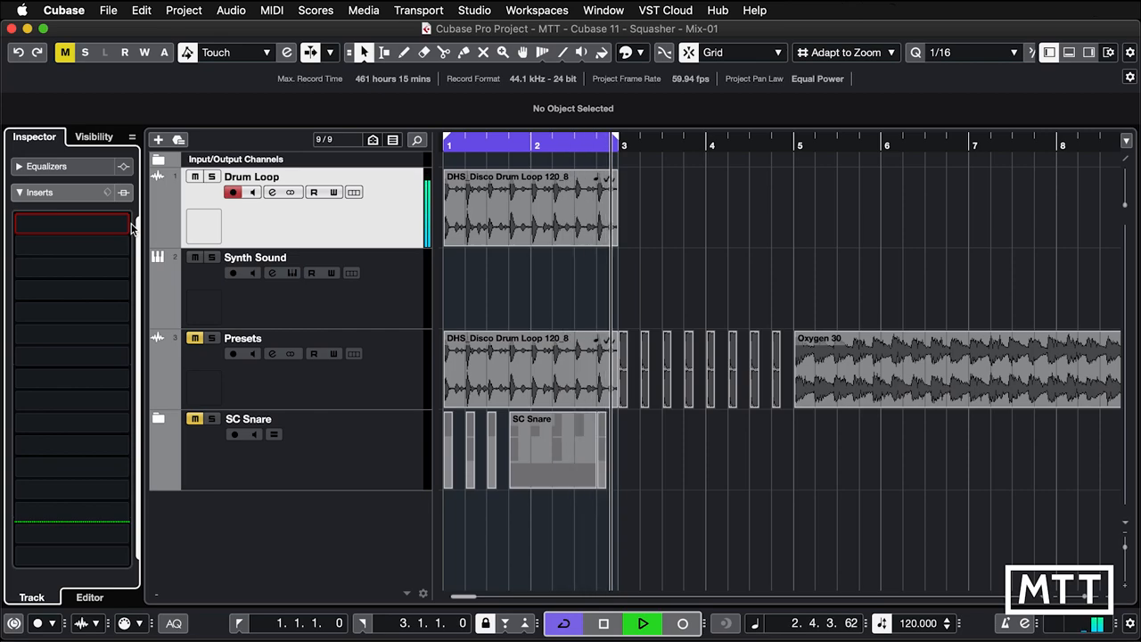
pyautogui.click(71, 223)
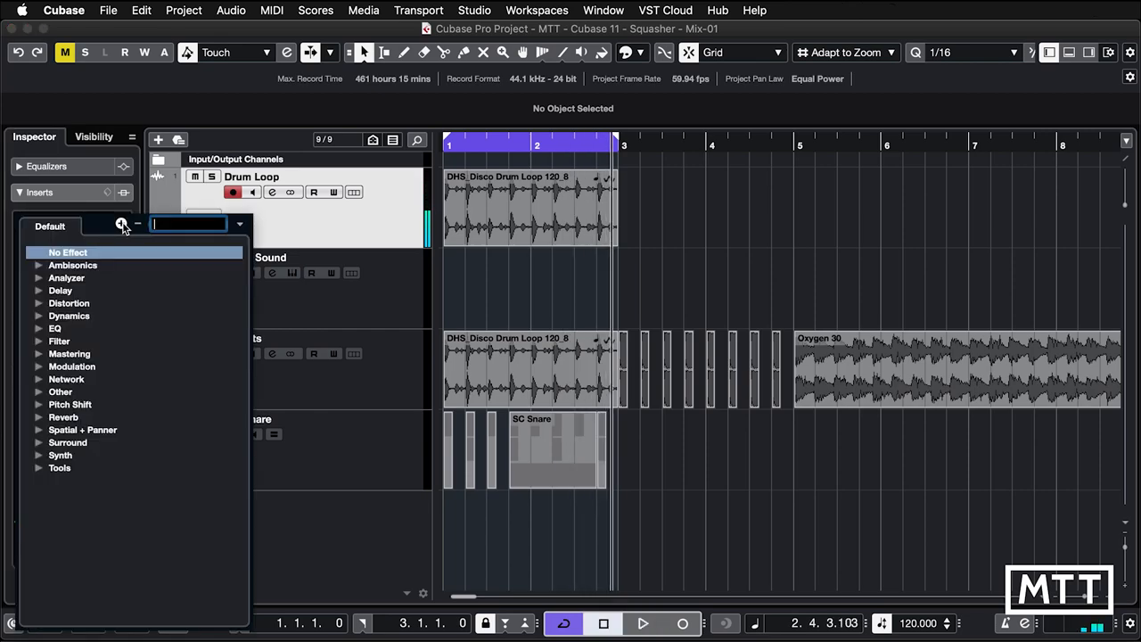
pyautogui.moveTo(122, 224)
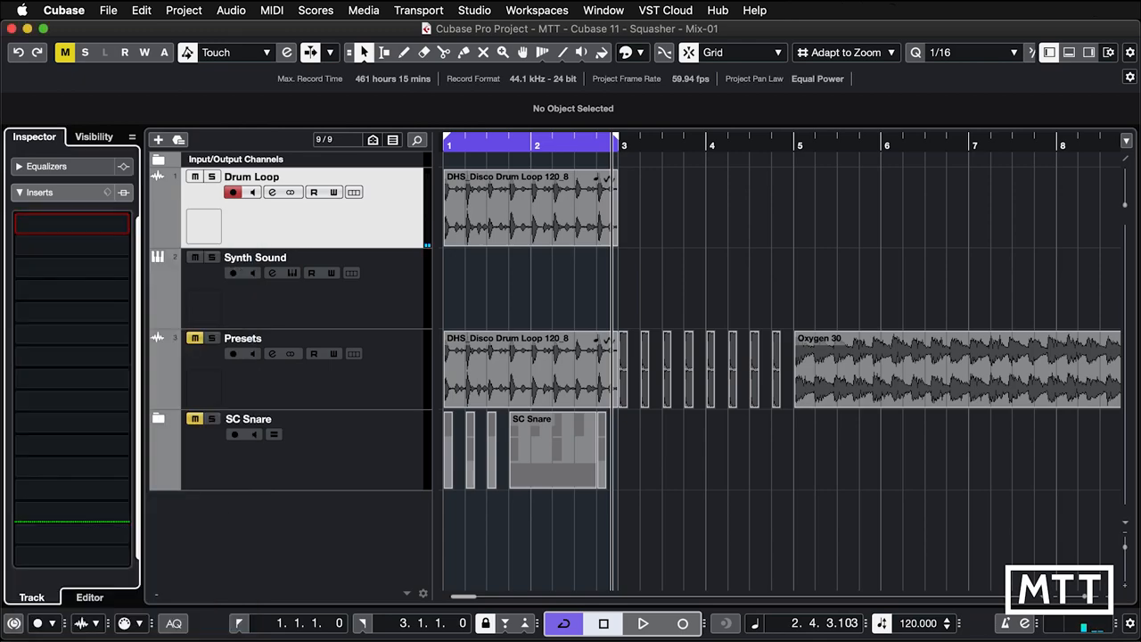
# Insert Squasher on the Drum Loop and reduce it to a single band.
pyautogui.click(71, 223)
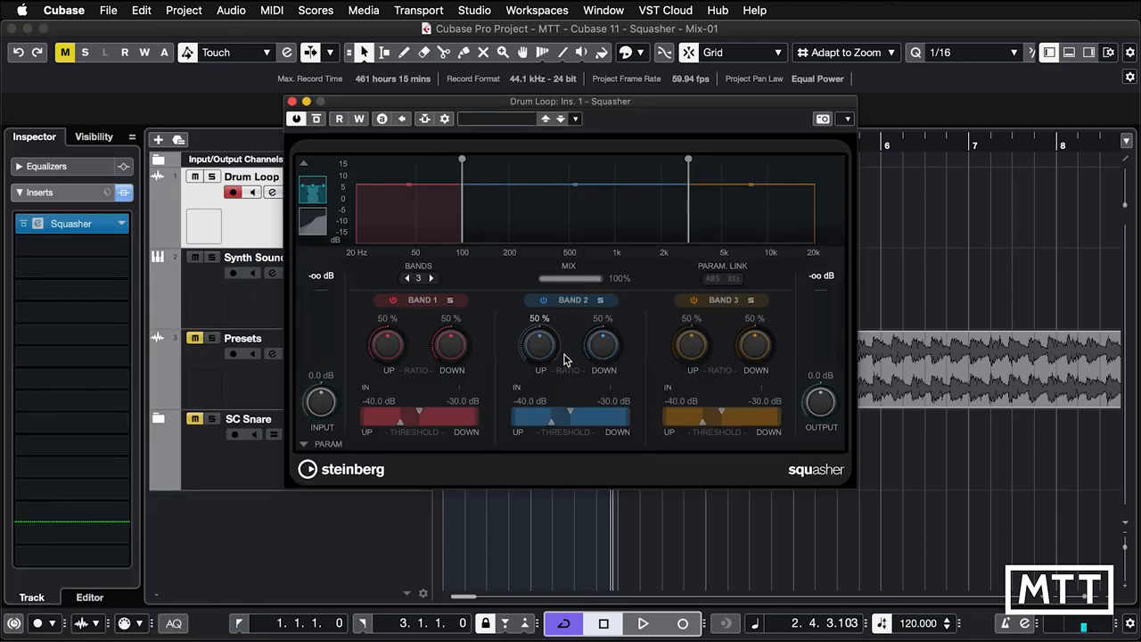
pyautogui.moveTo(405, 408)
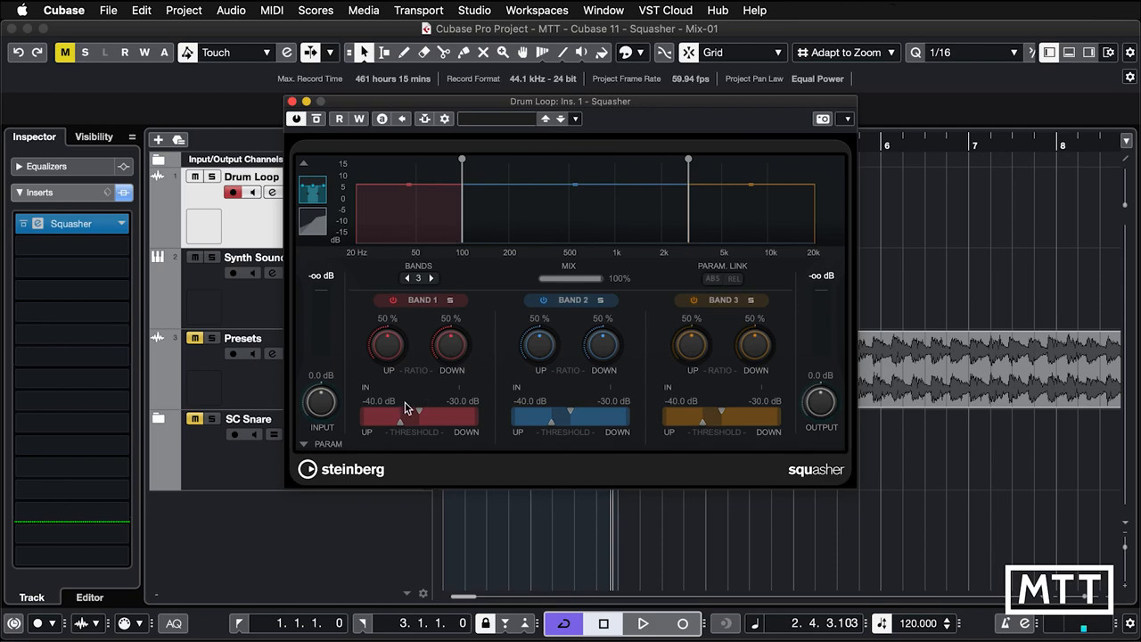
pyautogui.moveTo(526, 395)
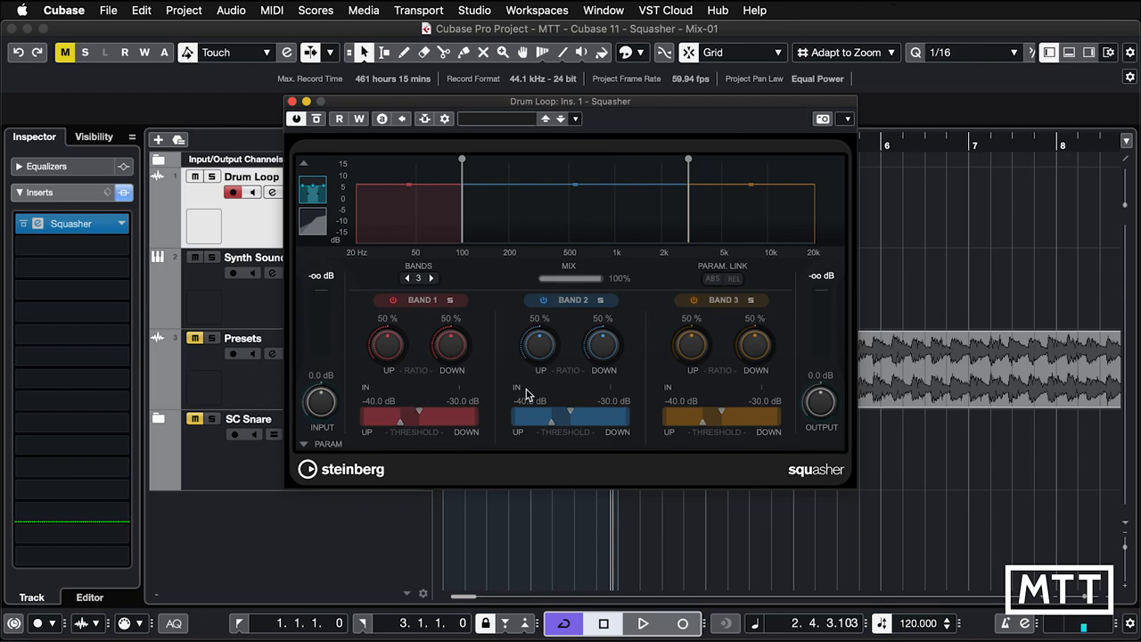
pyautogui.click(407, 279)
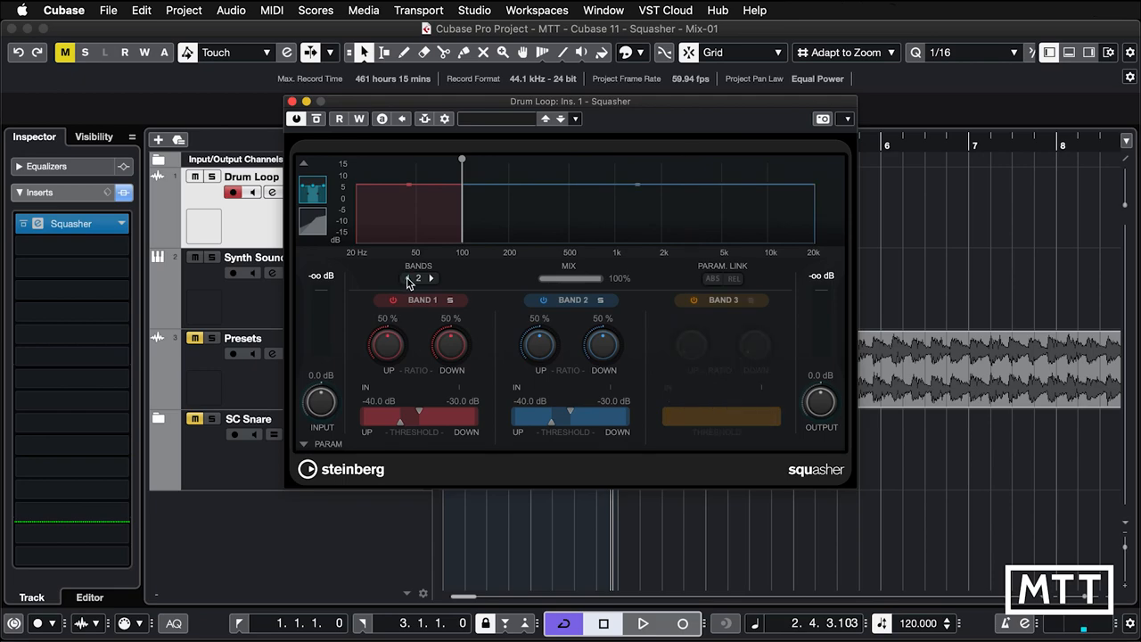
pyautogui.click(407, 279)
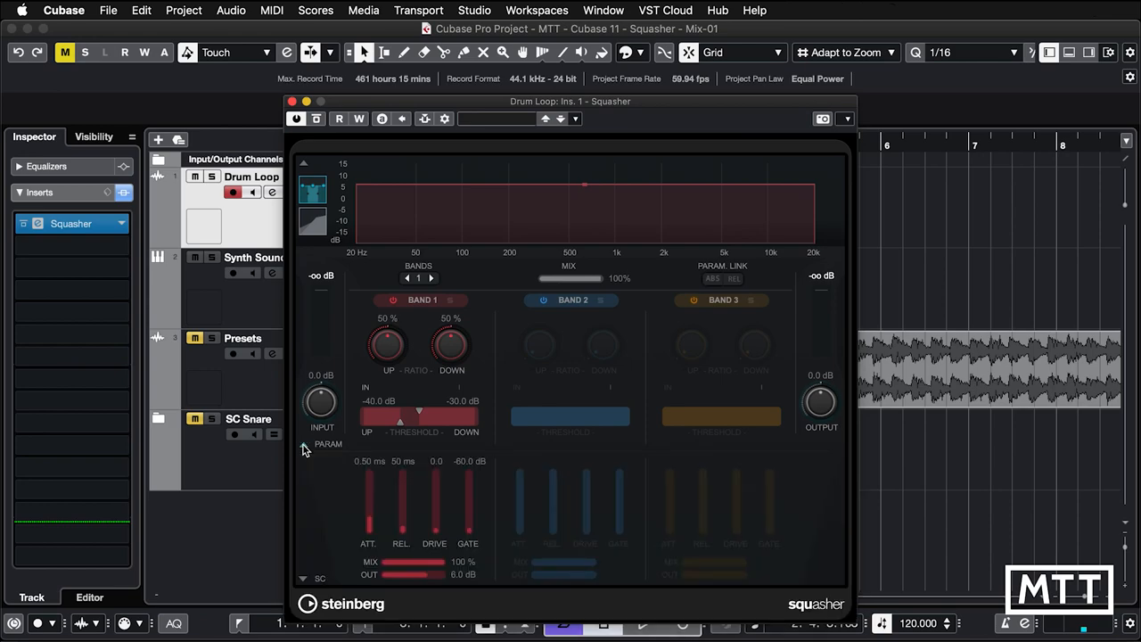
pyautogui.moveTo(400, 530)
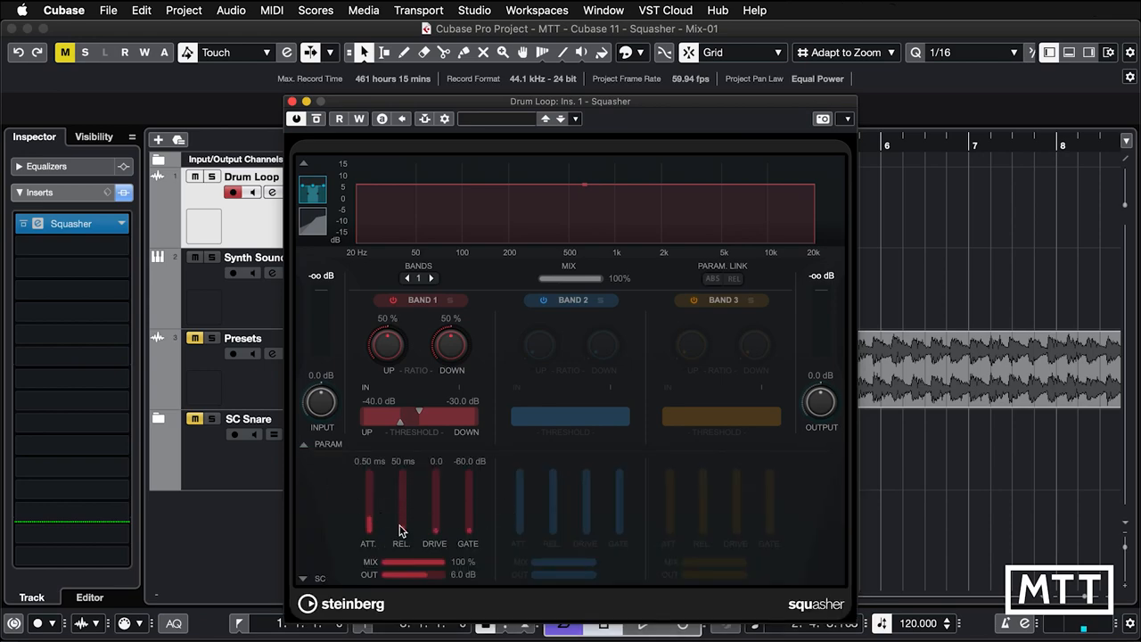
pyautogui.moveTo(398, 529)
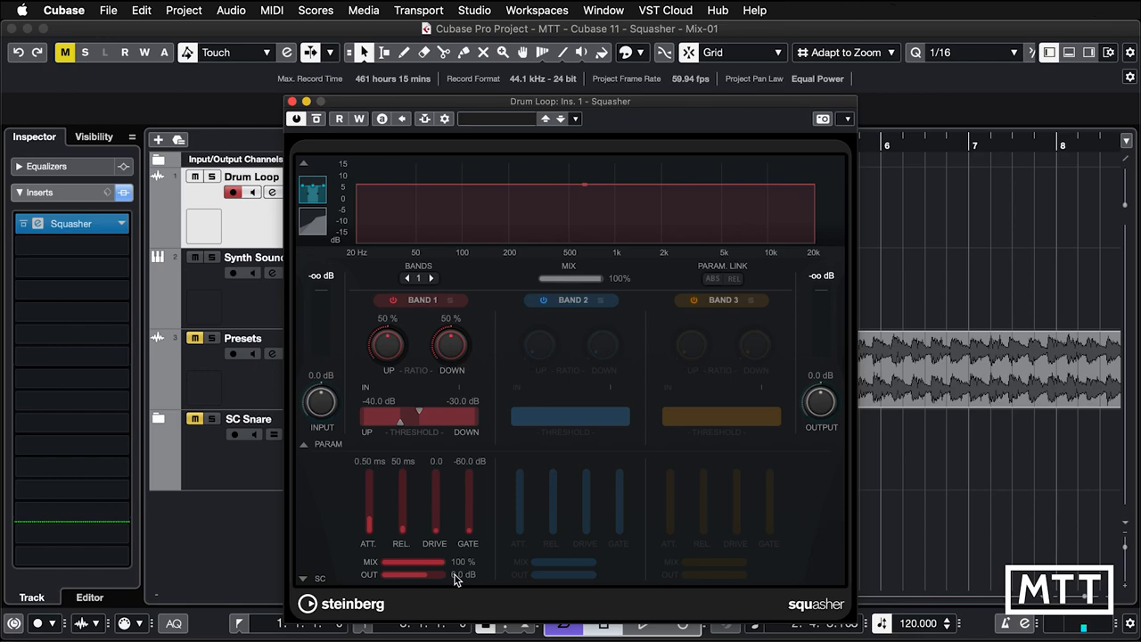
pyautogui.moveTo(317, 118)
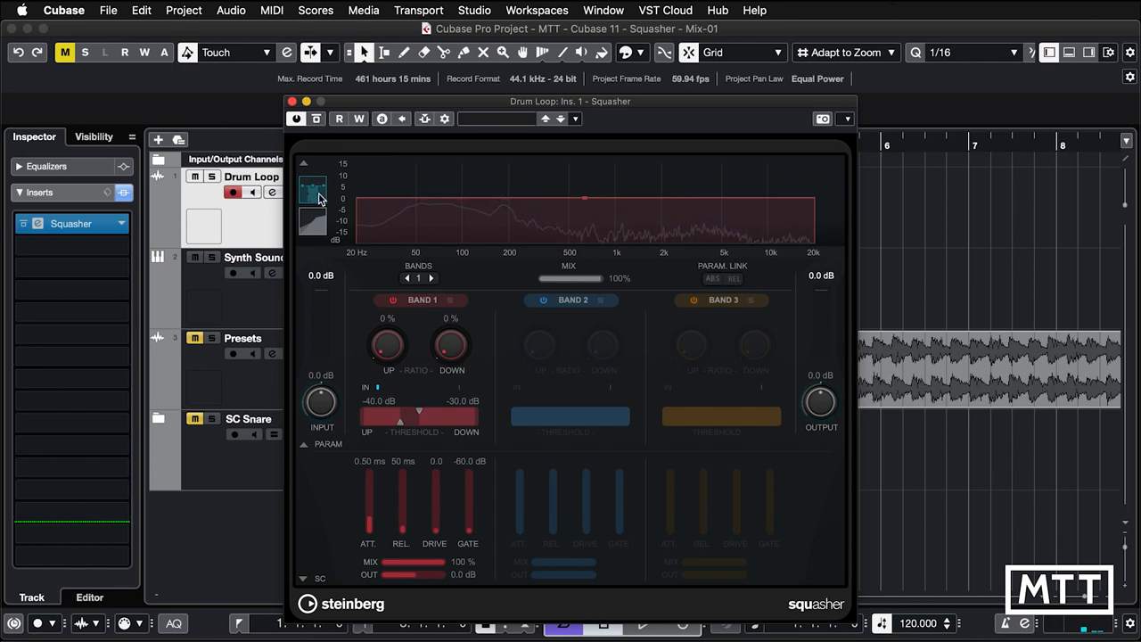
# Switch to the transfer-curve view and try downward ratios, pulling back from 100% to 61%.
pyautogui.click(313, 221)
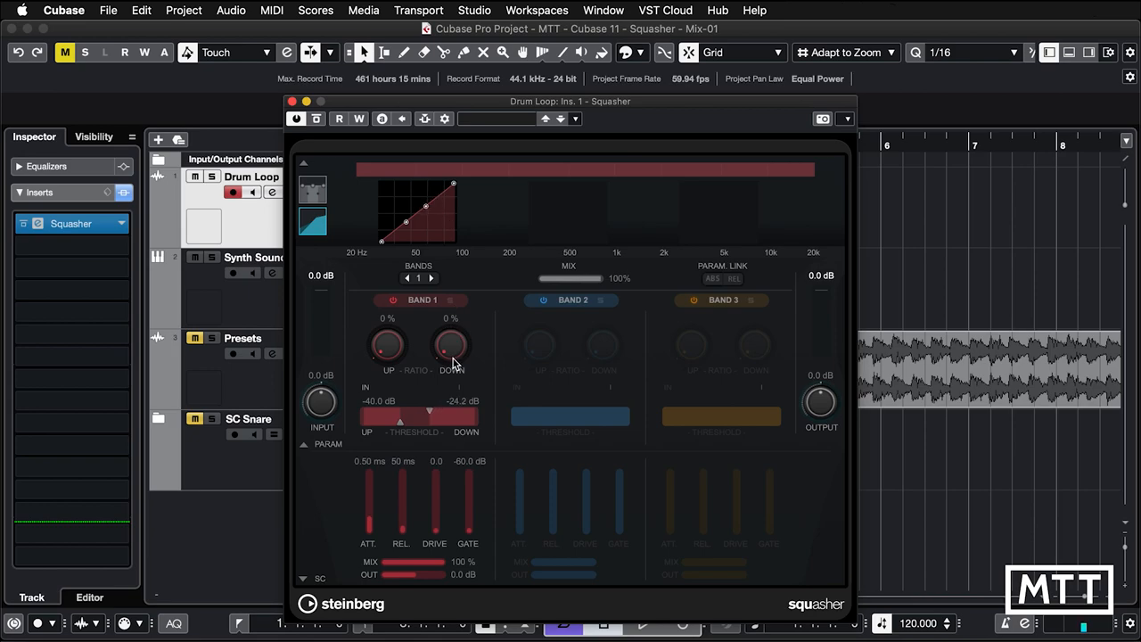
pyautogui.moveTo(451, 346); pyautogui.dragTo(451, 339)
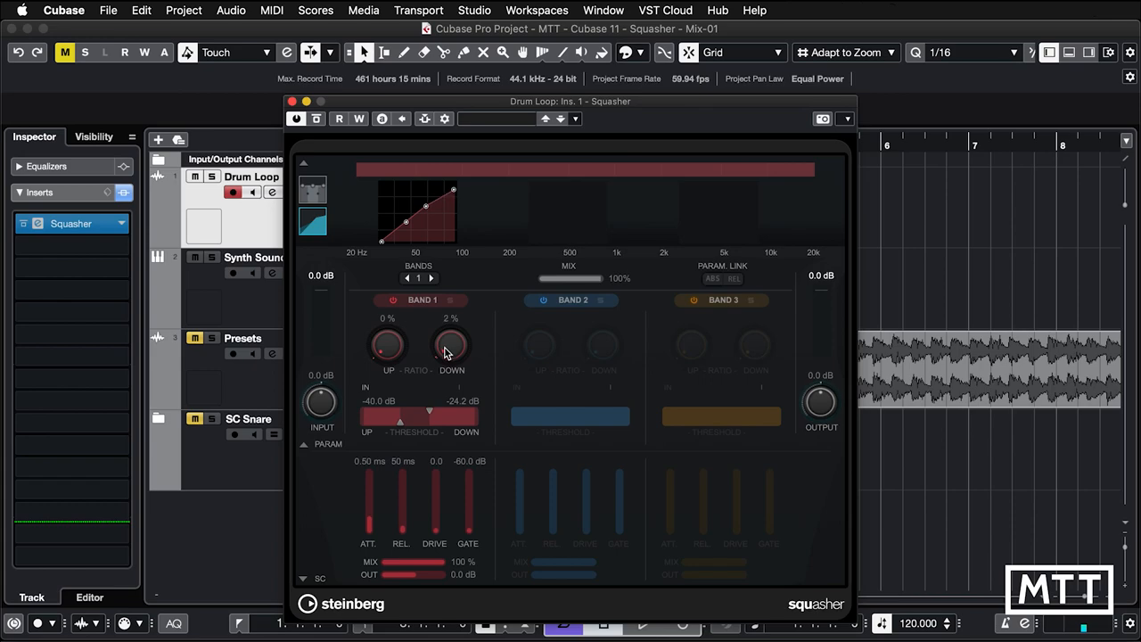
pyautogui.moveTo(450, 346); pyautogui.dragTo(451, 321)
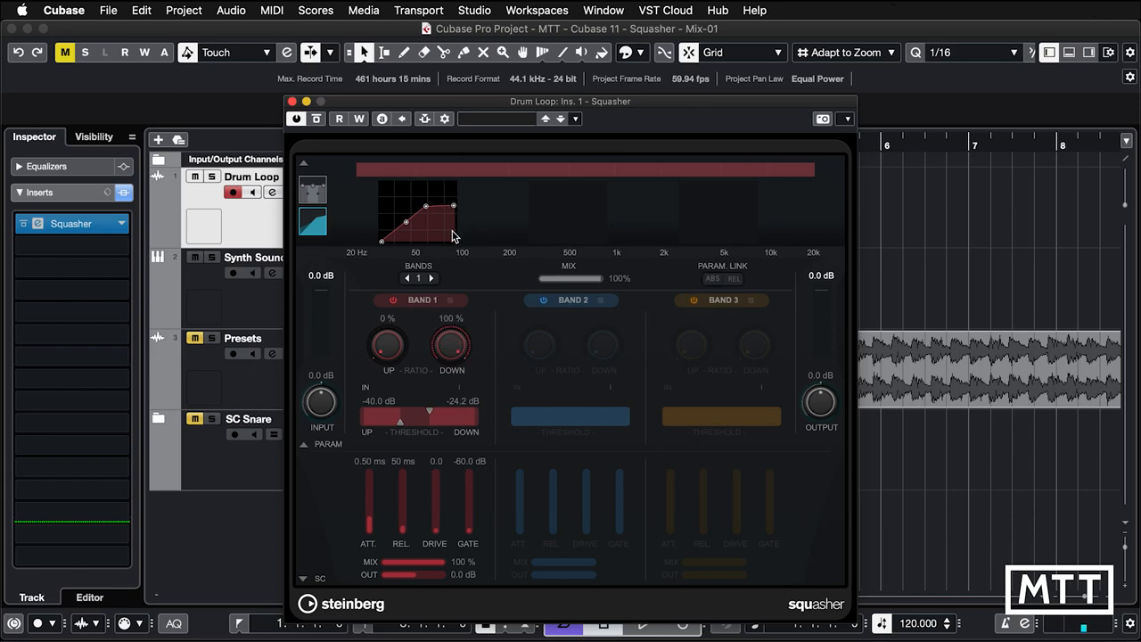
pyautogui.moveTo(462, 263)
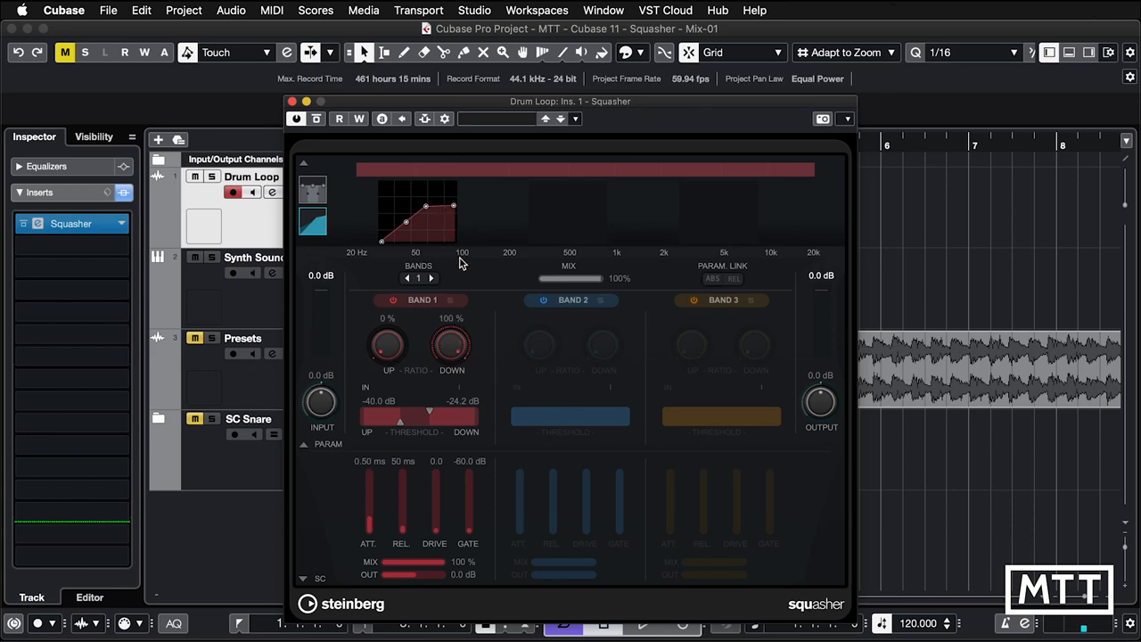
pyautogui.moveTo(450, 343); pyautogui.dragTo(451, 397)
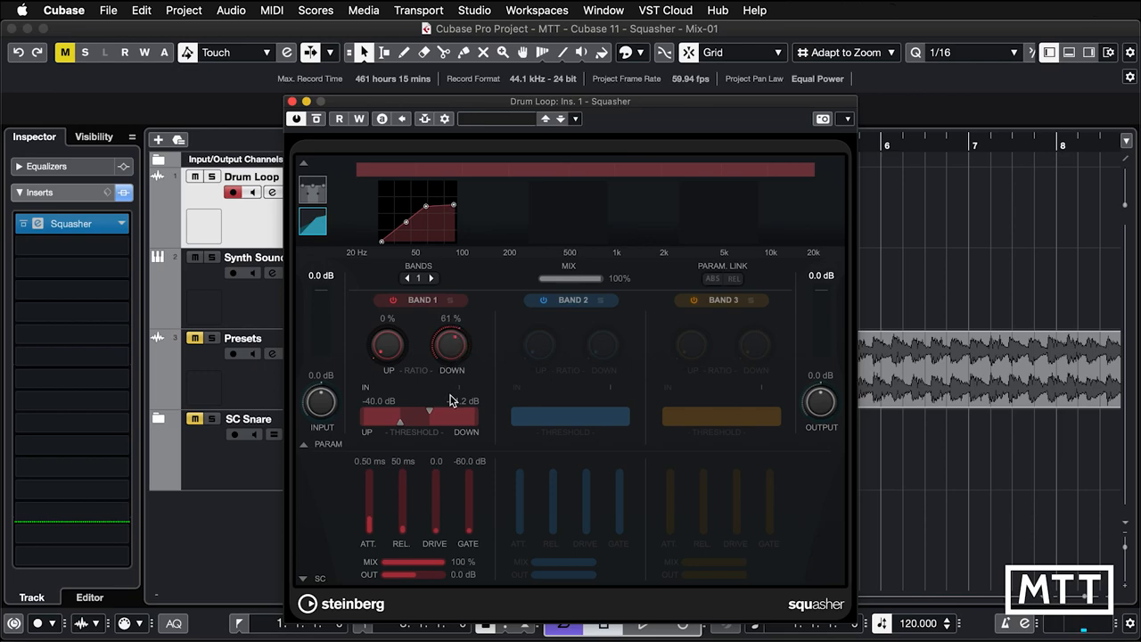
# Tune the downward ratio and threshold by ear, ending near 24% and -14.6 dB.
pyautogui.moveTo(451, 346); pyautogui.dragTo(461, 359)
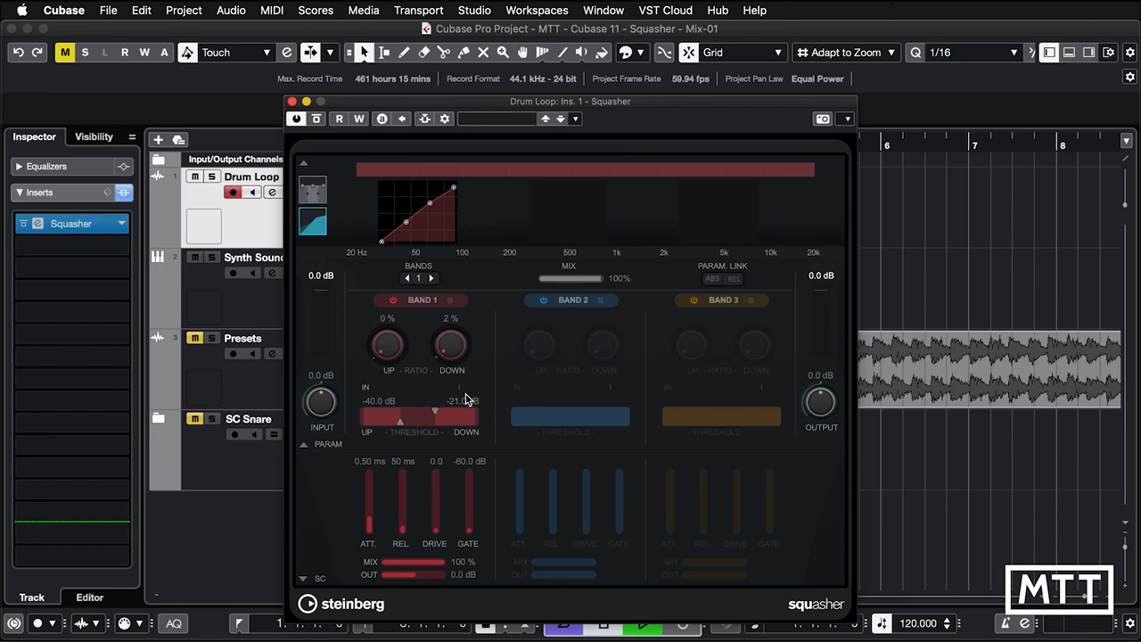
pyautogui.moveTo(450, 346); pyautogui.dragTo(450, 334)
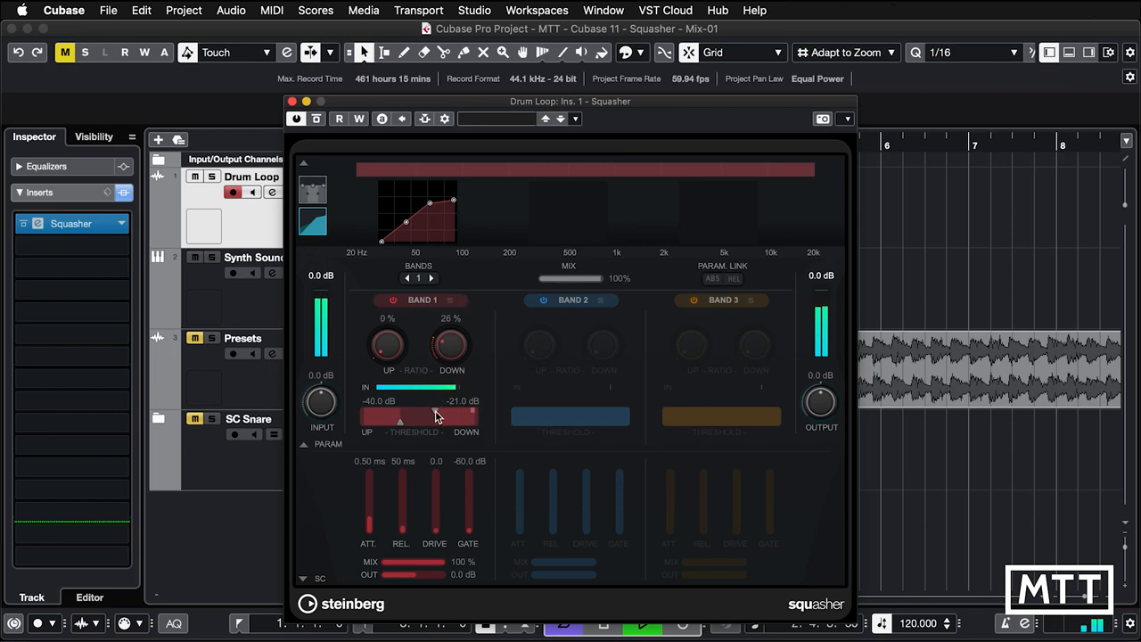
pyautogui.moveTo(448, 343); pyautogui.dragTo(449, 337)
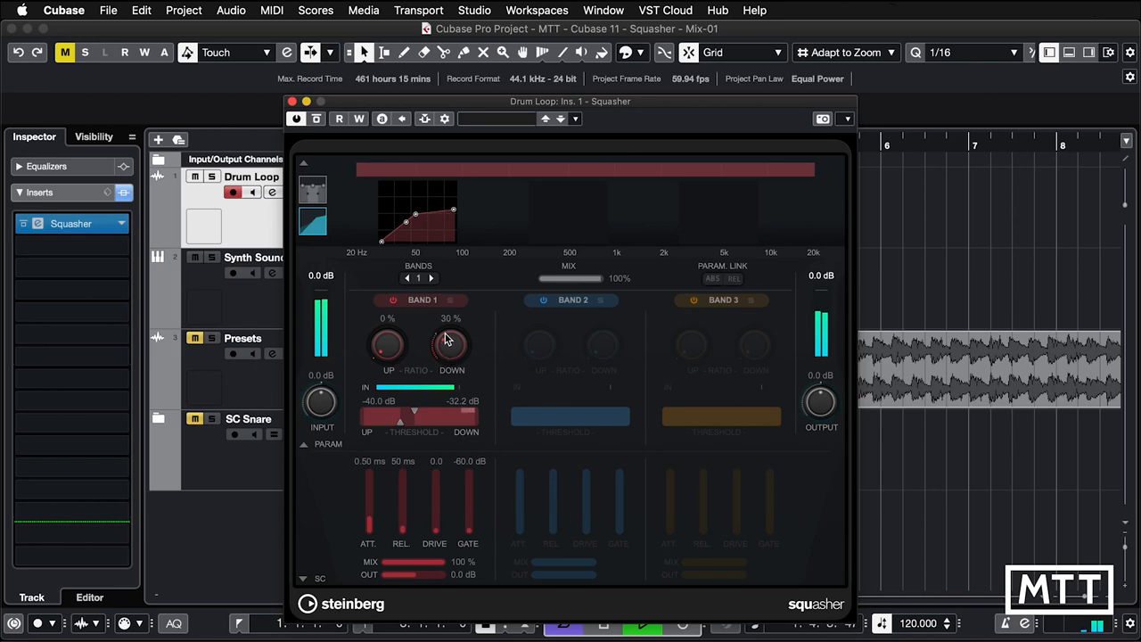
pyautogui.moveTo(450, 346); pyautogui.dragTo(450, 355)
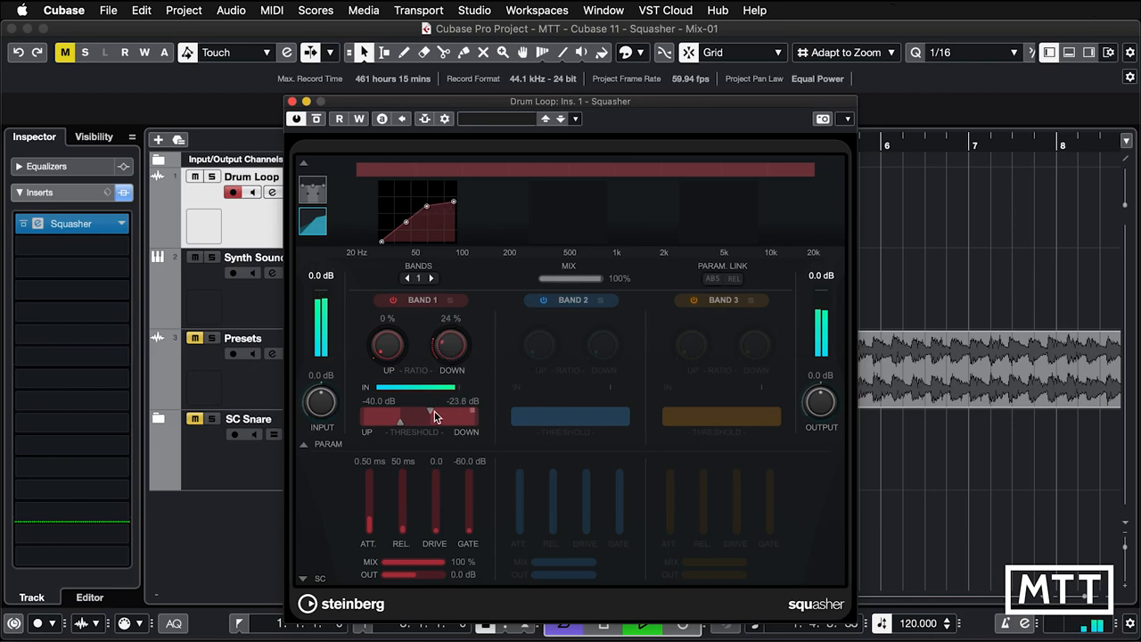
pyautogui.moveTo(437, 417); pyautogui.dragTo(450, 413)
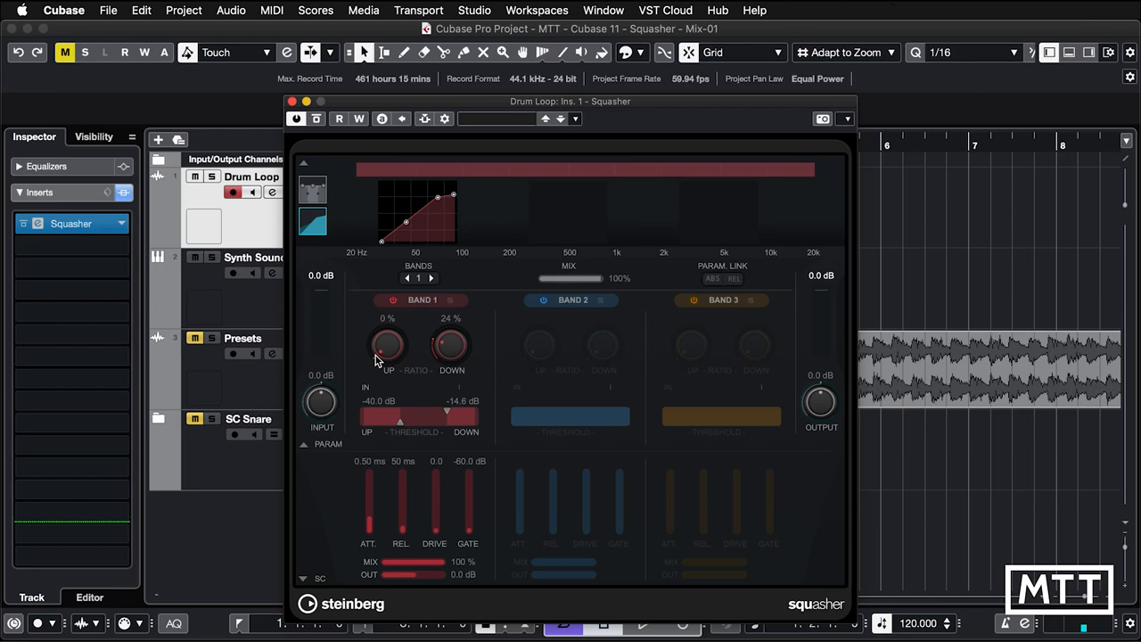
pyautogui.moveTo(397, 219)
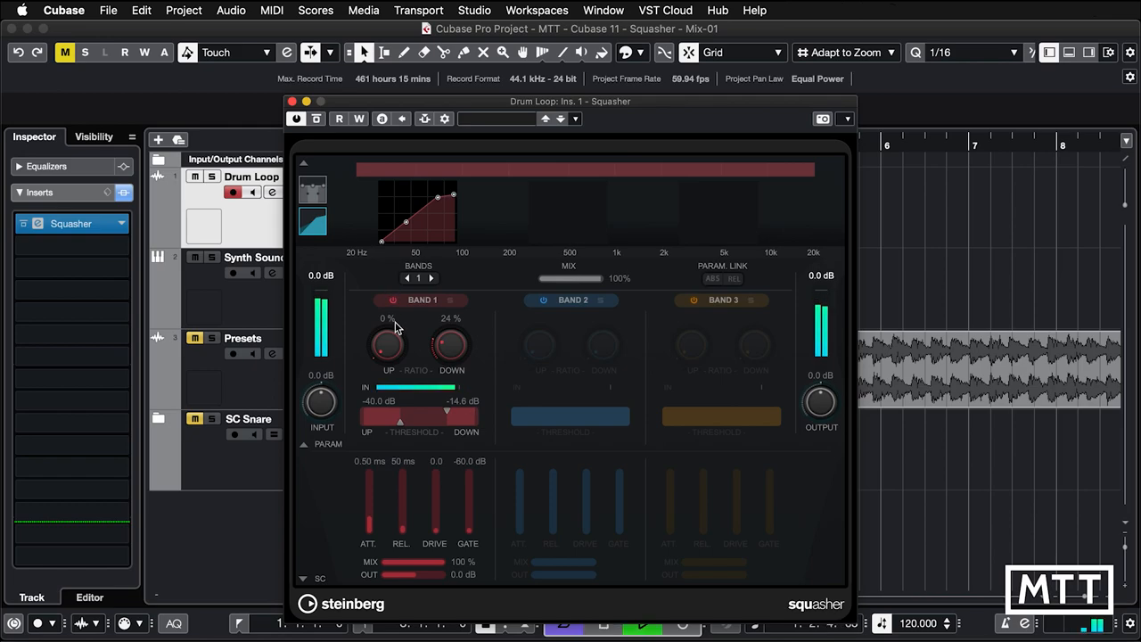
# Raise the band's upward compression ratio to 100%.
pyautogui.moveTo(386, 343); pyautogui.dragTo(387, 330)
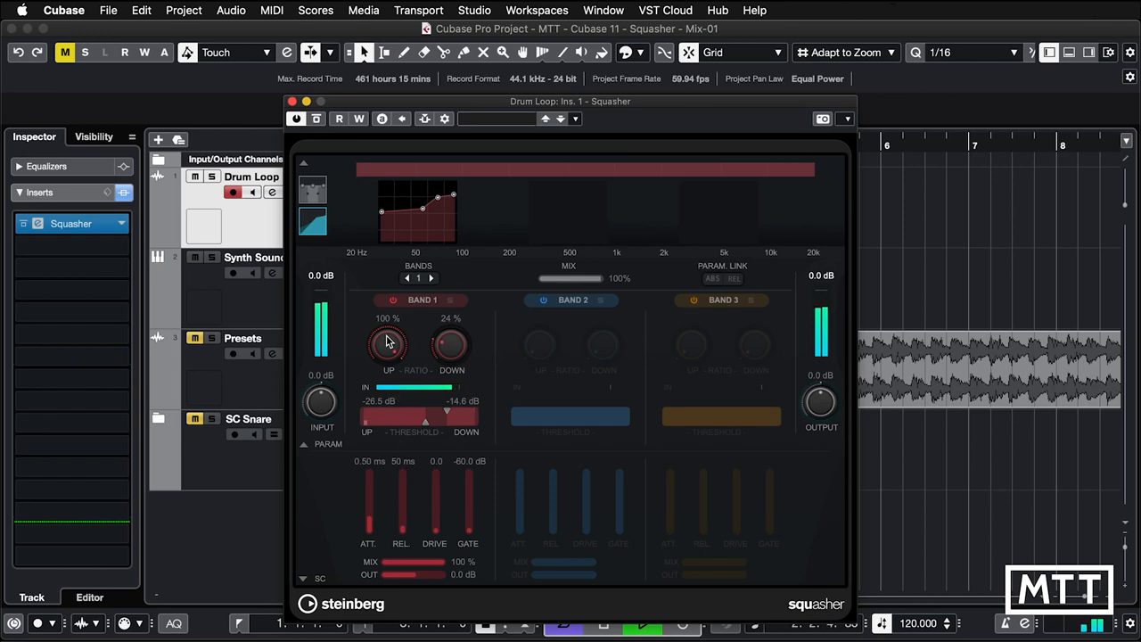
# Drag the upward threshold breakpoint down to -35.8 dB, keeping the 100% ratio.
pyautogui.moveTo(387, 344); pyautogui.dragTo(387, 375)
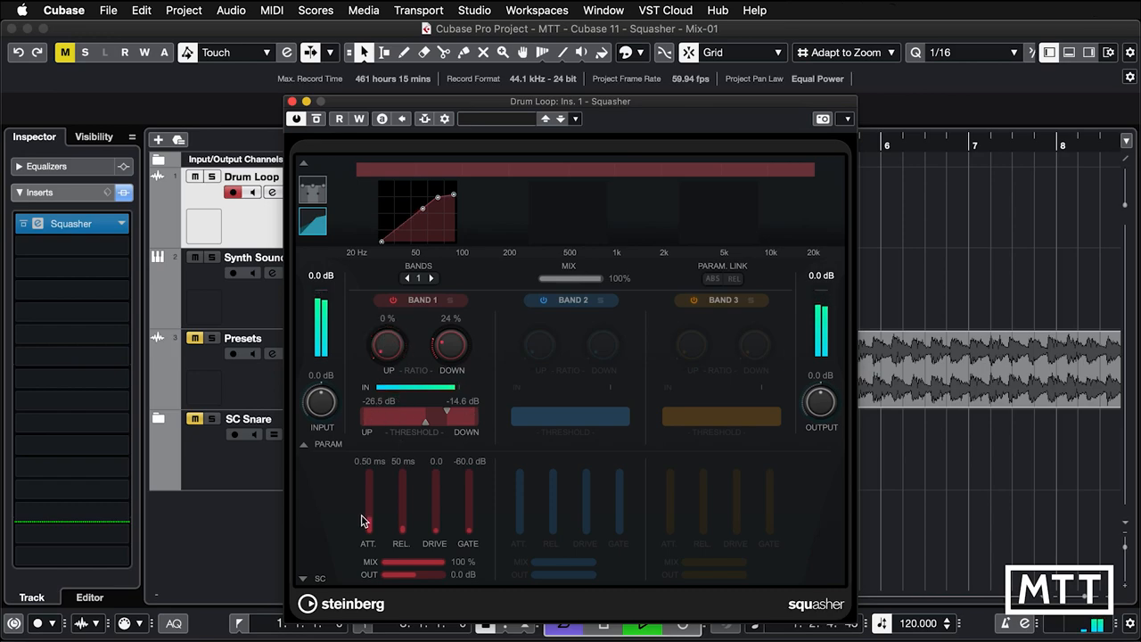
pyautogui.moveTo(364, 495)
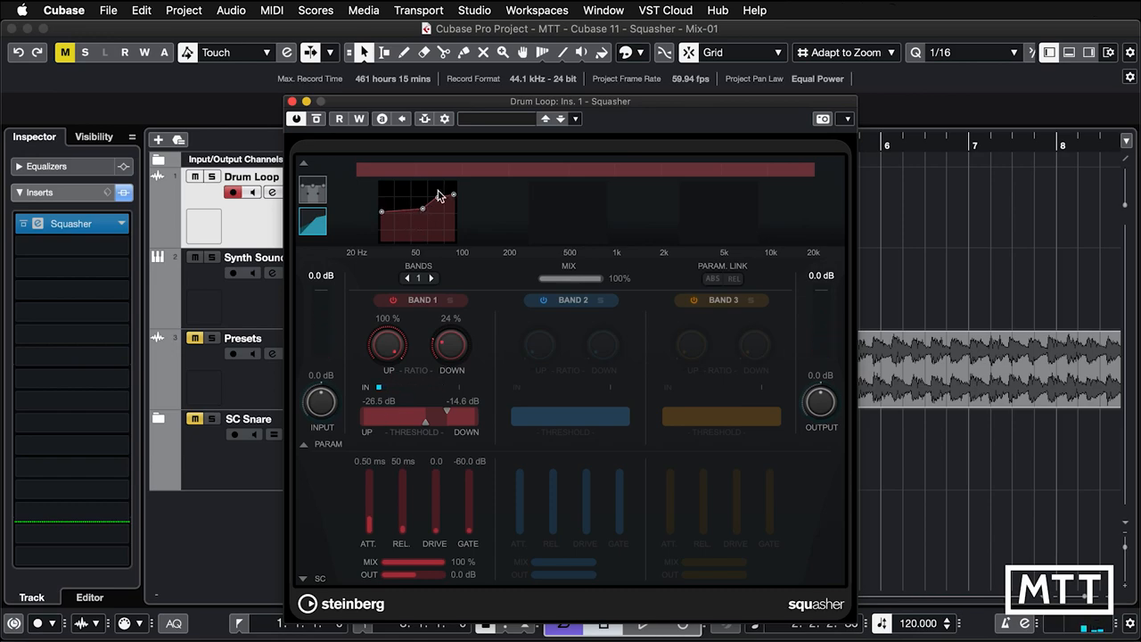
pyautogui.moveTo(437, 194); pyautogui.dragTo(426, 214)
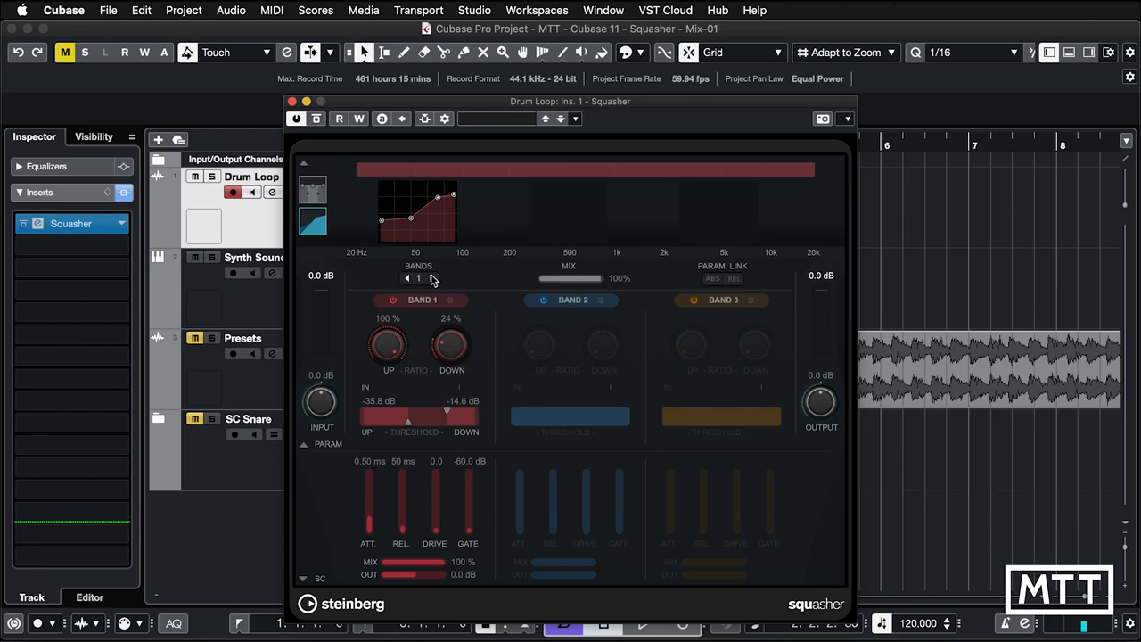
# Restore three bands and give band 3 a 100% upward ratio with a -36 dB threshold.
pyautogui.click(429, 278)
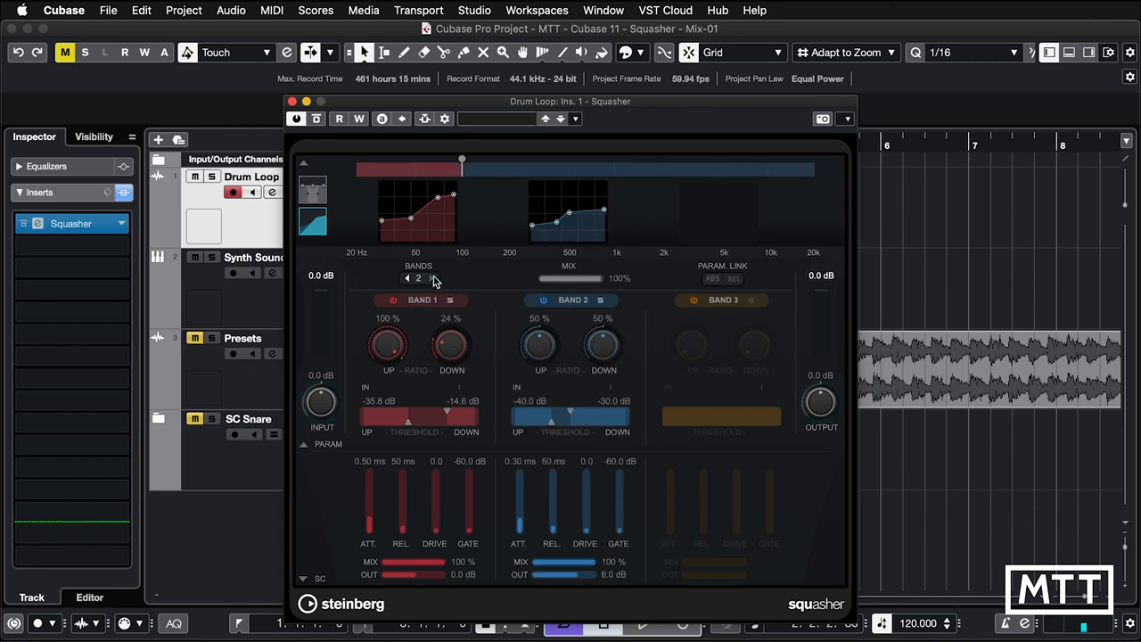
pyautogui.click(431, 277)
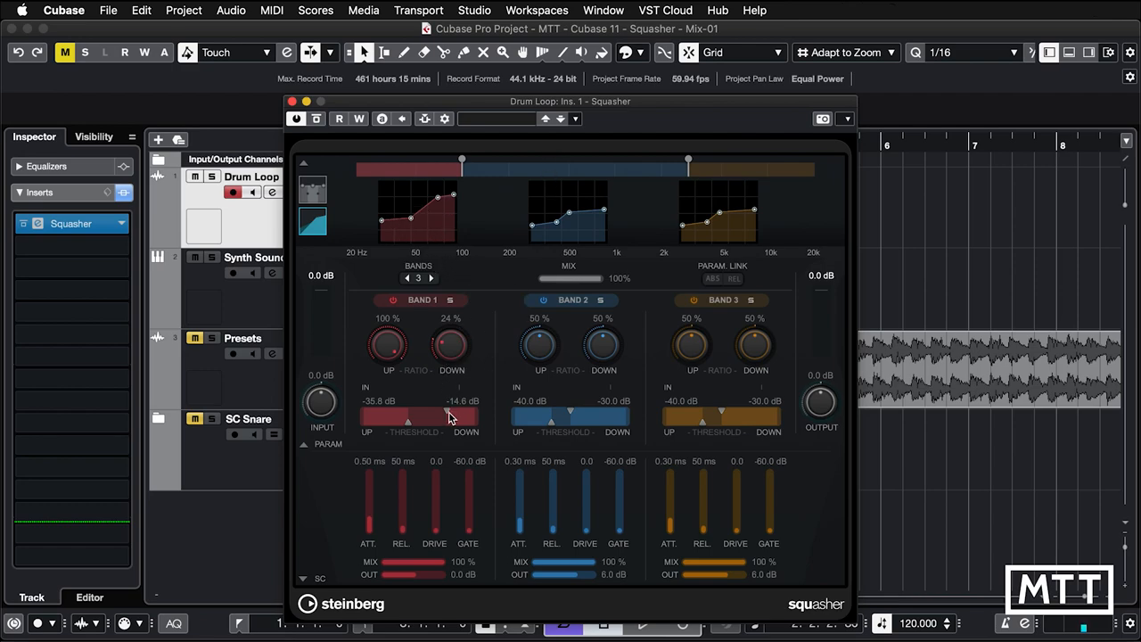
pyautogui.moveTo(451, 418)
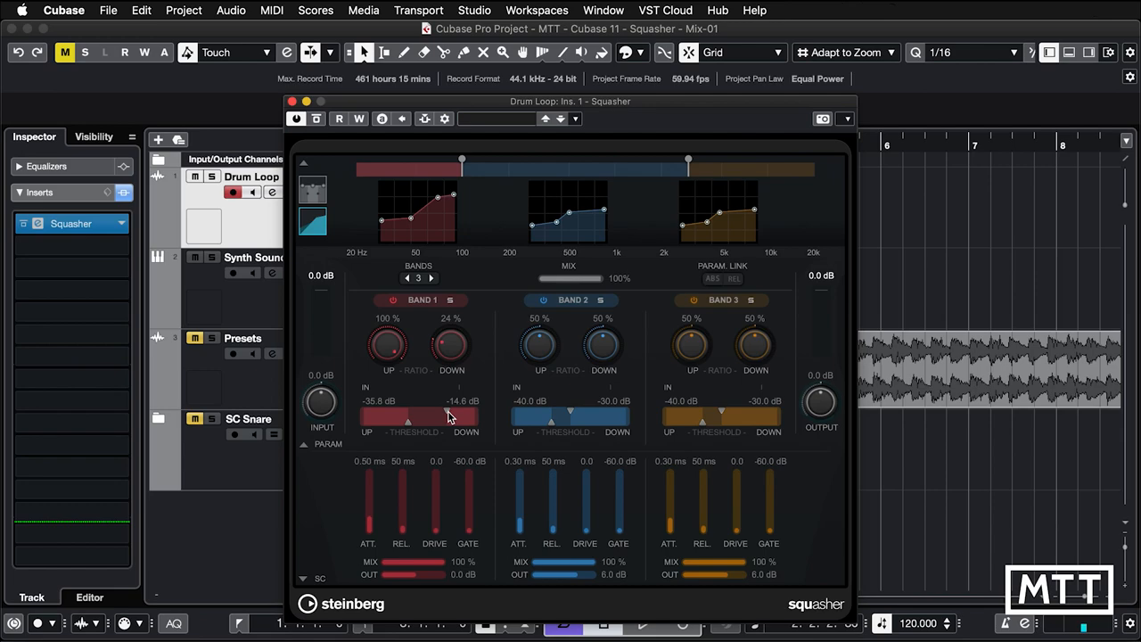
pyautogui.moveTo(449, 419); pyautogui.dragTo(425, 419)
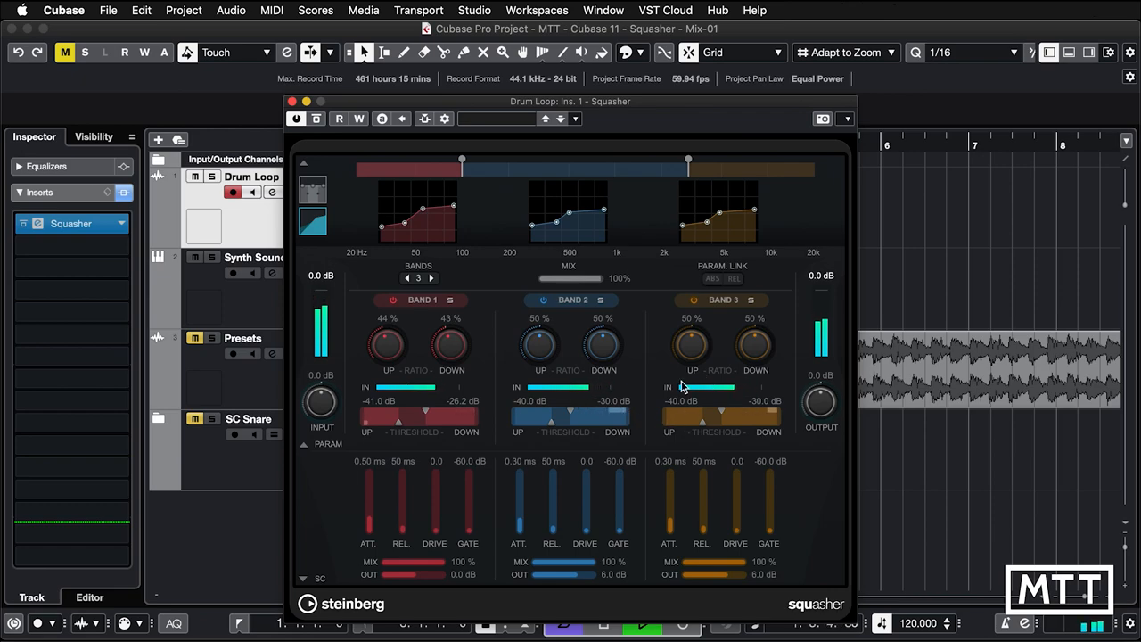
pyautogui.moveTo(701, 369)
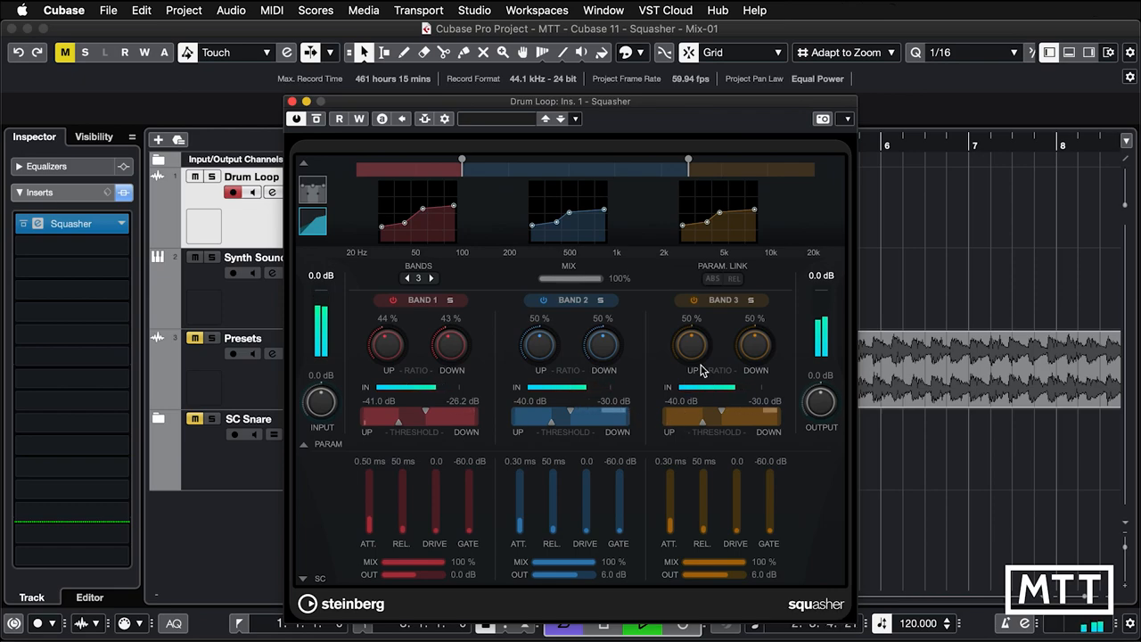
pyautogui.moveTo(703, 354)
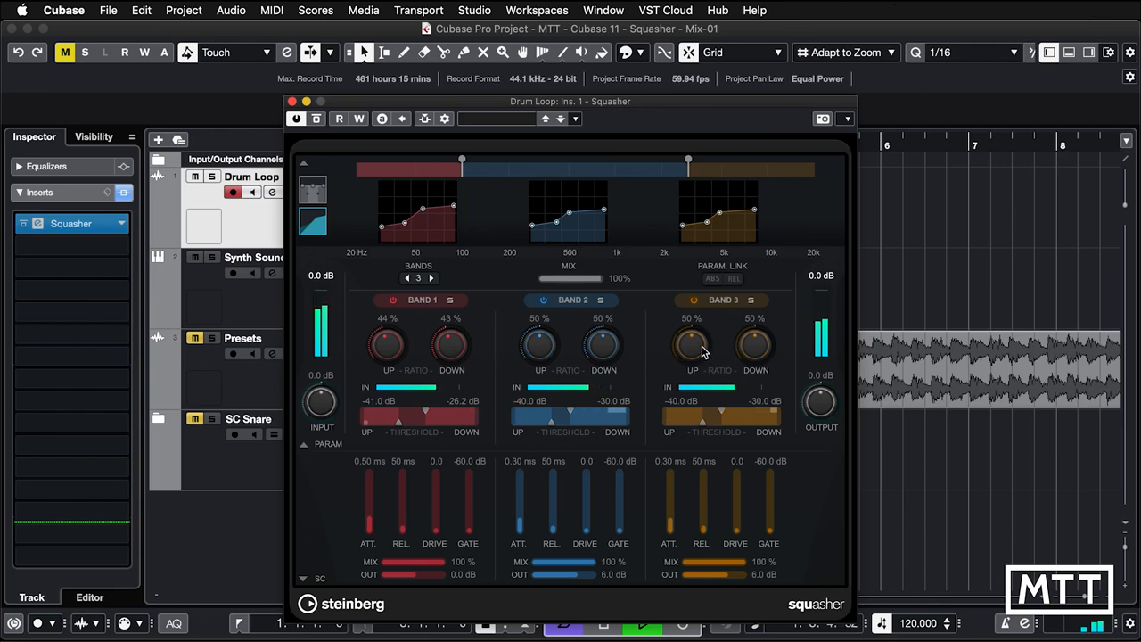
pyautogui.moveTo(691, 343); pyautogui.dragTo(690, 321)
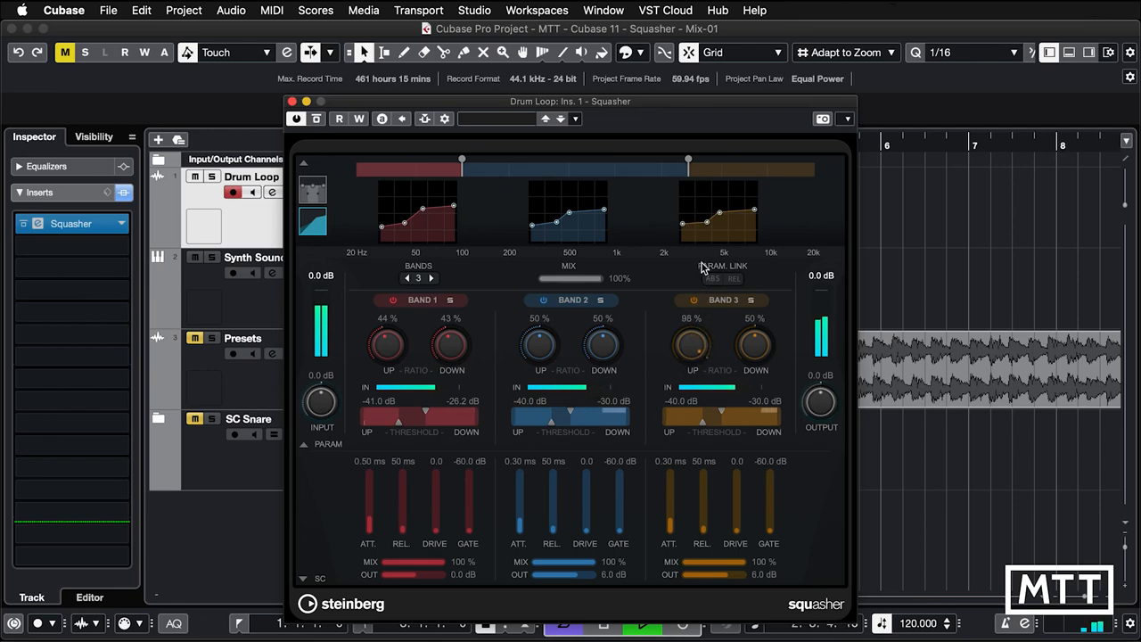
pyautogui.moveTo(705, 414); pyautogui.dragTo(720, 415)
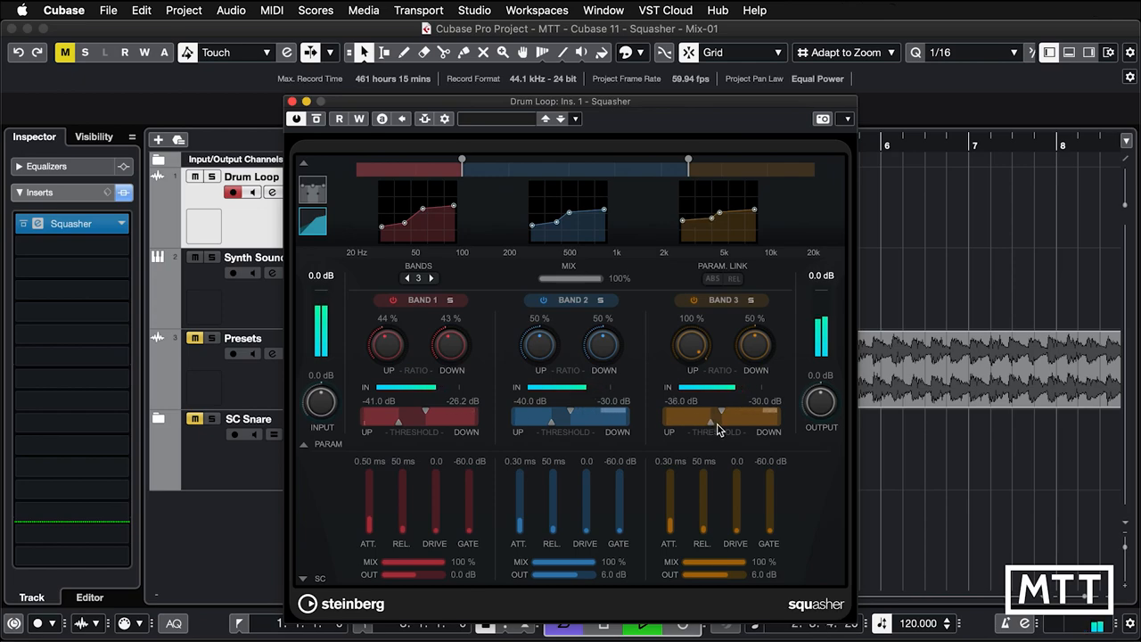
pyautogui.moveTo(720, 419); pyautogui.dragTo(693, 419)
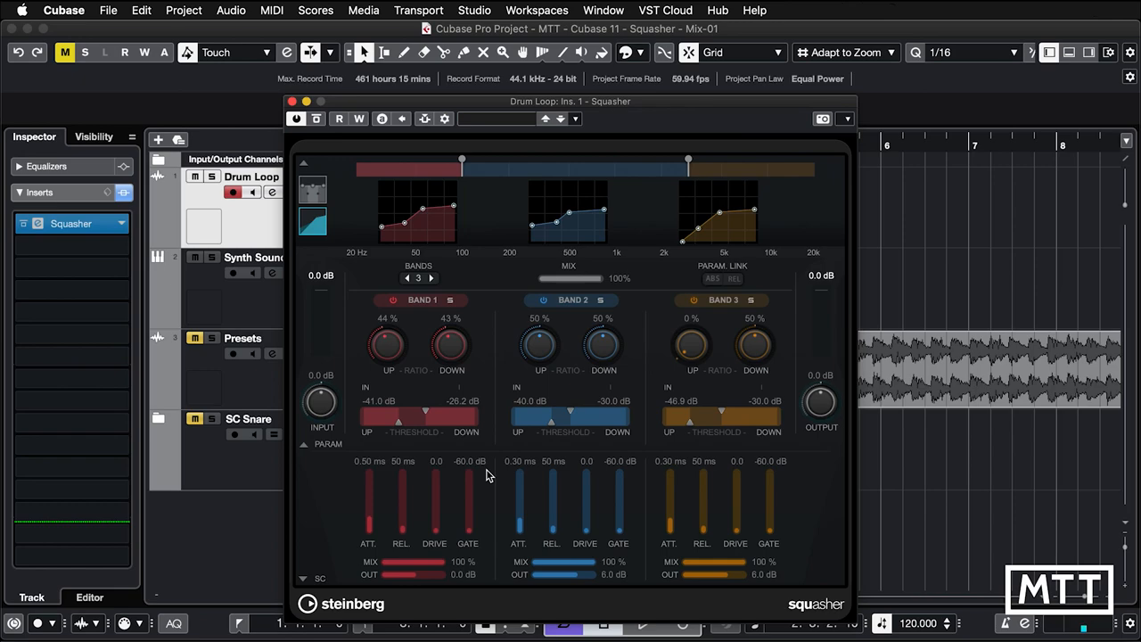
pyautogui.moveTo(492, 534)
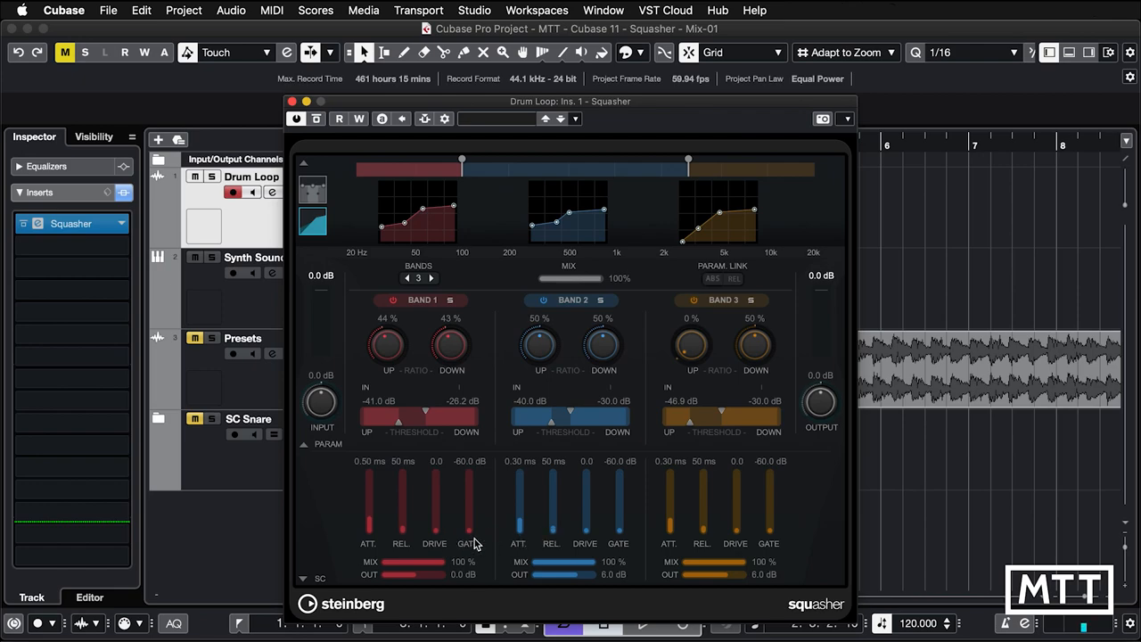
pyautogui.moveTo(622, 535)
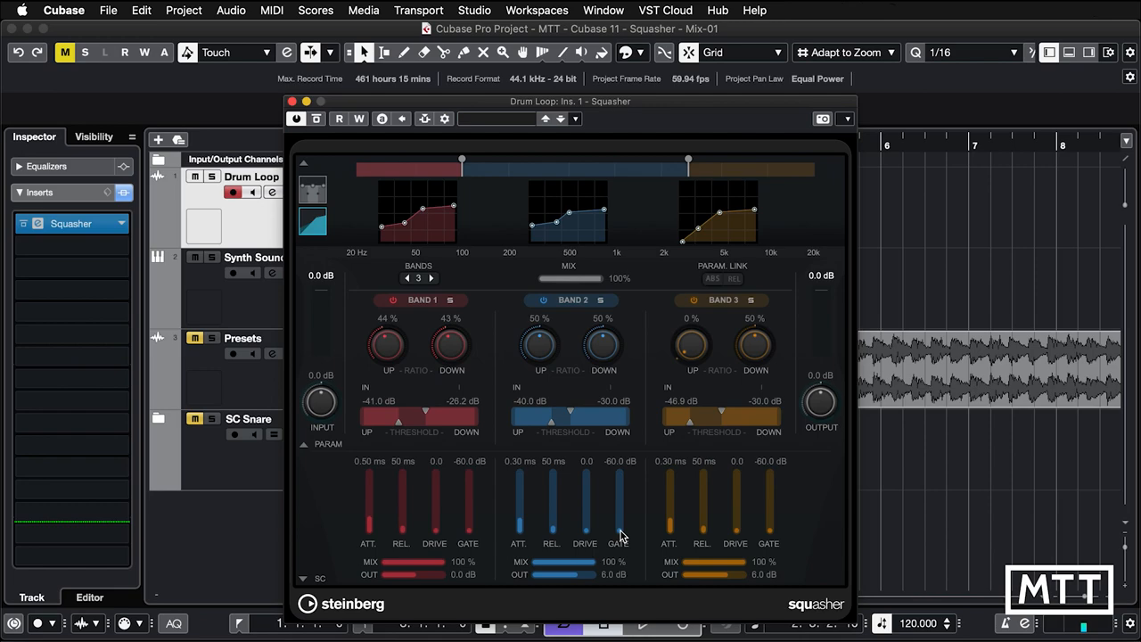
pyautogui.moveTo(545, 520)
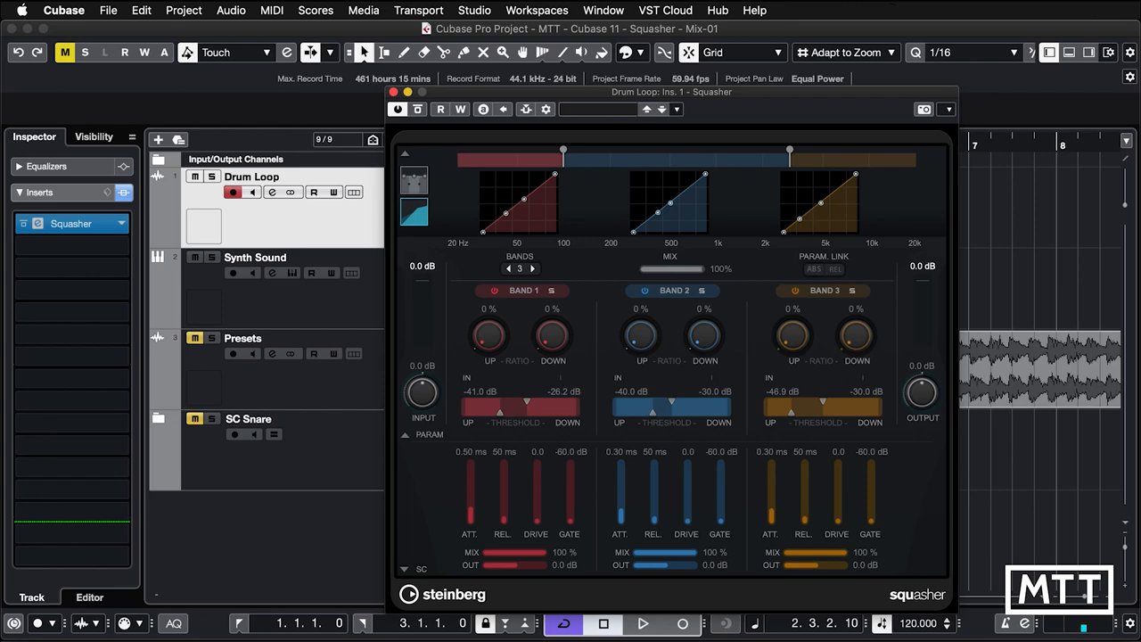
pyautogui.click(643, 623)
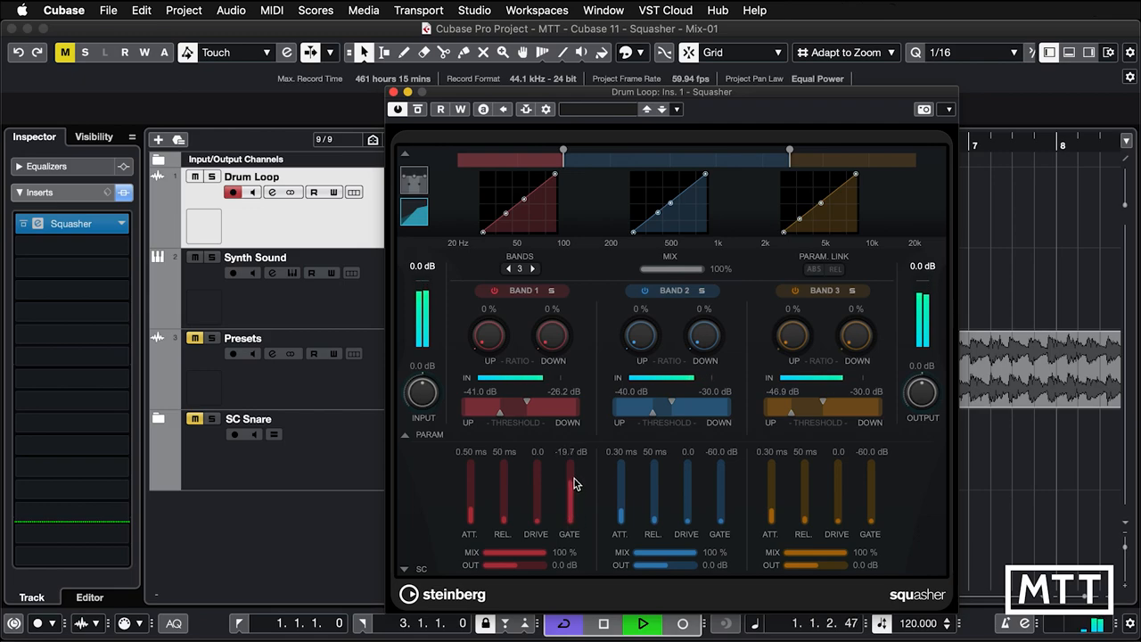
pyautogui.moveTo(569, 481); pyautogui.dragTo(569, 464)
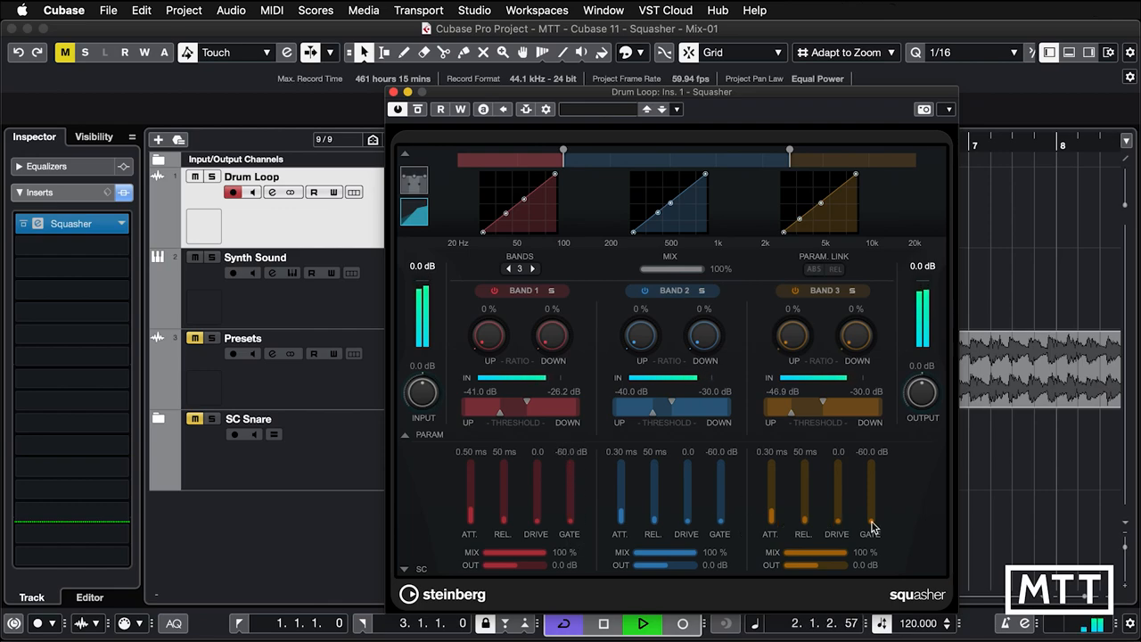
pyautogui.moveTo(873, 526); pyautogui.dragTo(874, 482)
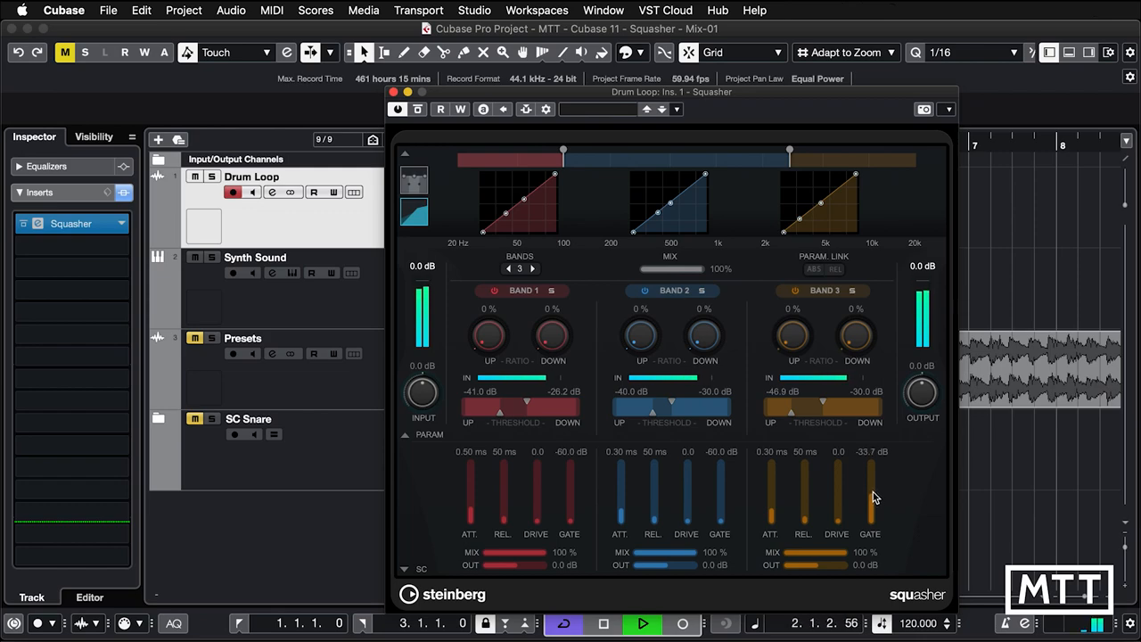
pyautogui.moveTo(871, 482); pyautogui.dragTo(871, 518)
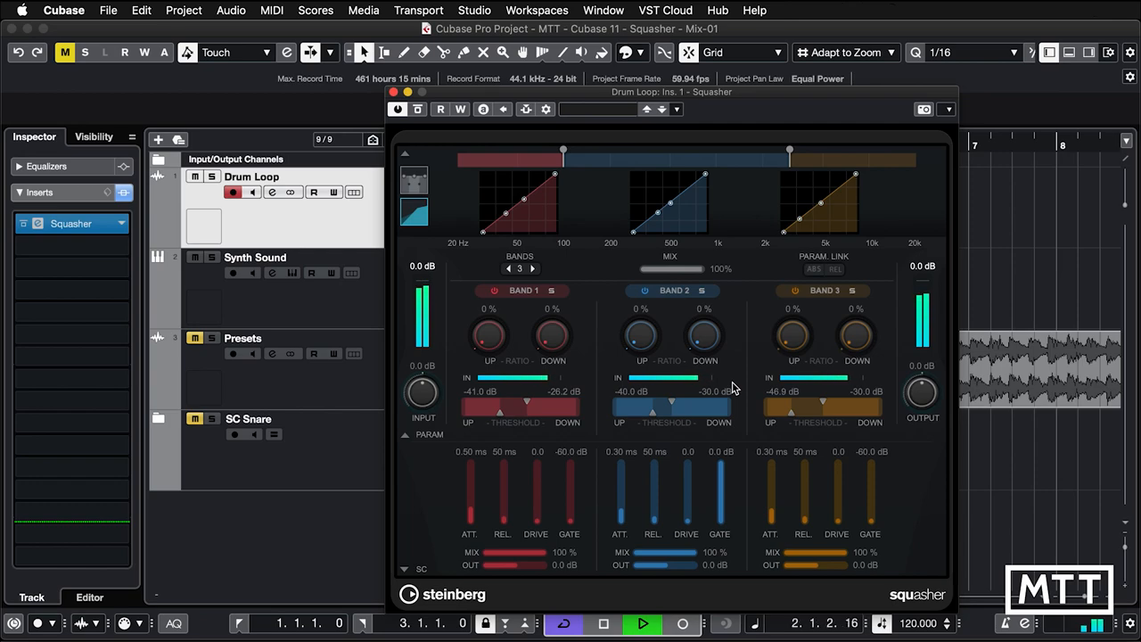
pyautogui.moveTo(718, 508); pyautogui.dragTo(719, 473)
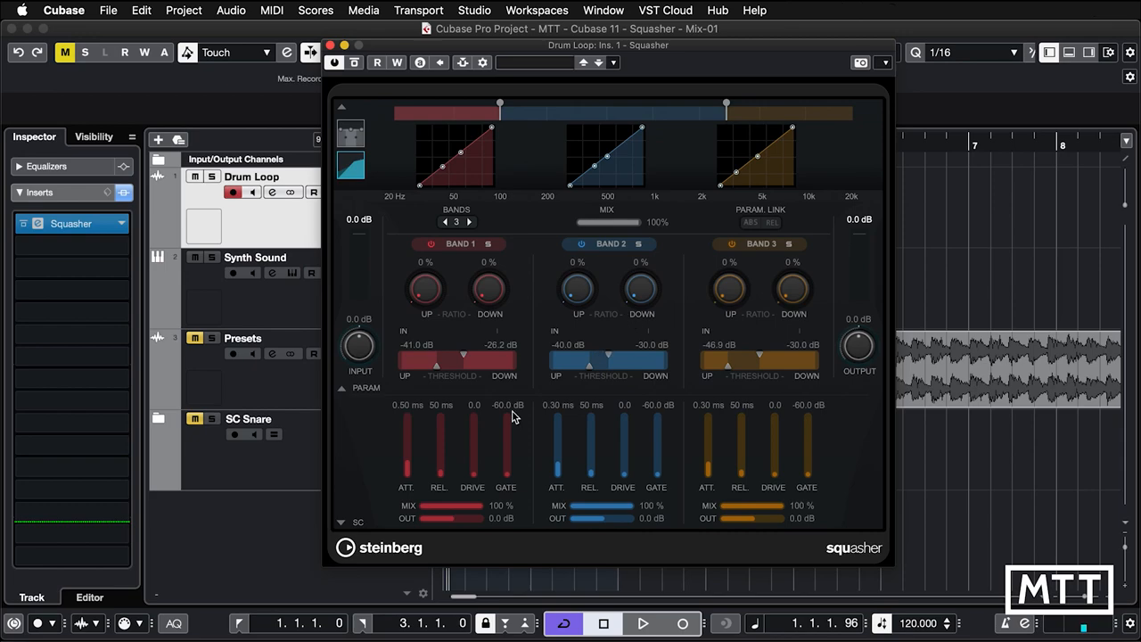
pyautogui.moveTo(401, 498)
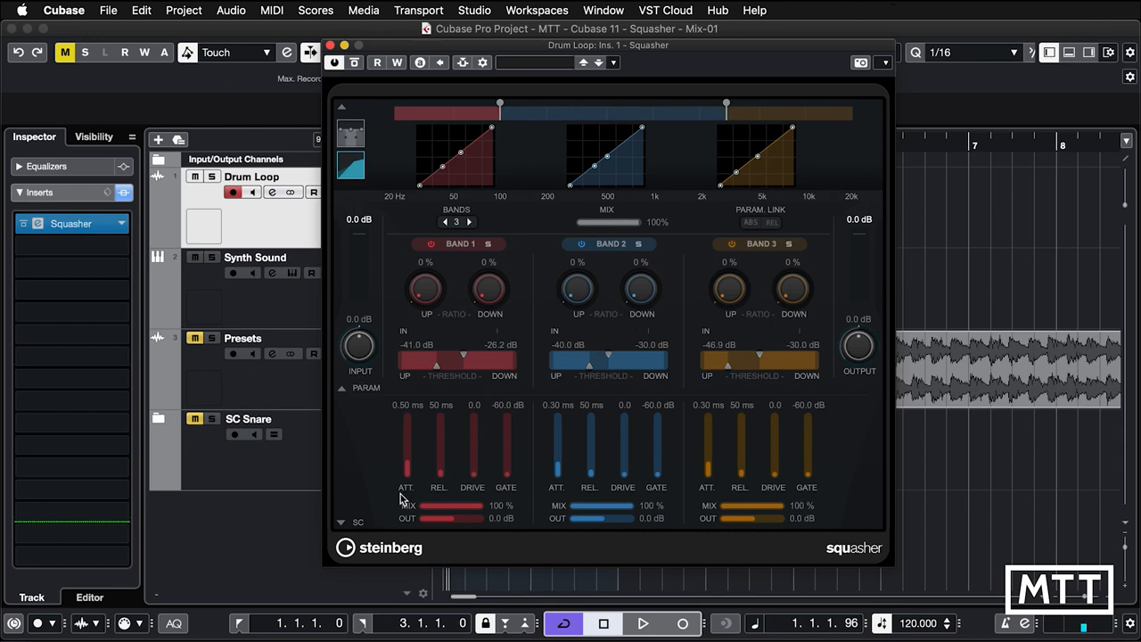
pyautogui.moveTo(348, 524)
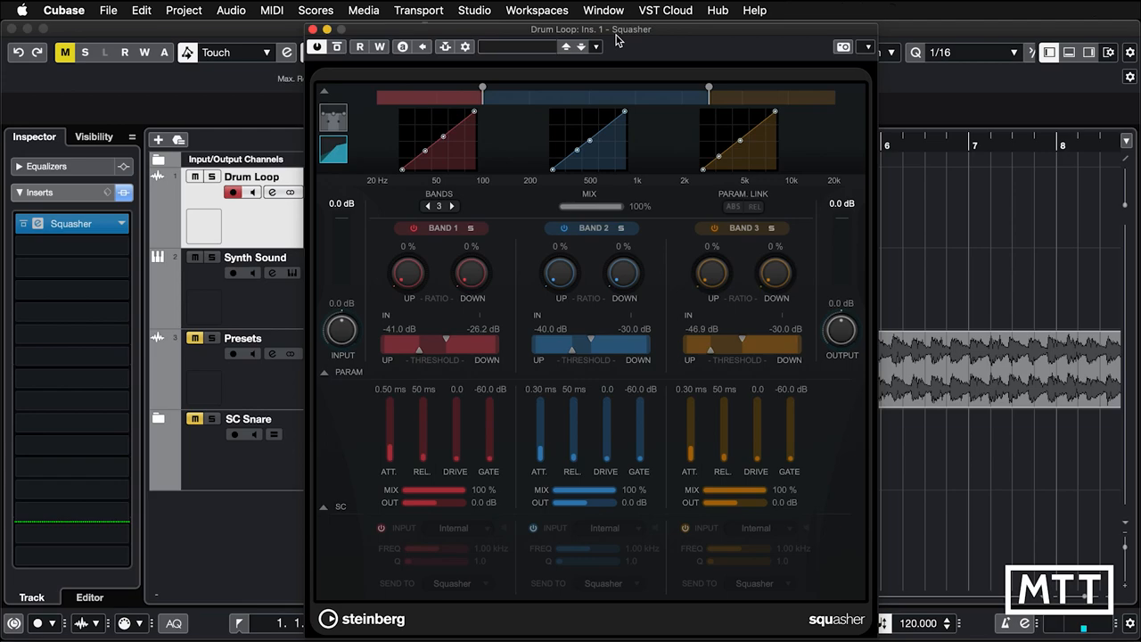
pyautogui.moveTo(605, 591)
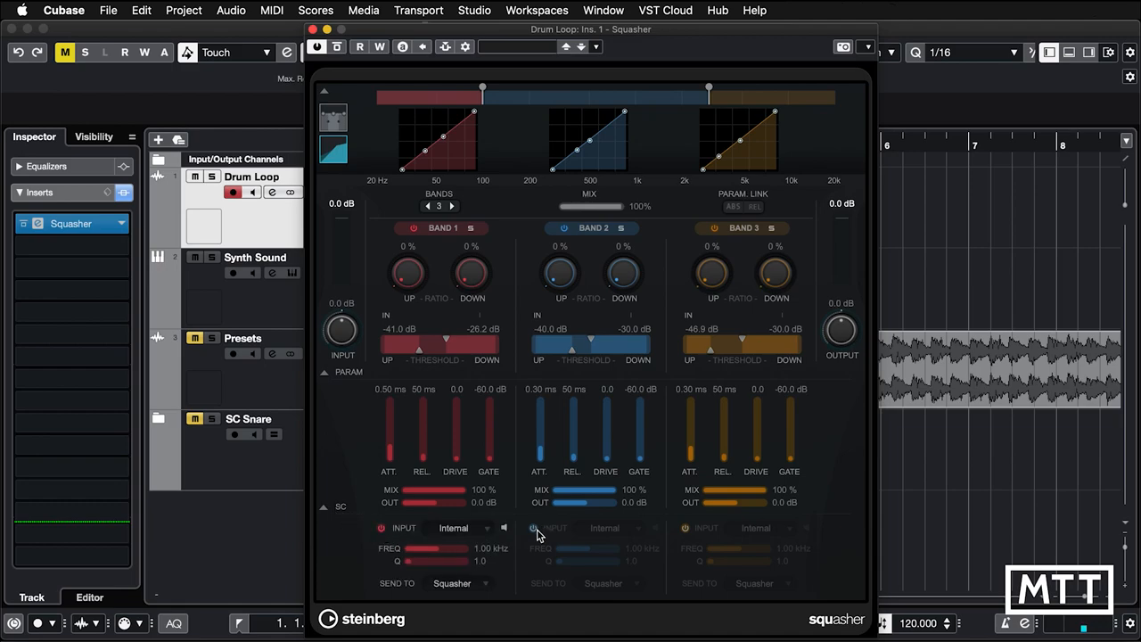
# Enable the mid band's side-chain filter and check its input choices.
pyautogui.click(533, 527)
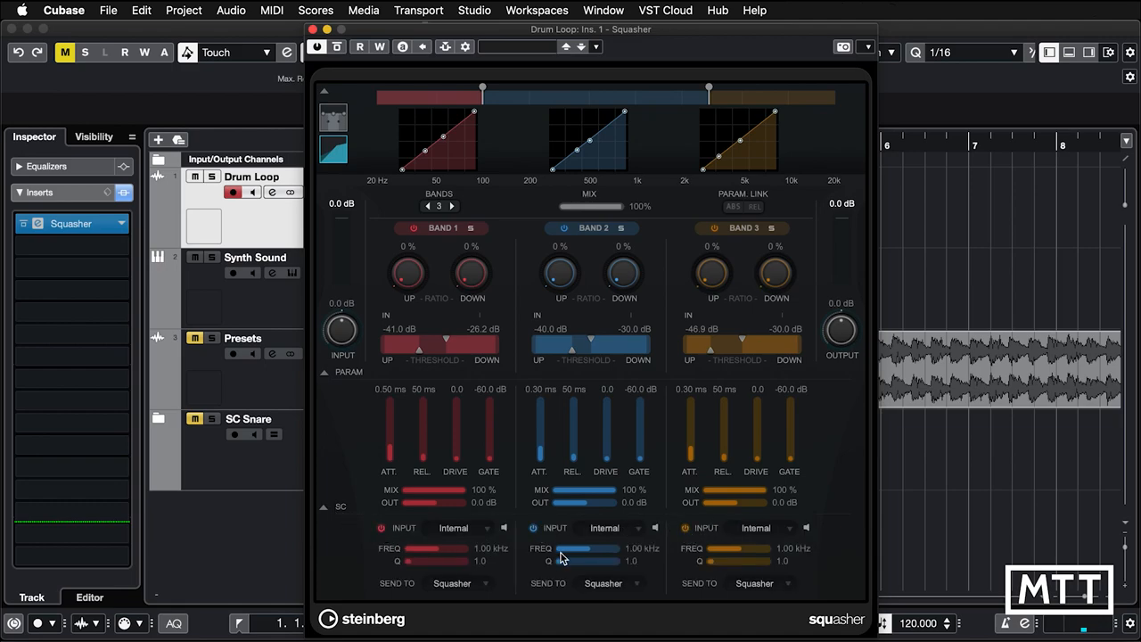
pyautogui.click(604, 527)
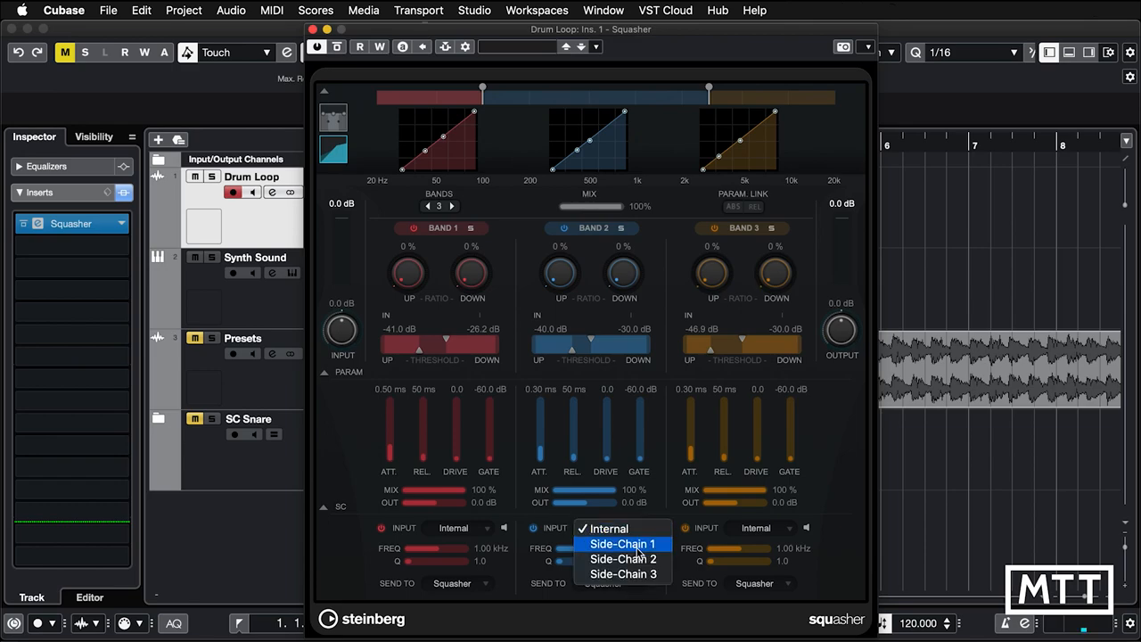
pyautogui.moveTo(623, 573)
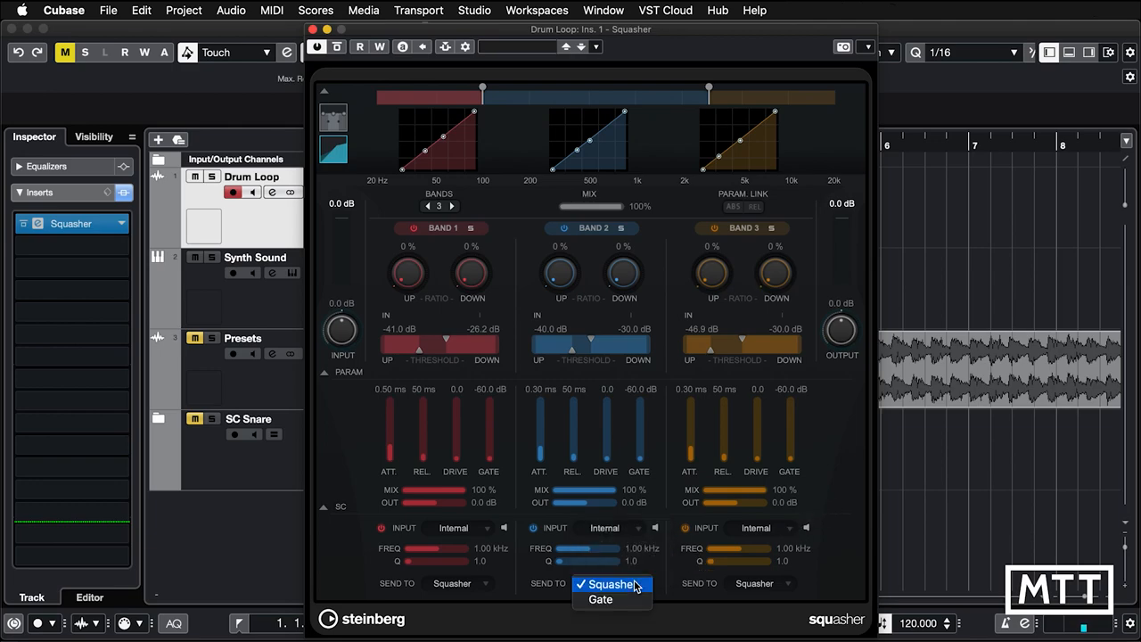
pyautogui.moveTo(600, 599)
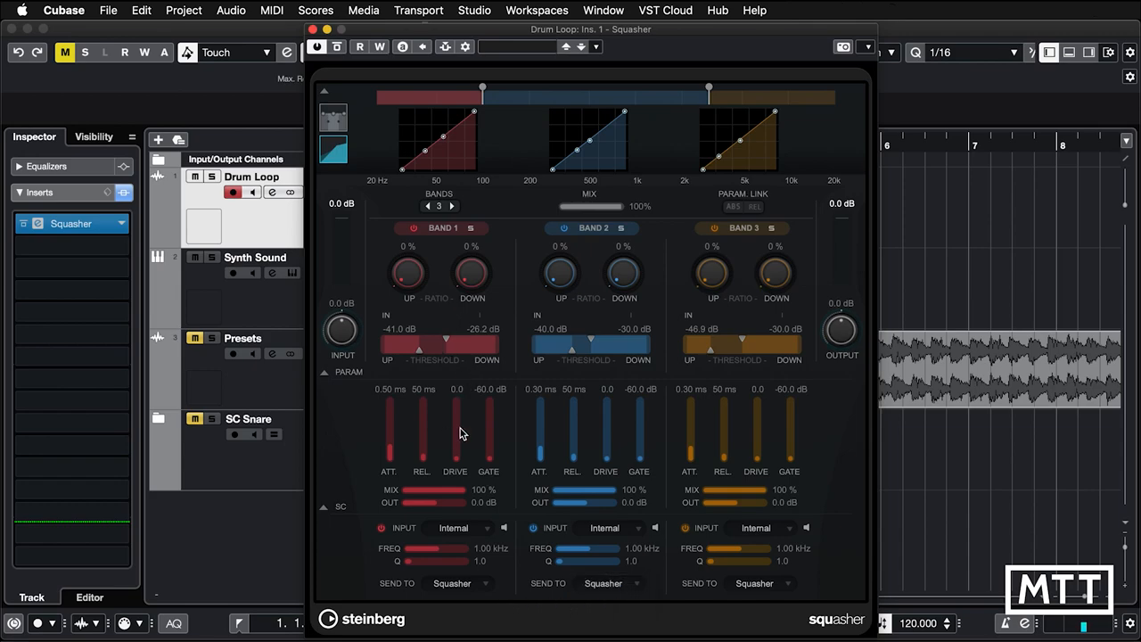
pyautogui.moveTo(473, 423)
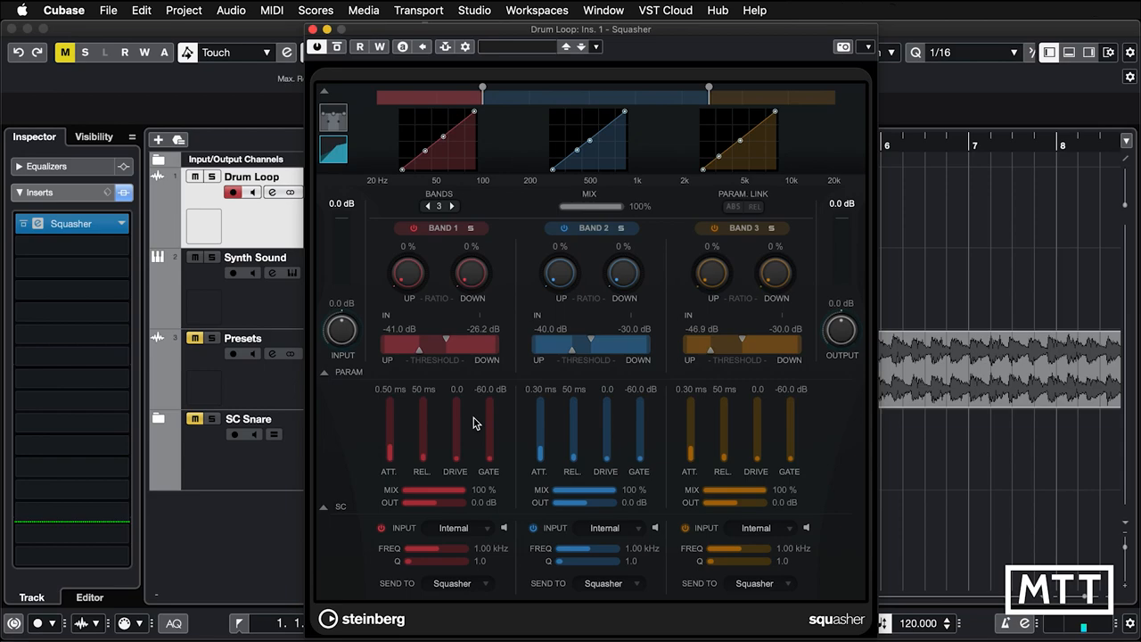
pyautogui.moveTo(578, 604)
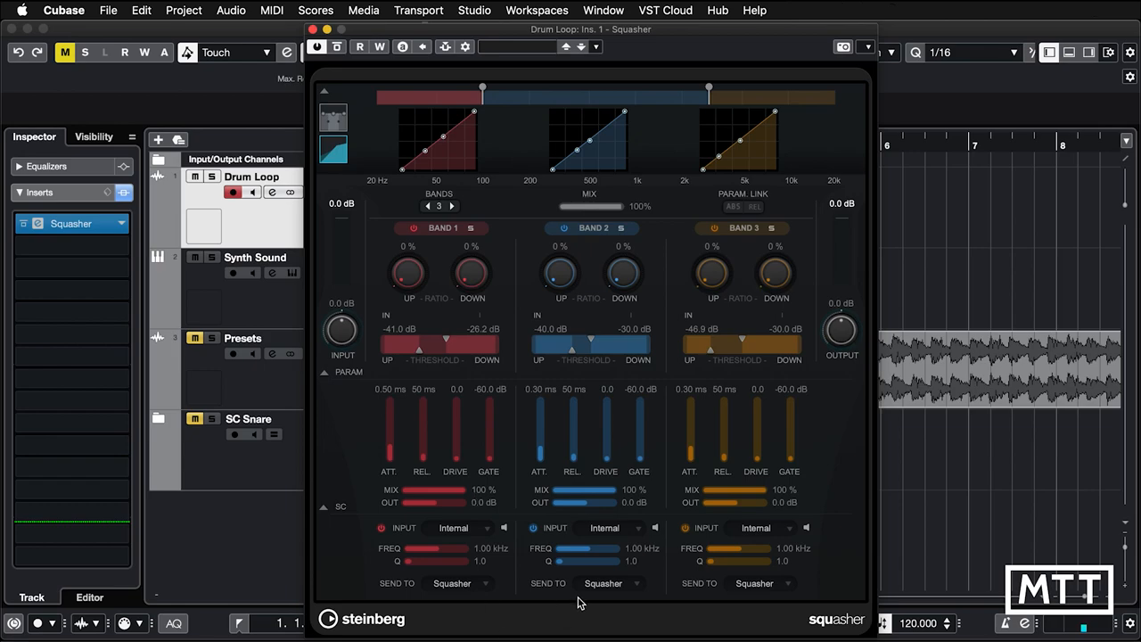
pyautogui.moveTo(618, 598)
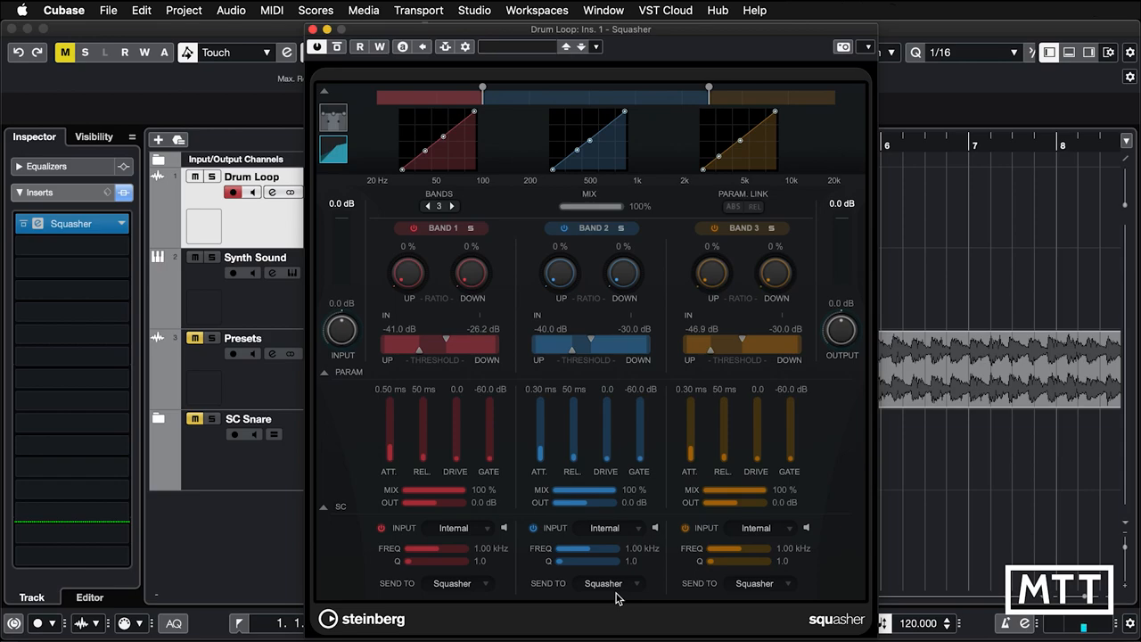
pyautogui.moveTo(513, 550)
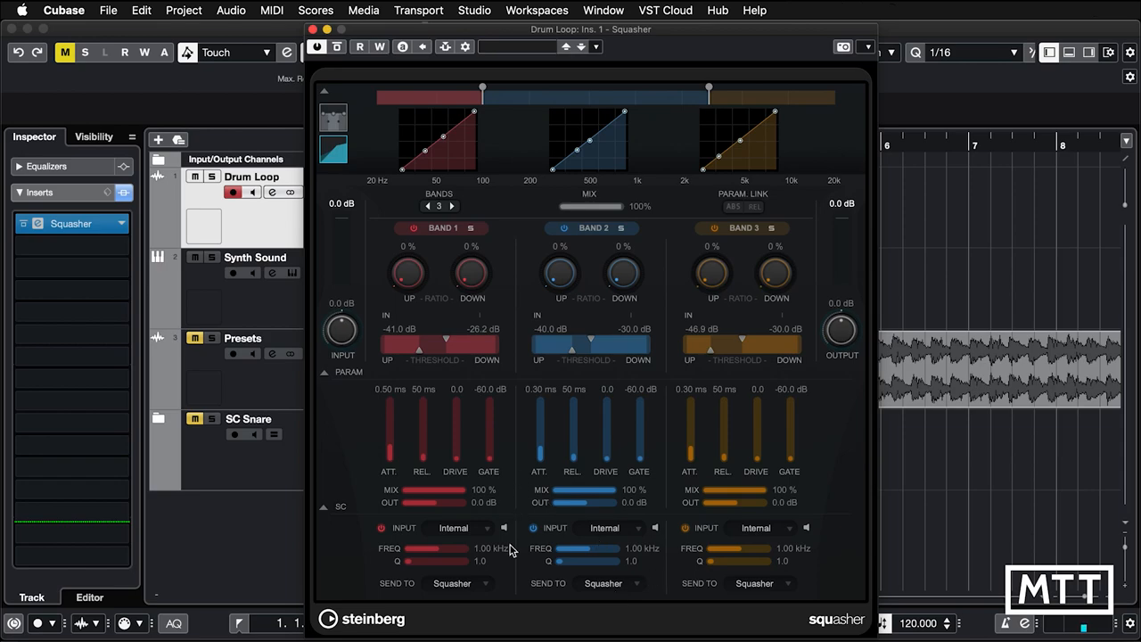
pyautogui.moveTo(531, 561)
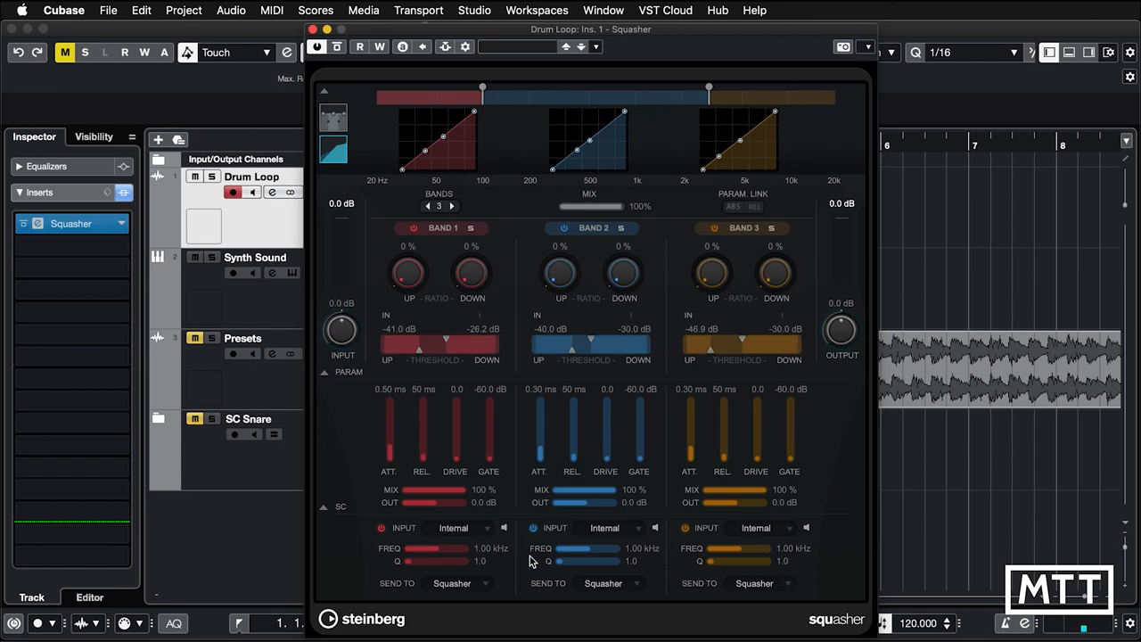
pyautogui.moveTo(633, 434)
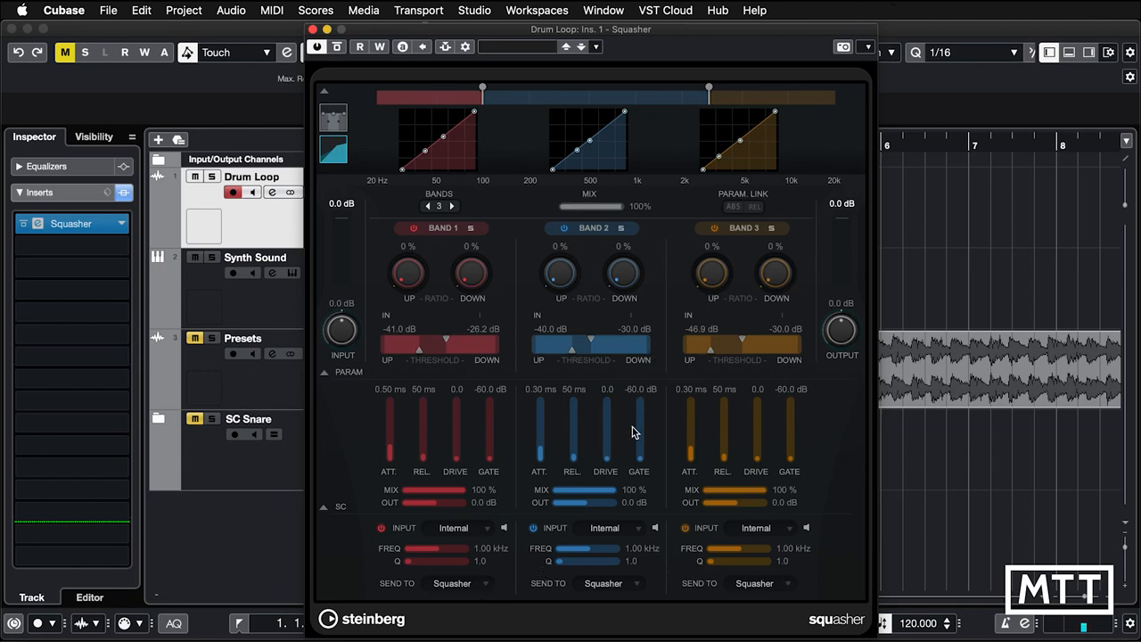
pyautogui.moveTo(633, 458)
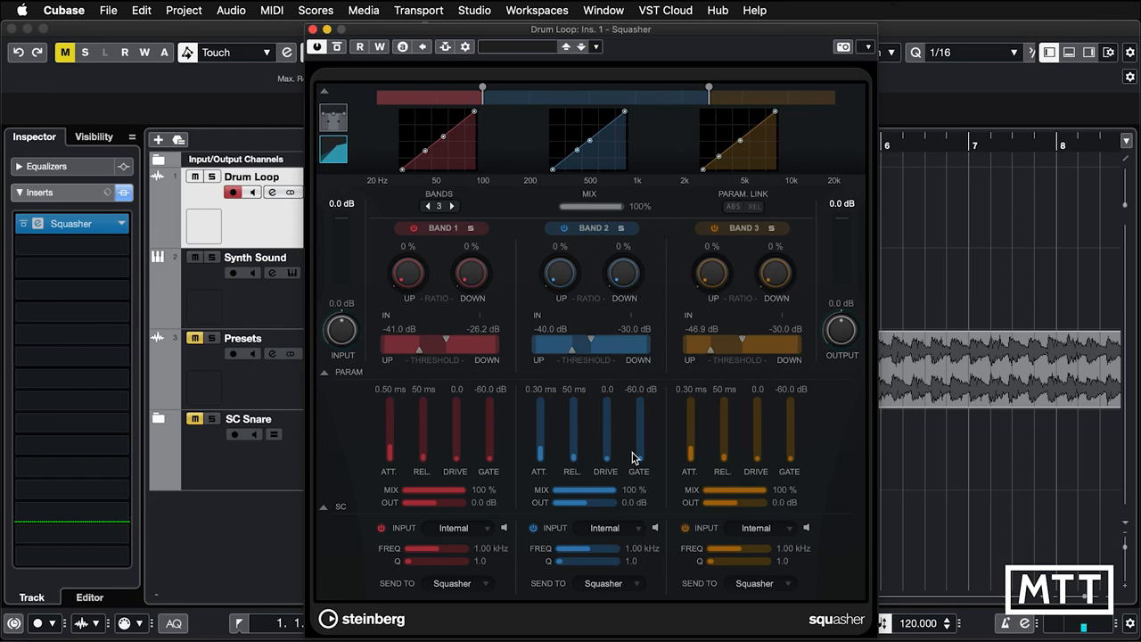
pyautogui.moveTo(633, 125)
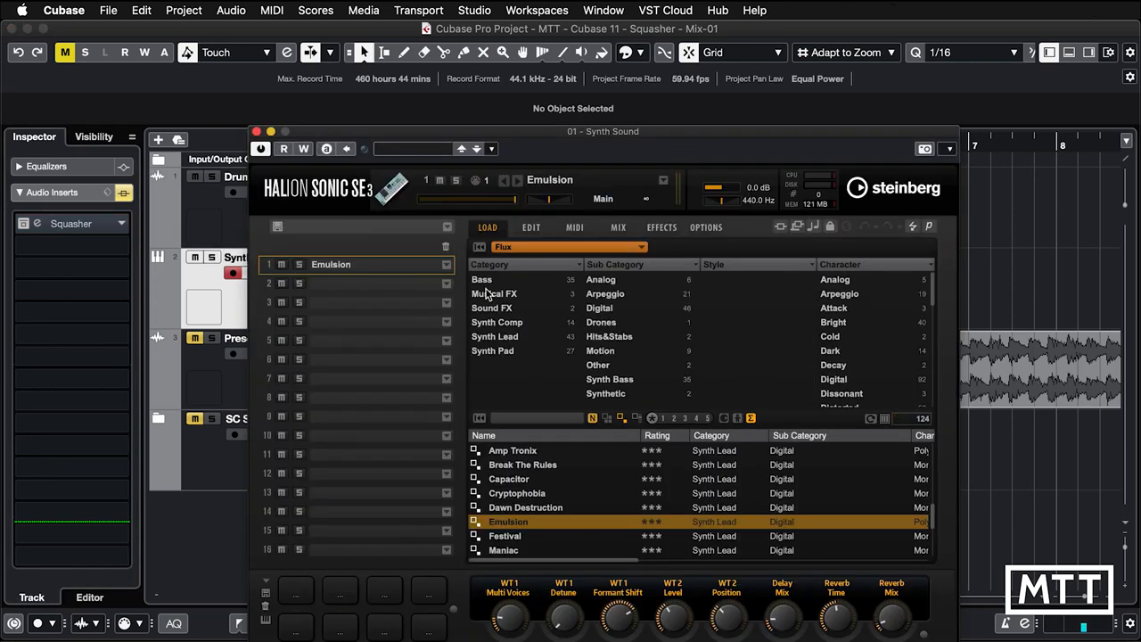
pyautogui.moveTo(506, 308)
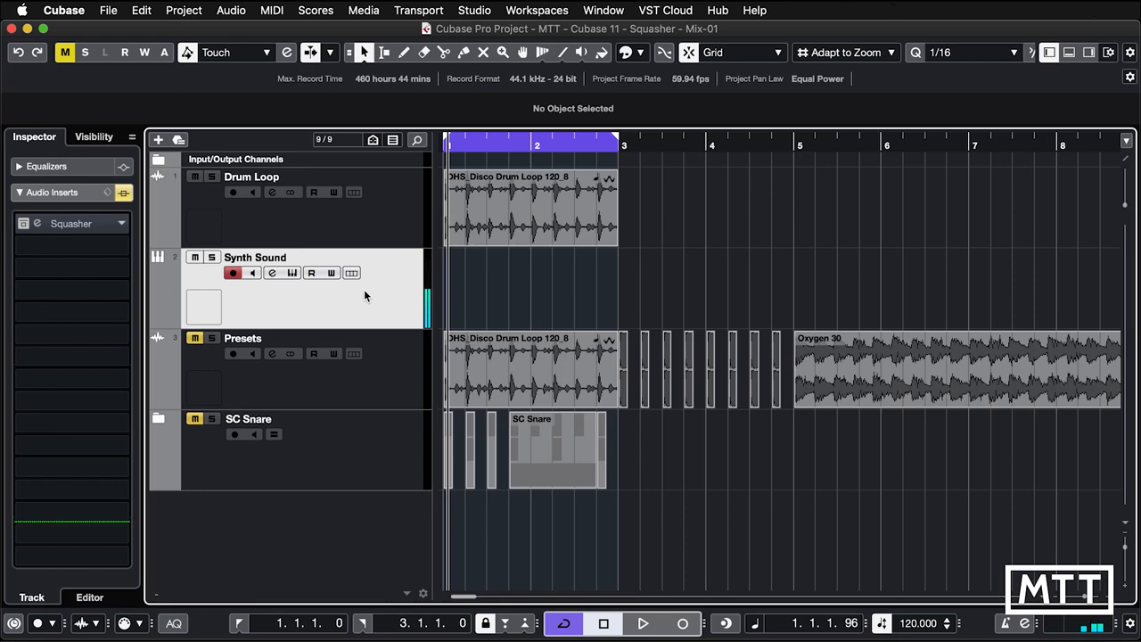
pyautogui.moveTo(271, 272)
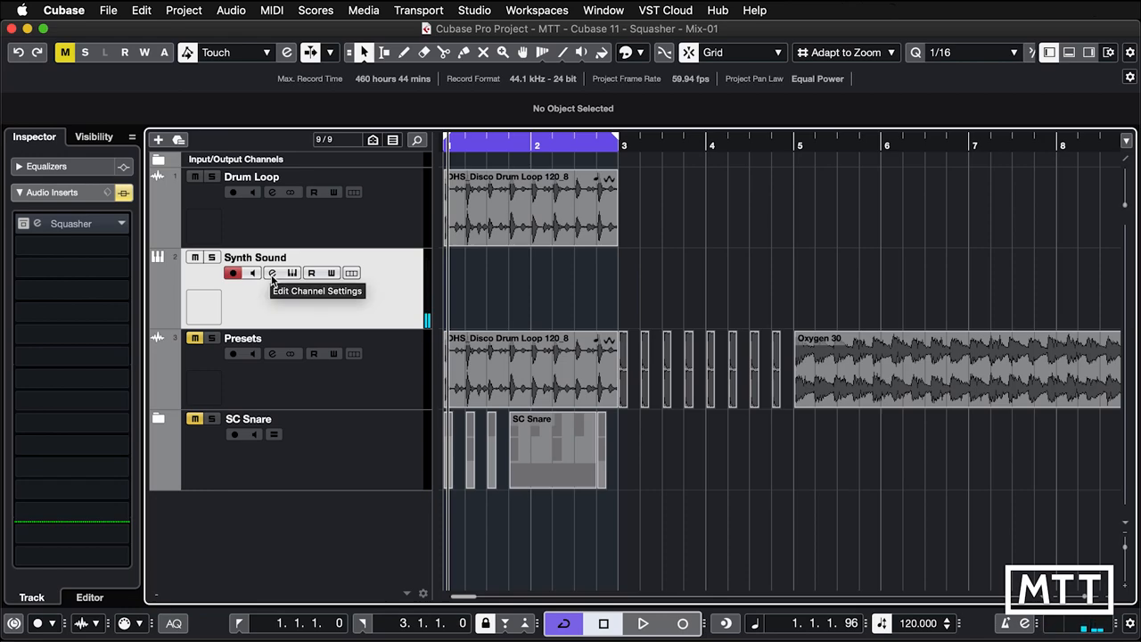
pyautogui.moveTo(23, 234)
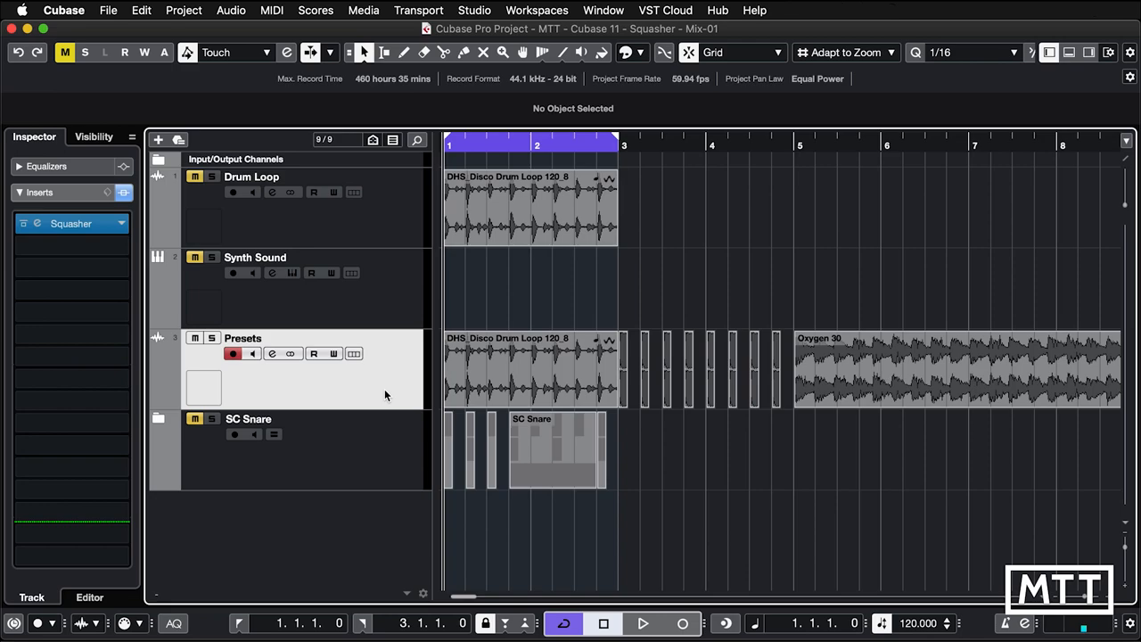
pyautogui.moveTo(334, 357)
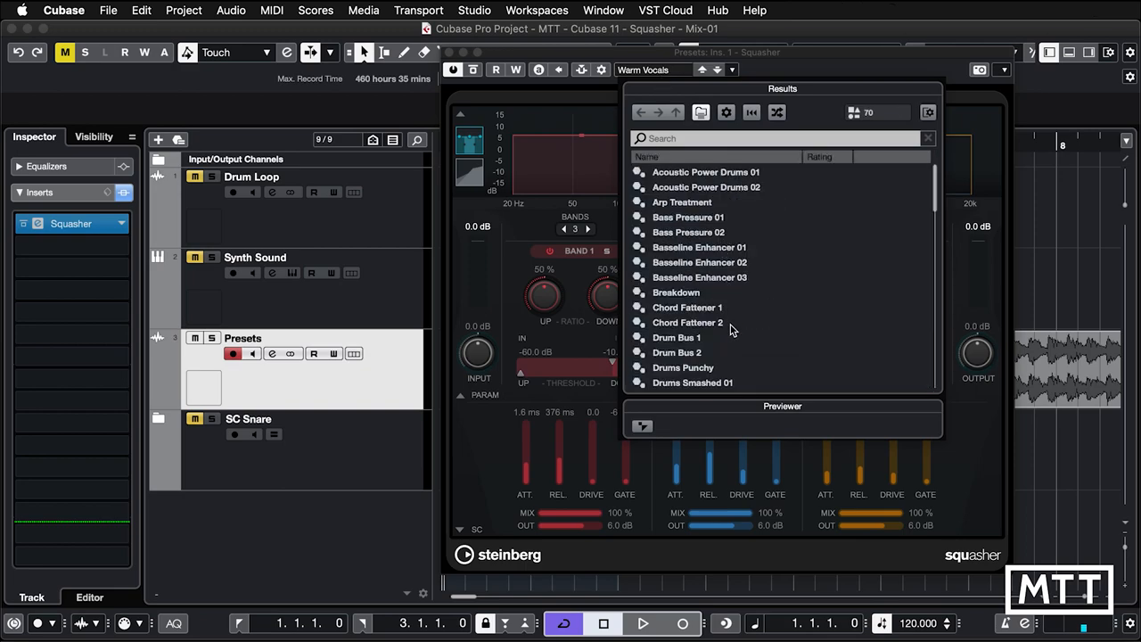
# Scroll the preset results and load House Tops.
pyautogui.scroll(-3)
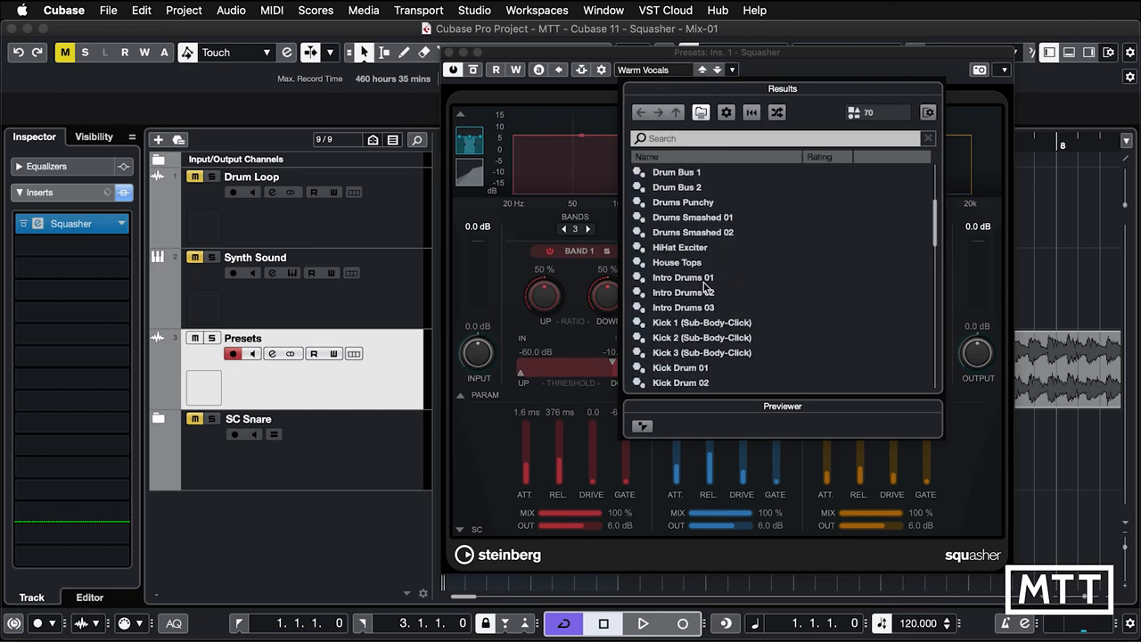
pyautogui.doubleClick(677, 262)
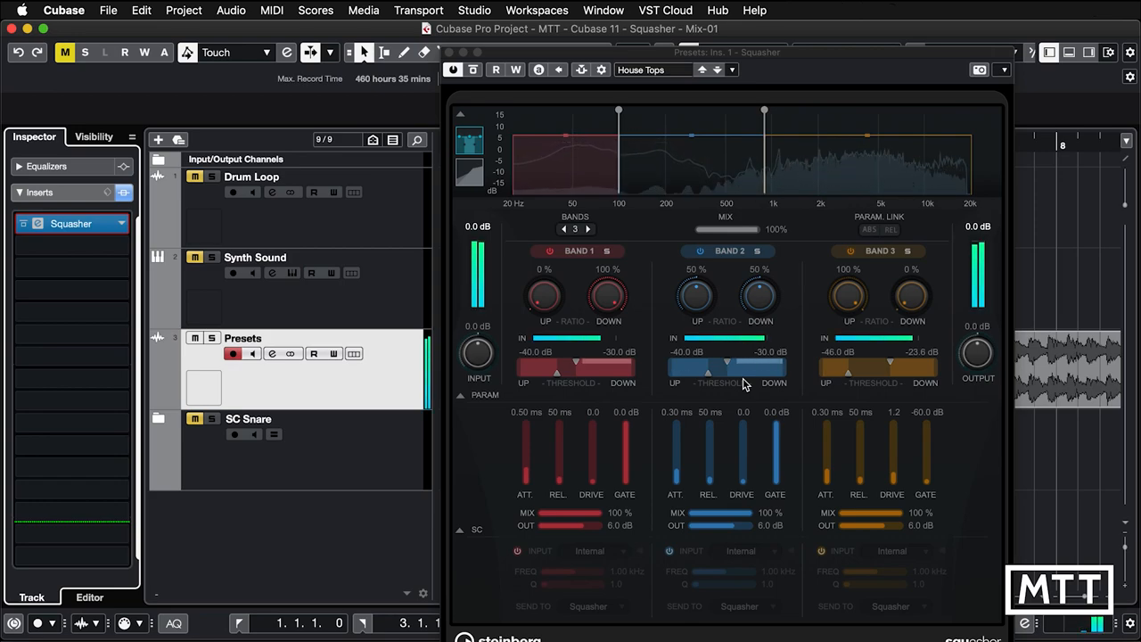
pyautogui.moveTo(863, 443)
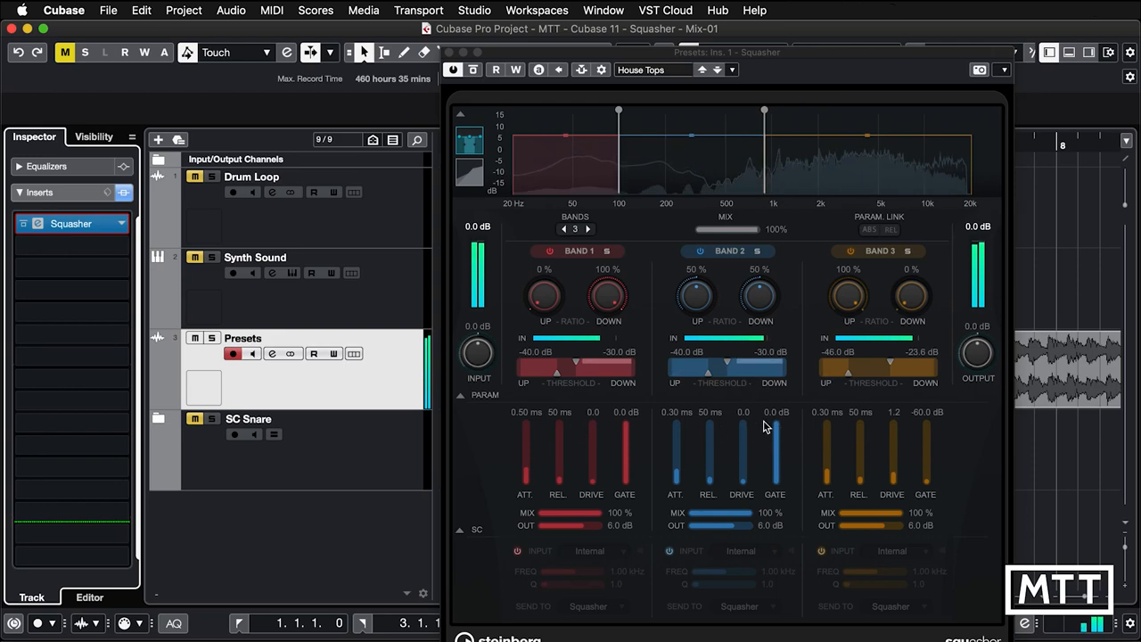
pyautogui.moveTo(767, 426); pyautogui.dragTo(778, 462)
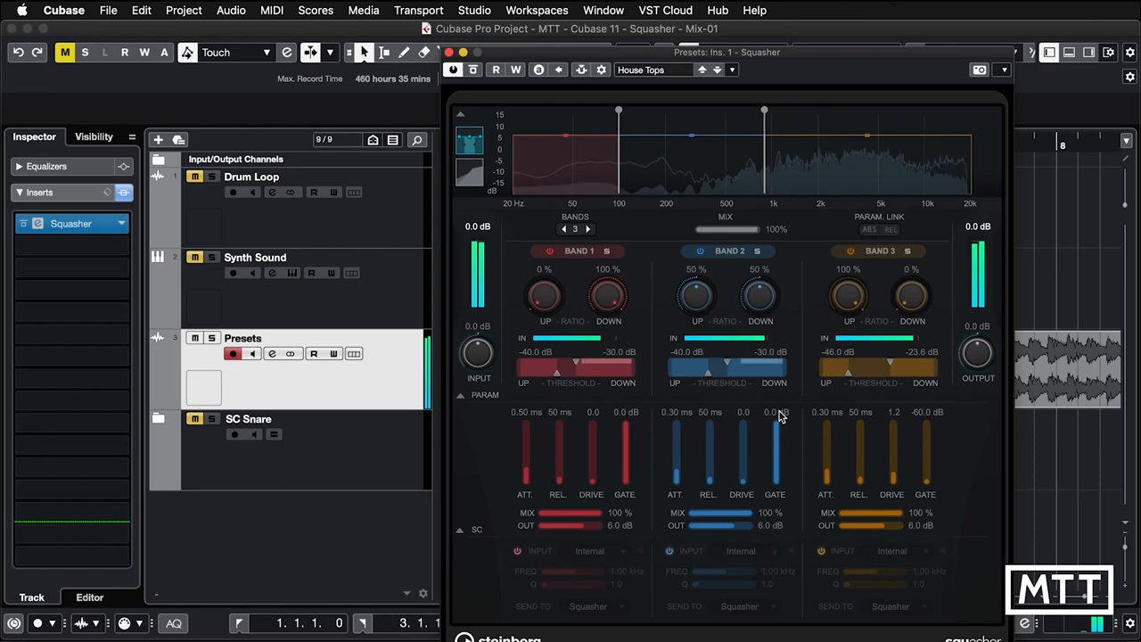
pyautogui.moveTo(780, 424)
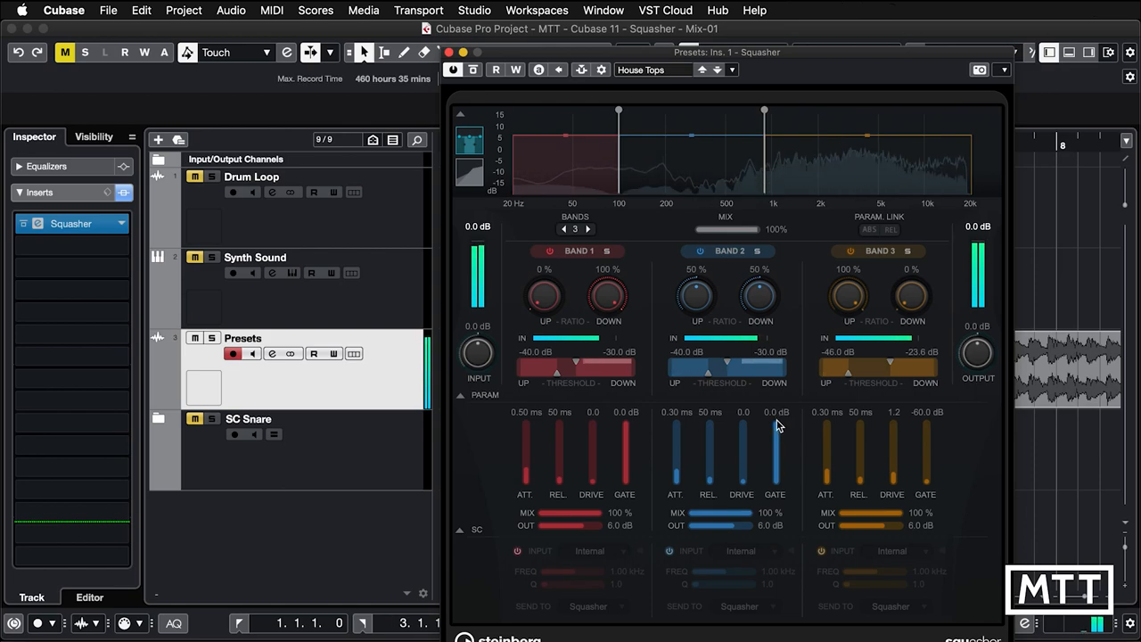
pyautogui.moveTo(775, 423); pyautogui.dragTo(776, 495)
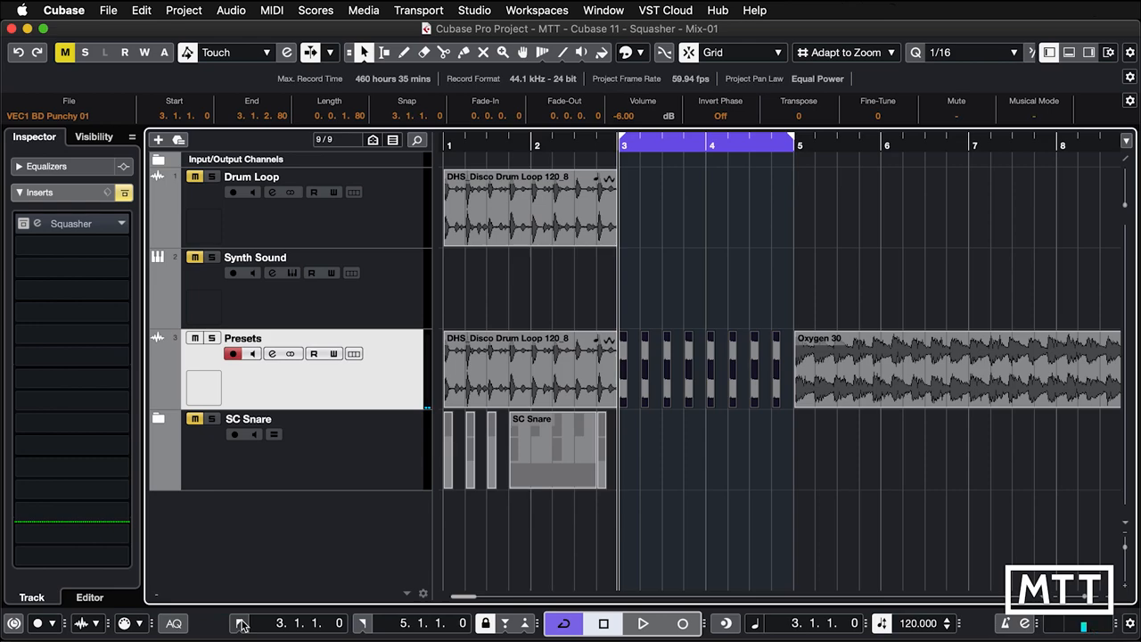
# Return playback to the start of the loop.
pyautogui.click(642, 623)
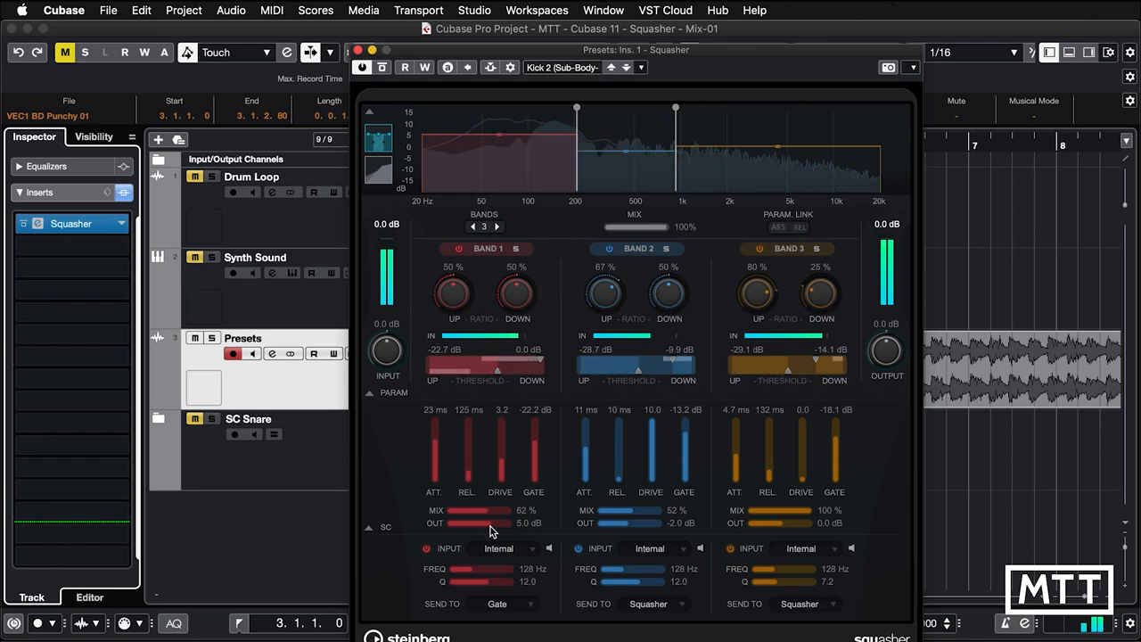
# Set band output gains: band 1 about −2.7 dB, band 3 1.8 dB, band 2 −1.4 dB.
pyautogui.moveTo(491, 524); pyautogui.dragTo(448, 523)
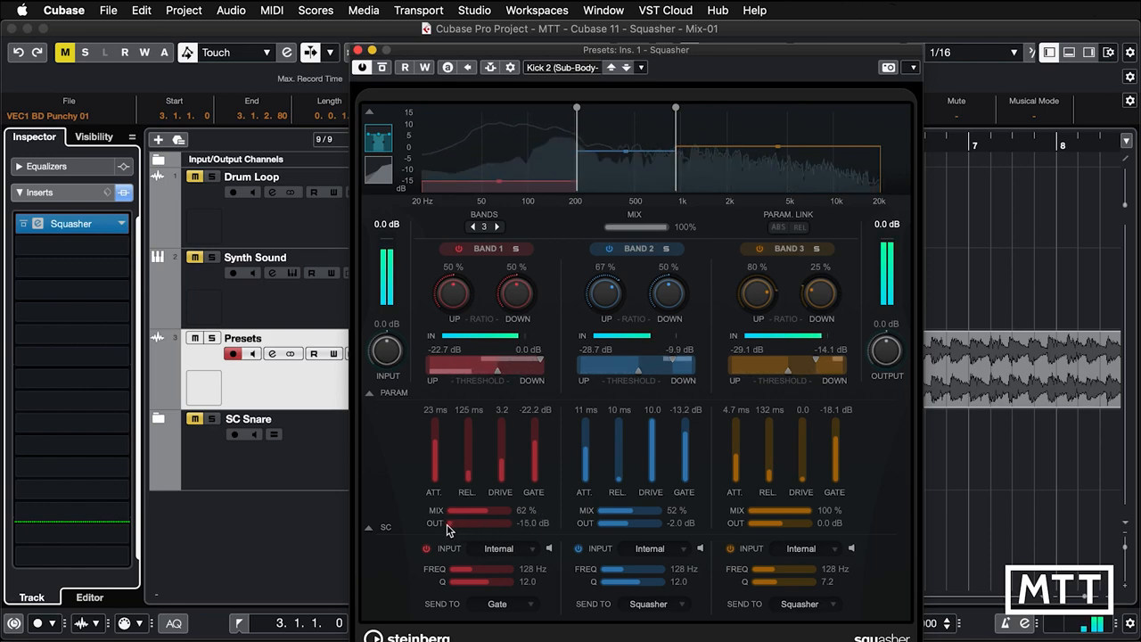
pyautogui.moveTo(450, 524); pyautogui.dragTo(477, 523)
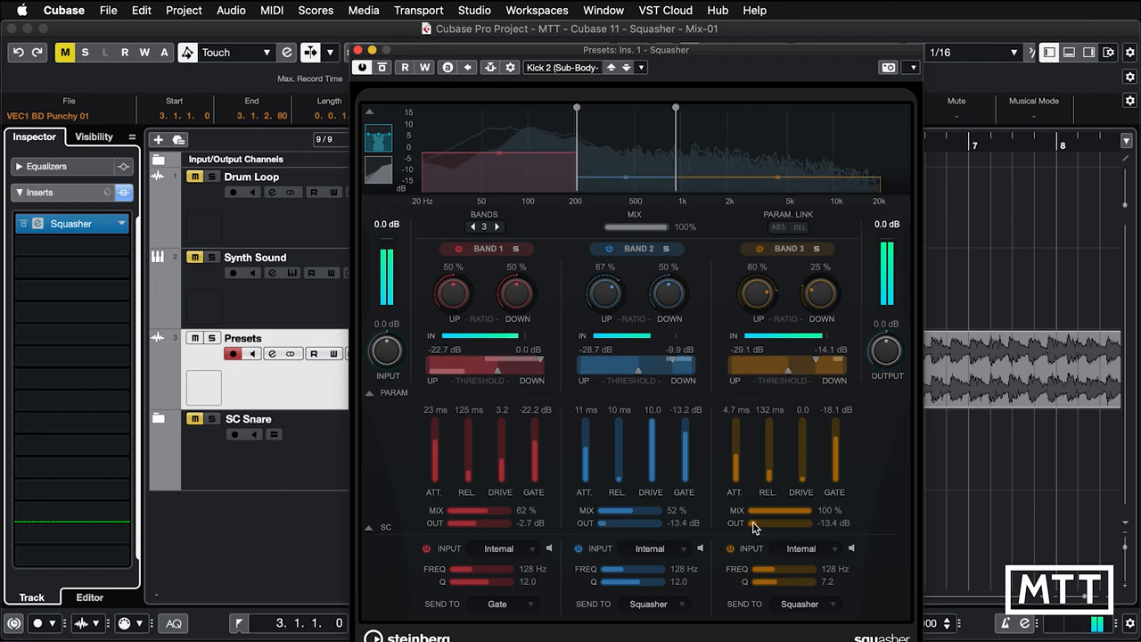
pyautogui.moveTo(749, 523); pyautogui.dragTo(784, 523)
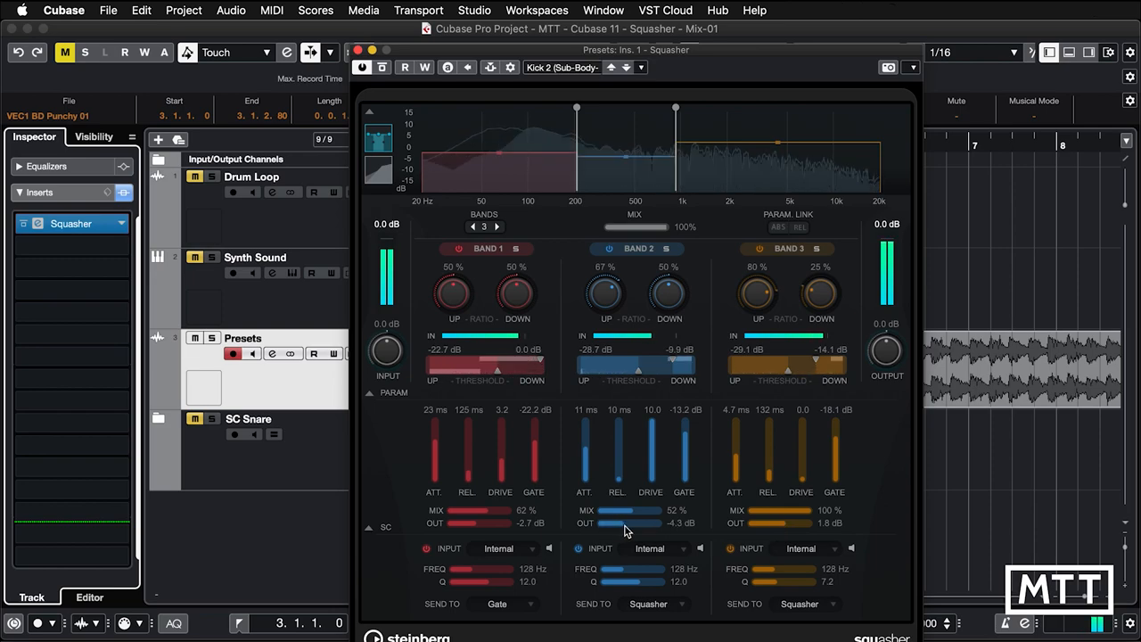
pyautogui.moveTo(606, 523); pyautogui.dragTo(624, 524)
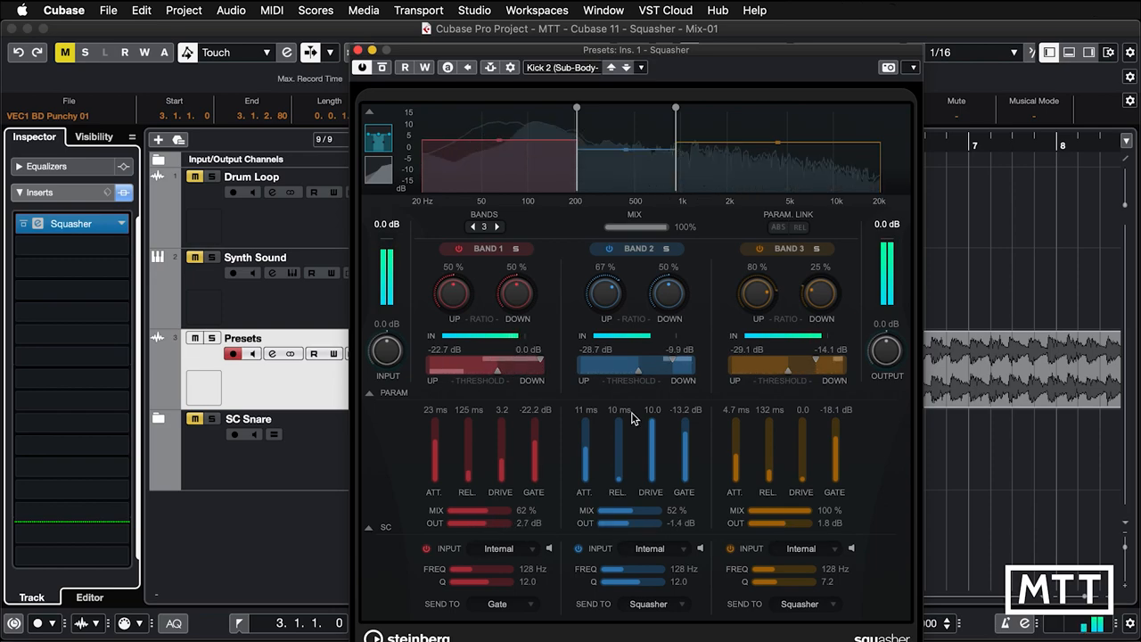
# Turn Squasher's overall output down to about −6.5 dB.
pyautogui.moveTo(886, 352); pyautogui.dragTo(887, 375)
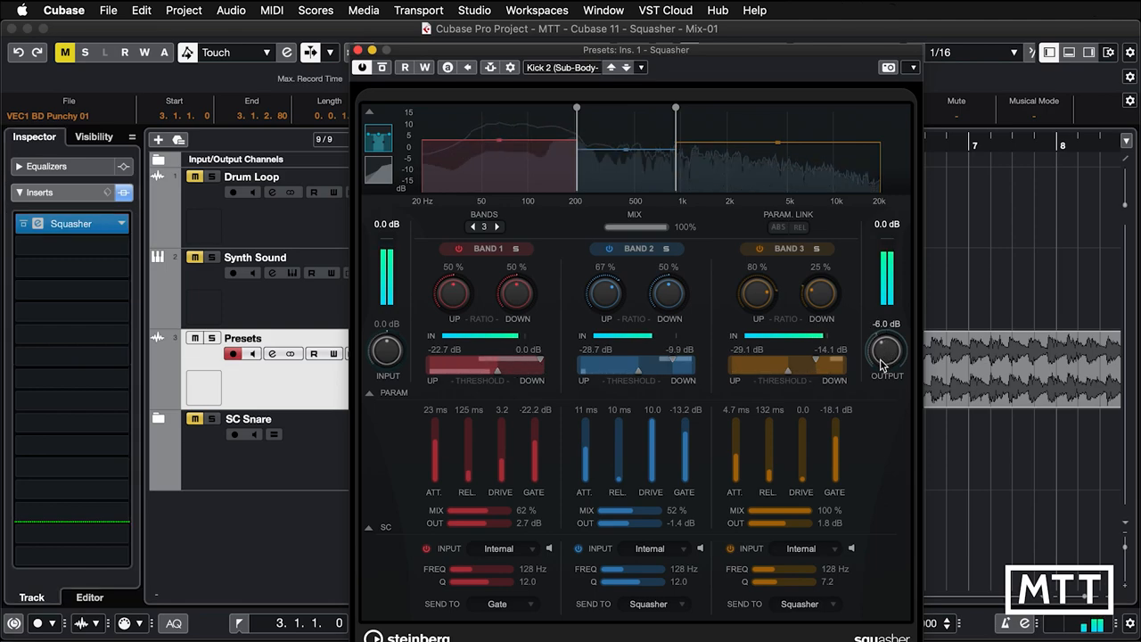
pyautogui.moveTo(887, 352); pyautogui.dragTo(883, 361)
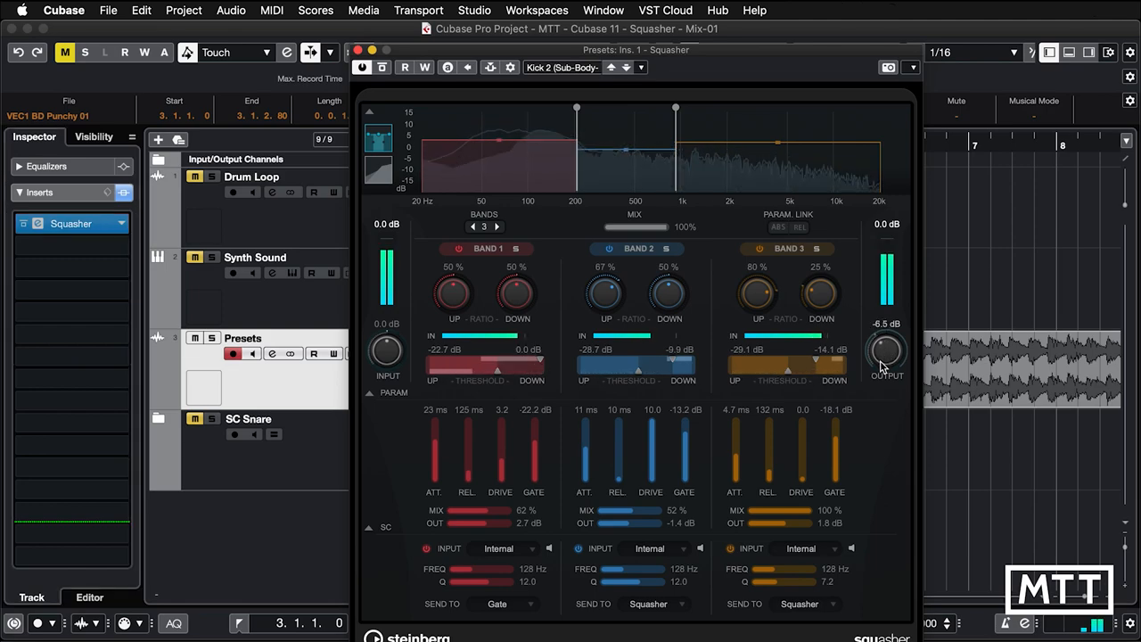
pyautogui.moveTo(887, 353); pyautogui.dragTo(887, 361)
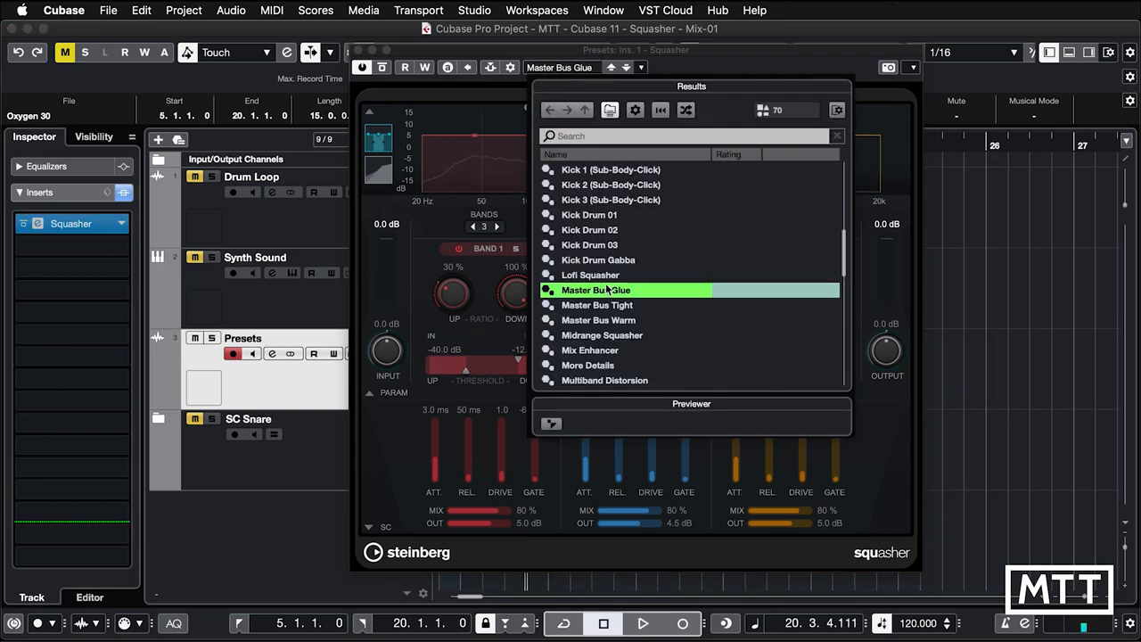
# Load the Mix Enhancer preset into the Presets track's Squasher.
pyautogui.click(589, 350)
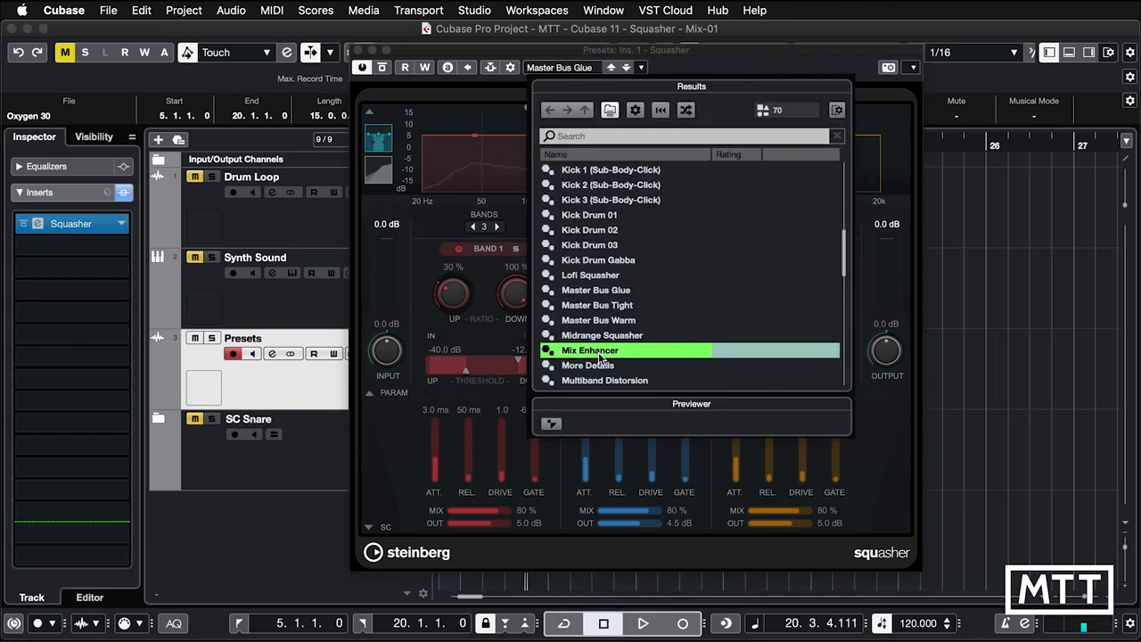
pyautogui.doubleClick(589, 350)
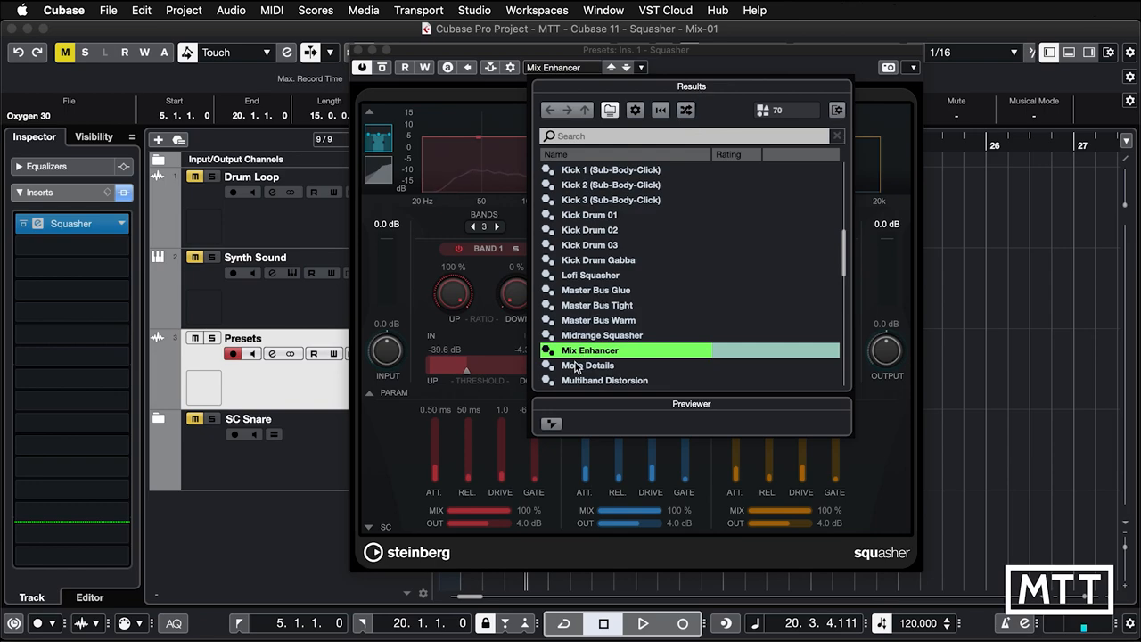
pyautogui.doubleClick(590, 350)
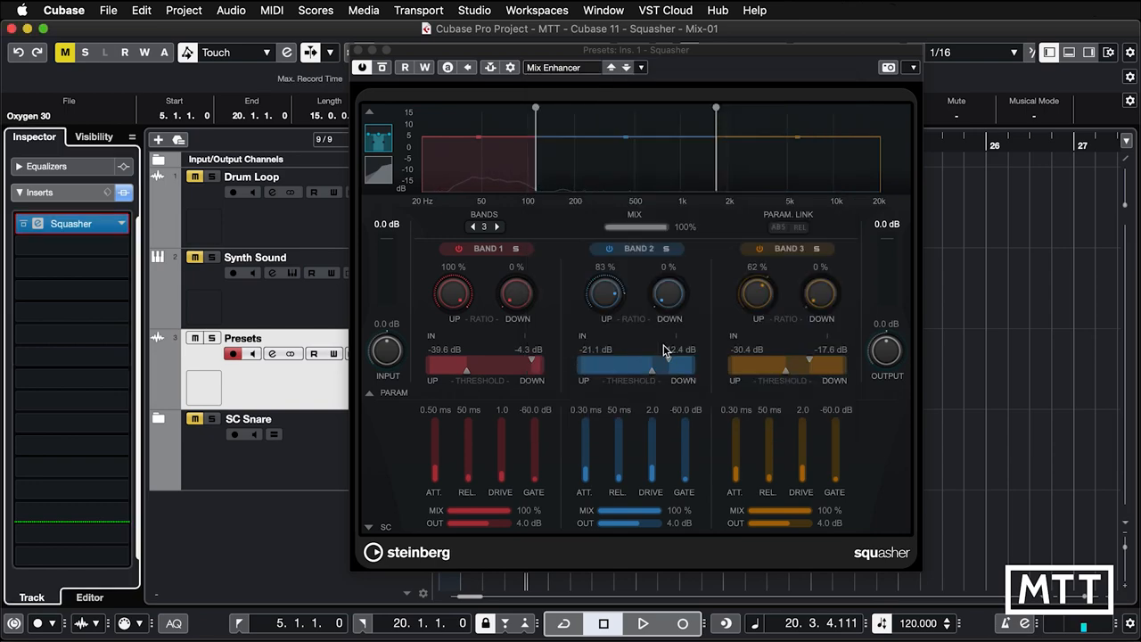
# Return to the loop start and play back to audition Mix Enhancer.
pyautogui.click(642, 623)
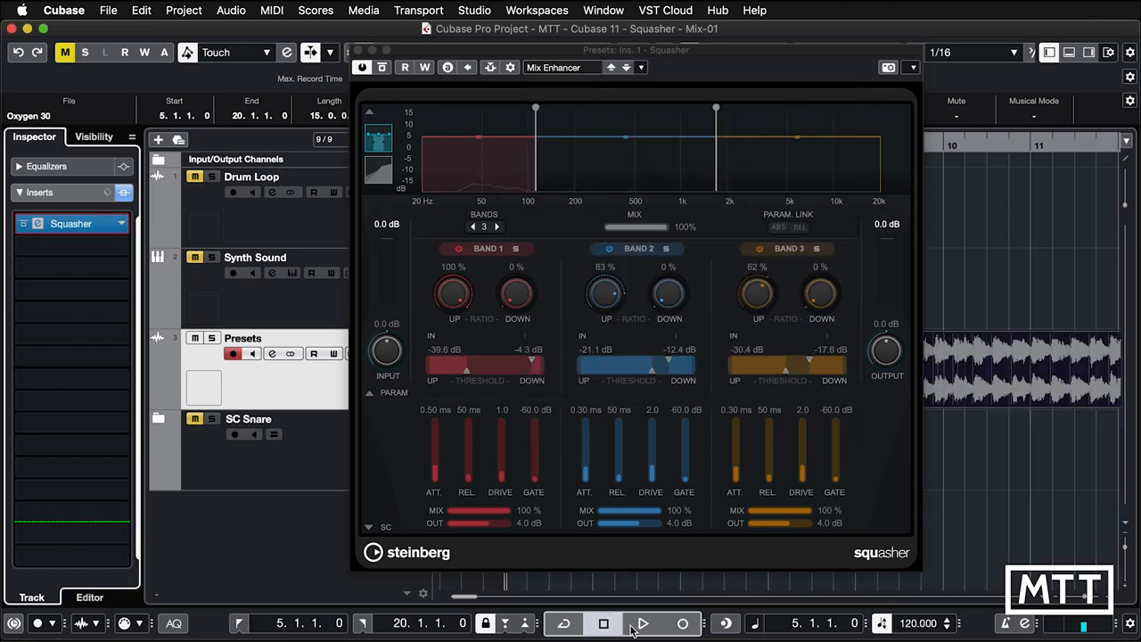
pyautogui.click(642, 623)
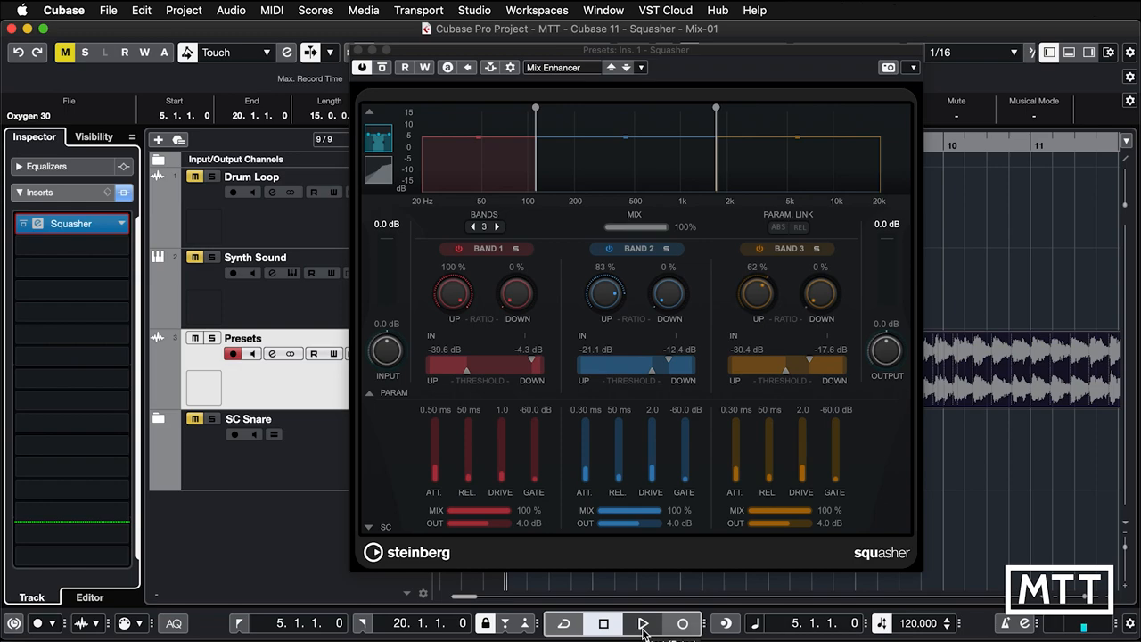
pyautogui.click(643, 623)
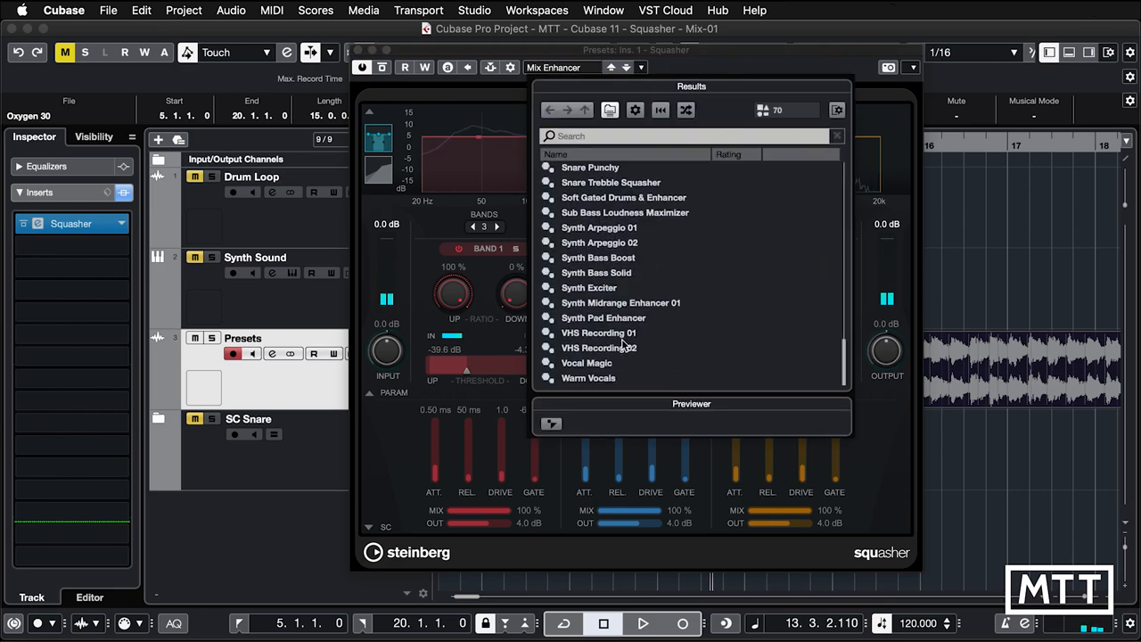
pyautogui.moveTo(599, 332)
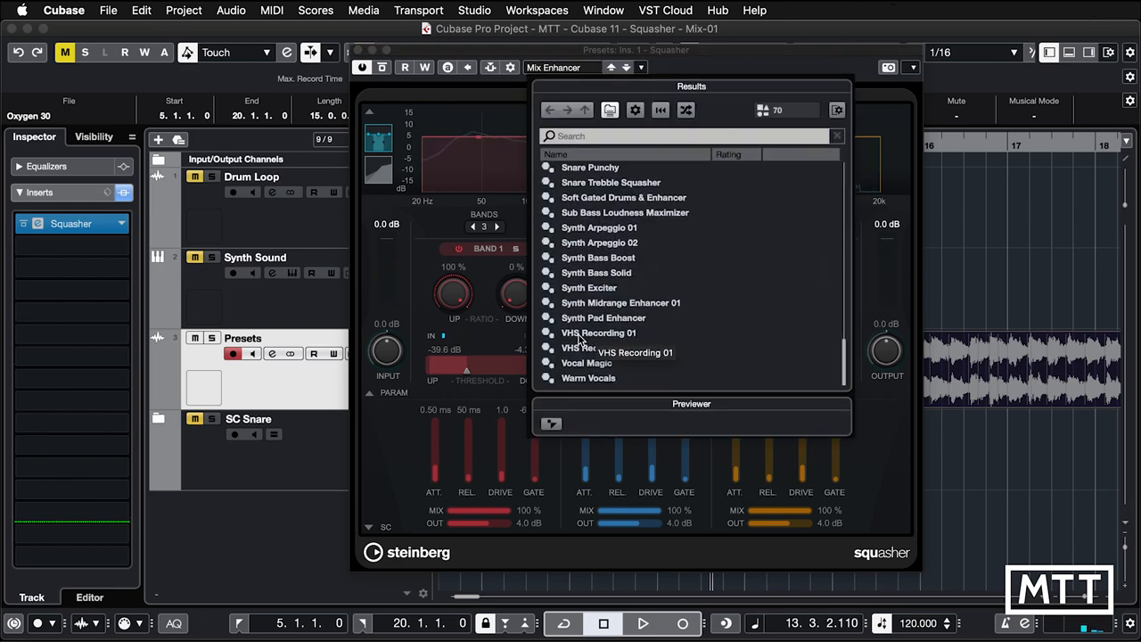
# Load VHS Recording 01 and set the Squasher MIX slider to about 63%.
pyautogui.click(598, 333)
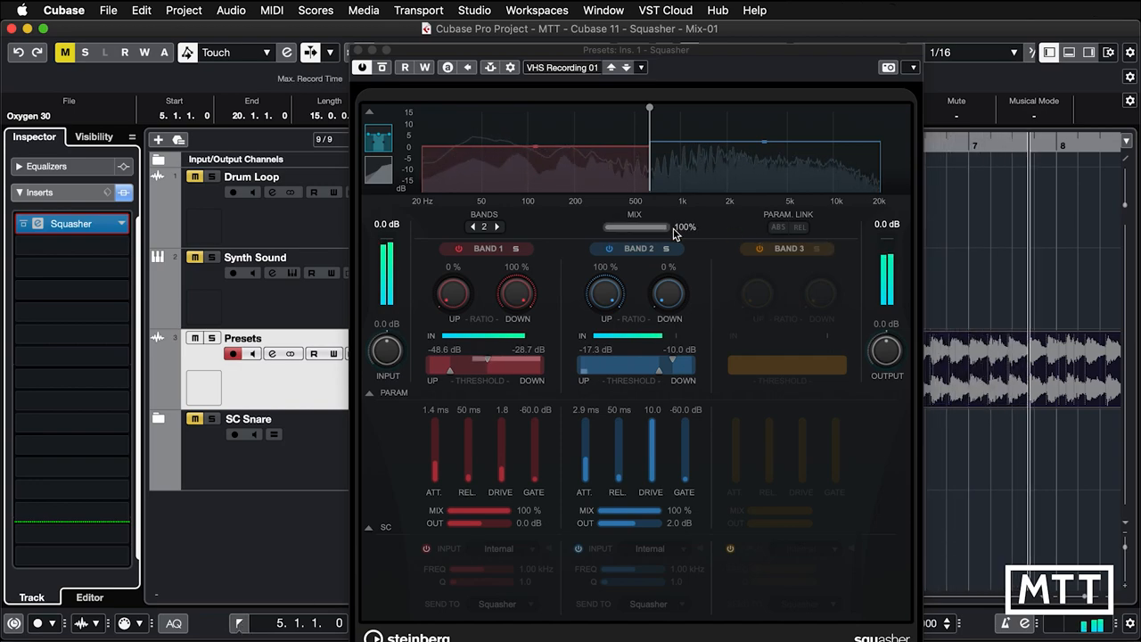
pyautogui.moveTo(651, 227); pyautogui.dragTo(642, 227)
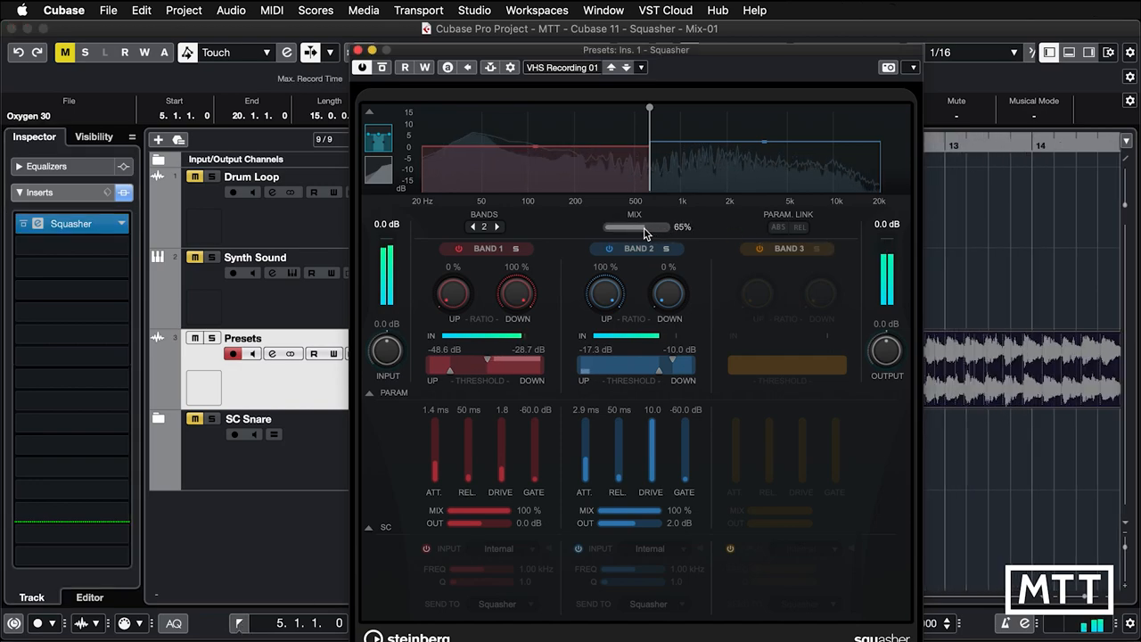
pyautogui.moveTo(649, 227); pyautogui.dragTo(629, 227)
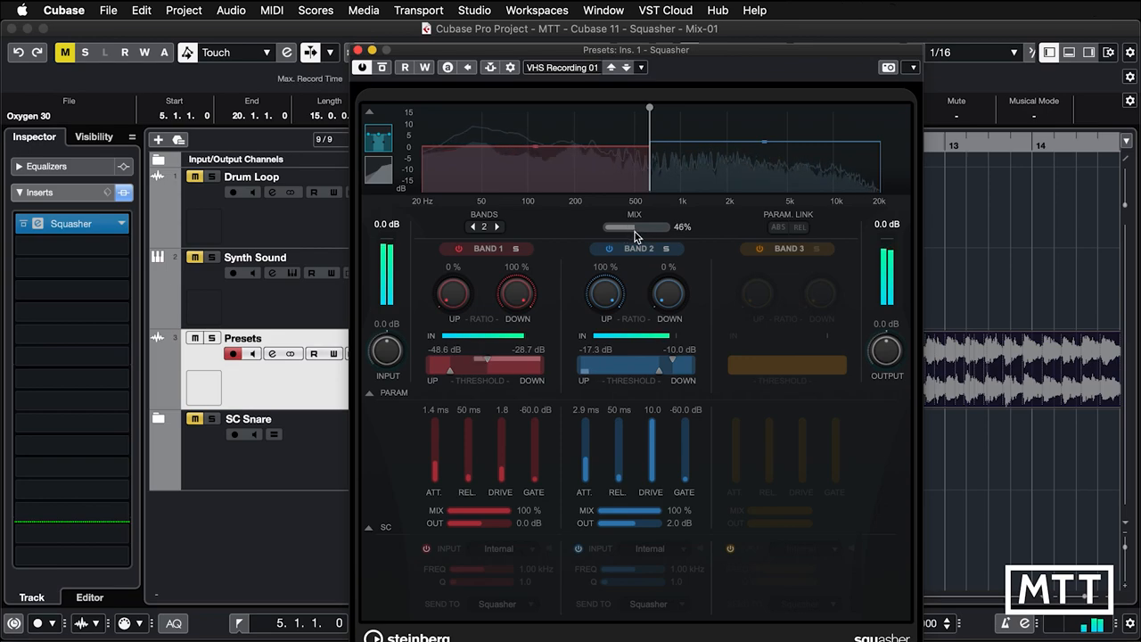
pyautogui.moveTo(624, 226); pyautogui.dragTo(650, 226)
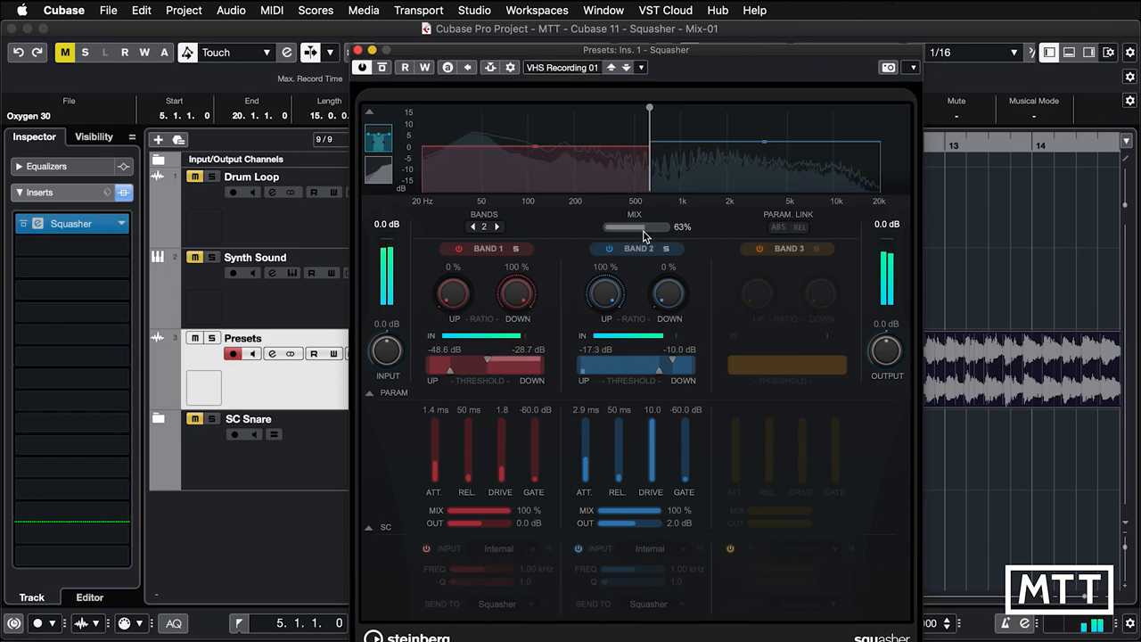
pyautogui.moveTo(651, 226); pyautogui.dragTo(633, 227)
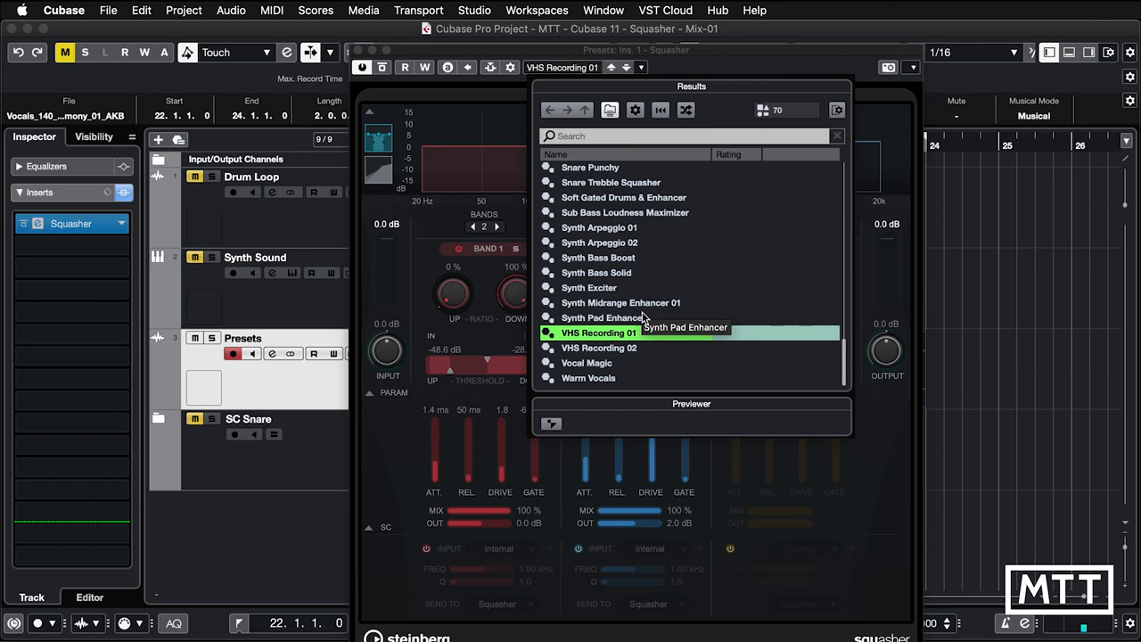
pyautogui.moveTo(617, 353)
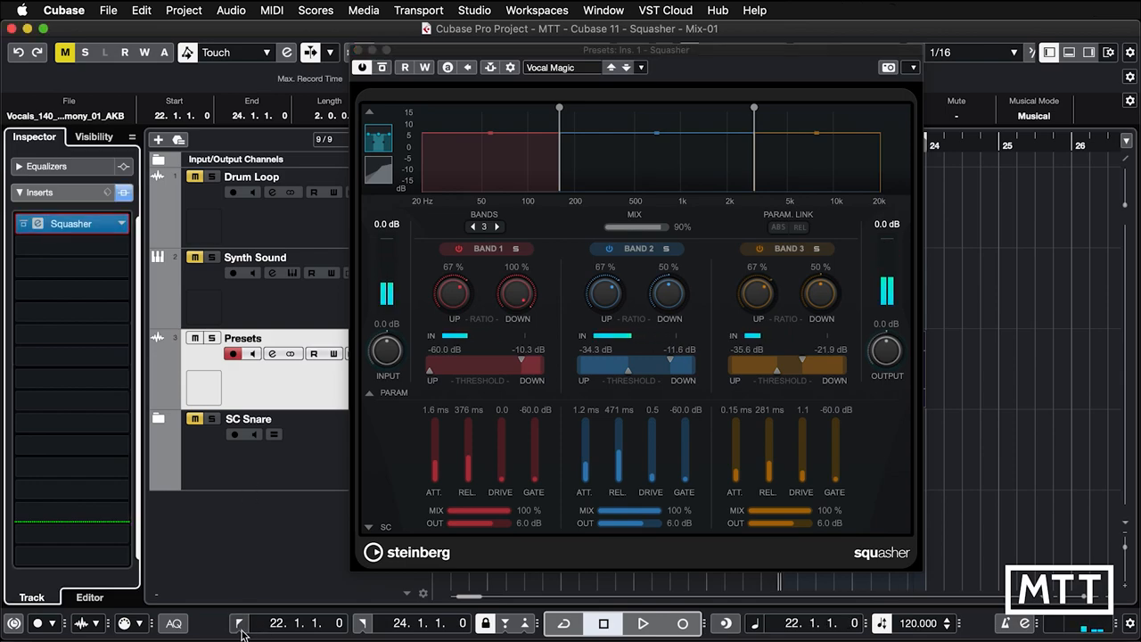
# Jump back to the start of the bars 22–24 vocal loop.
pyautogui.click(642, 623)
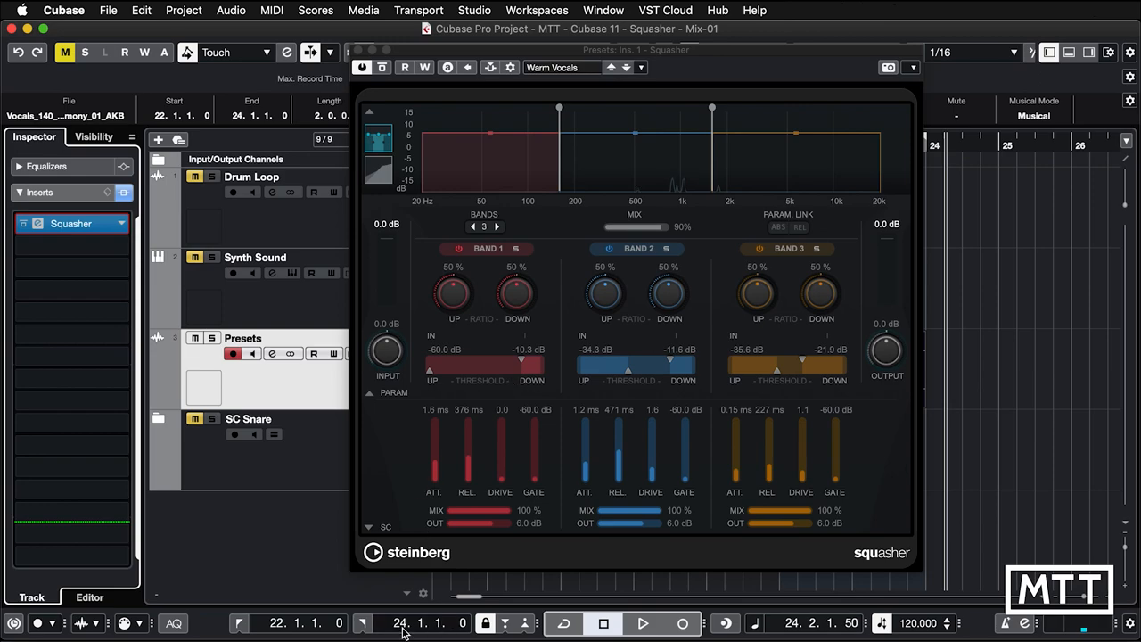
# Play the vocal loop and bypass Squasher to compare Warm Vocals with the dry vocal.
pyautogui.click(642, 623)
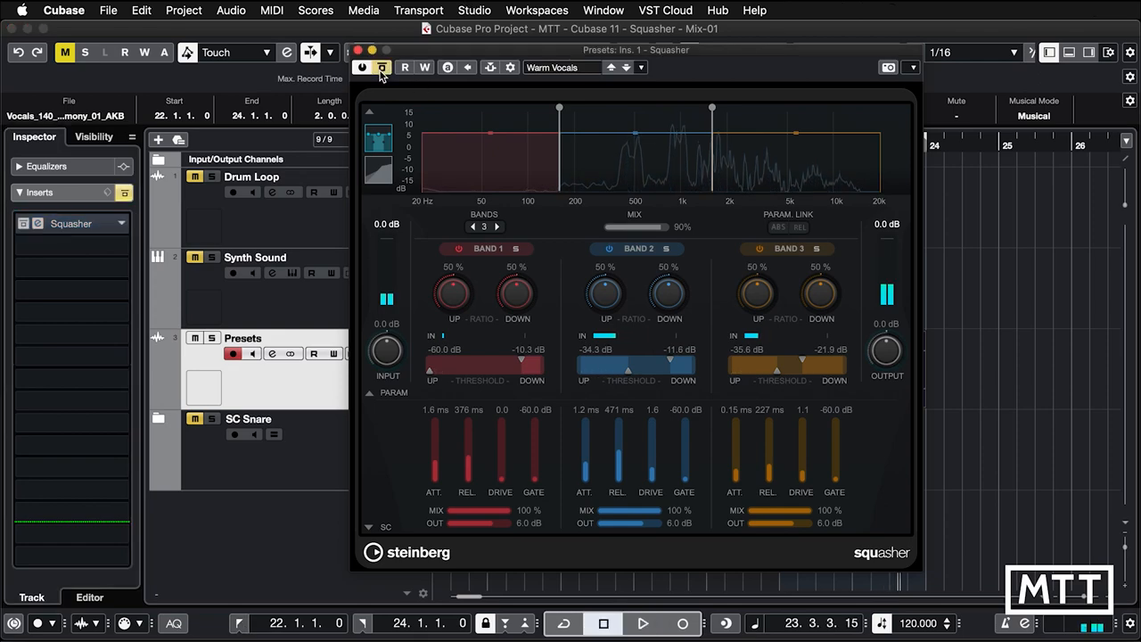
pyautogui.click(642, 623)
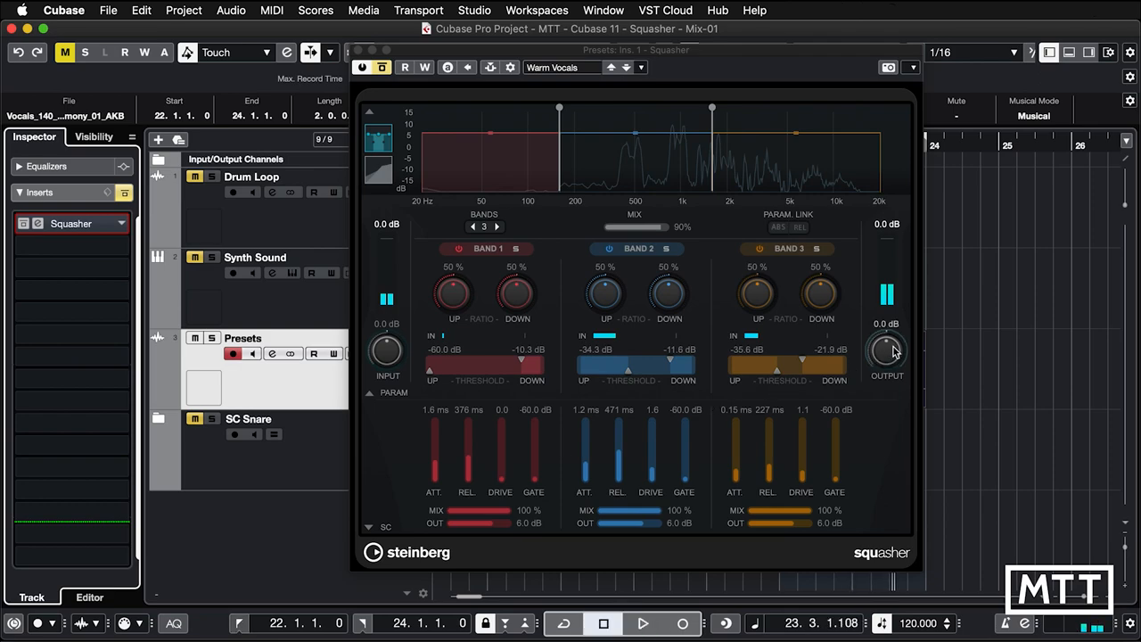
pyautogui.moveTo(885, 355)
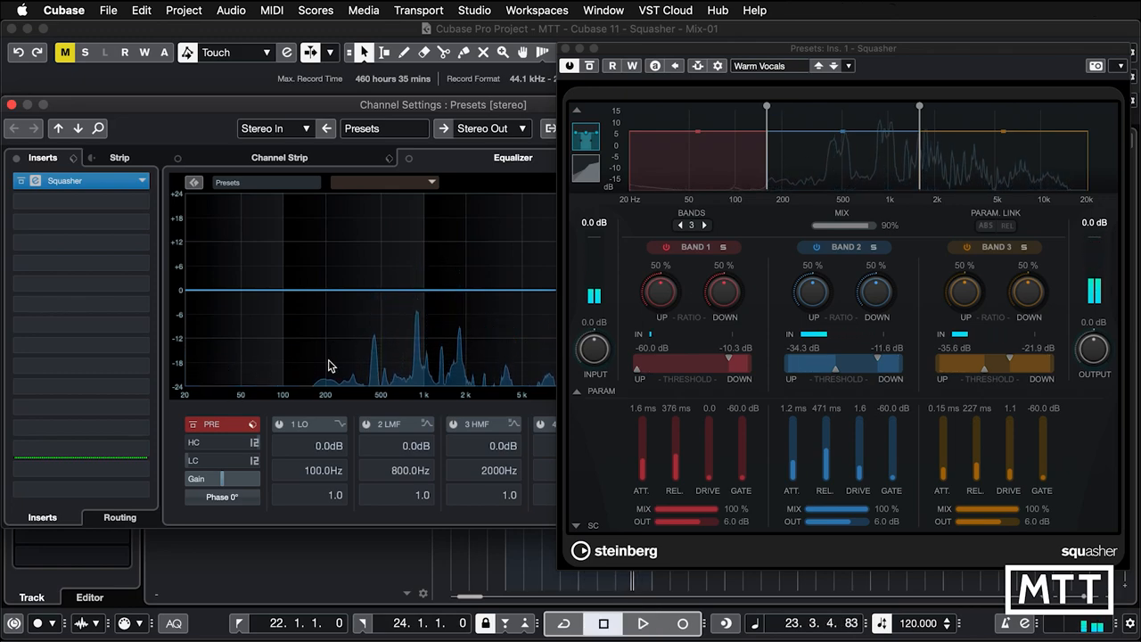
pyautogui.moveTo(219, 372)
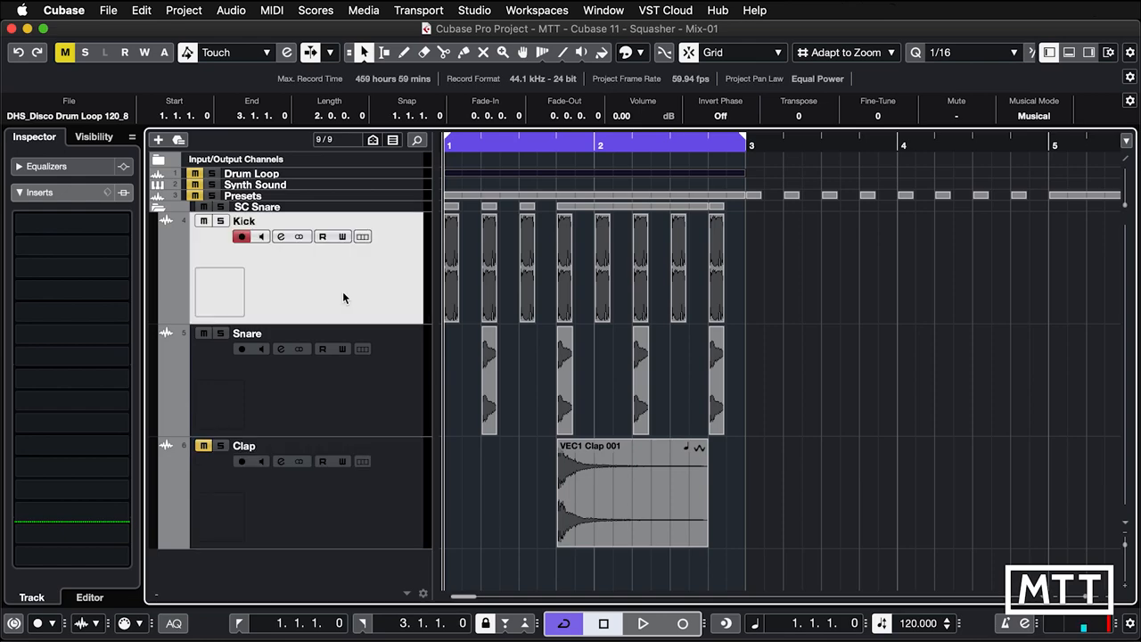
pyautogui.moveTo(350, 395)
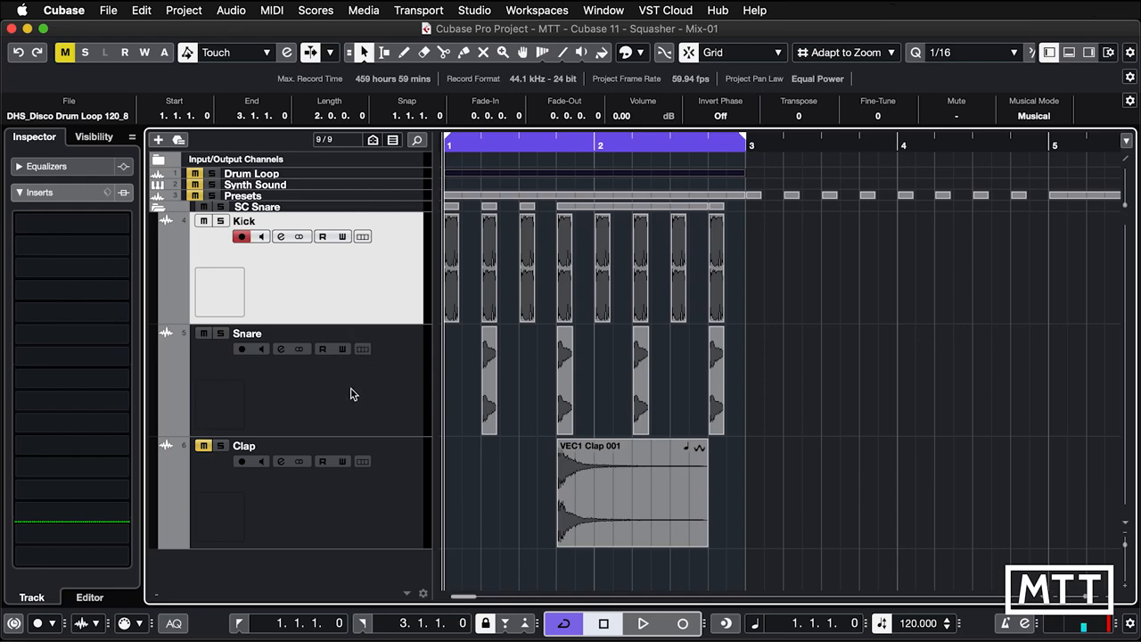
# Start and restart playback of the Kick, Snare and Clap loop over bars 1–3.
pyautogui.click(642, 623)
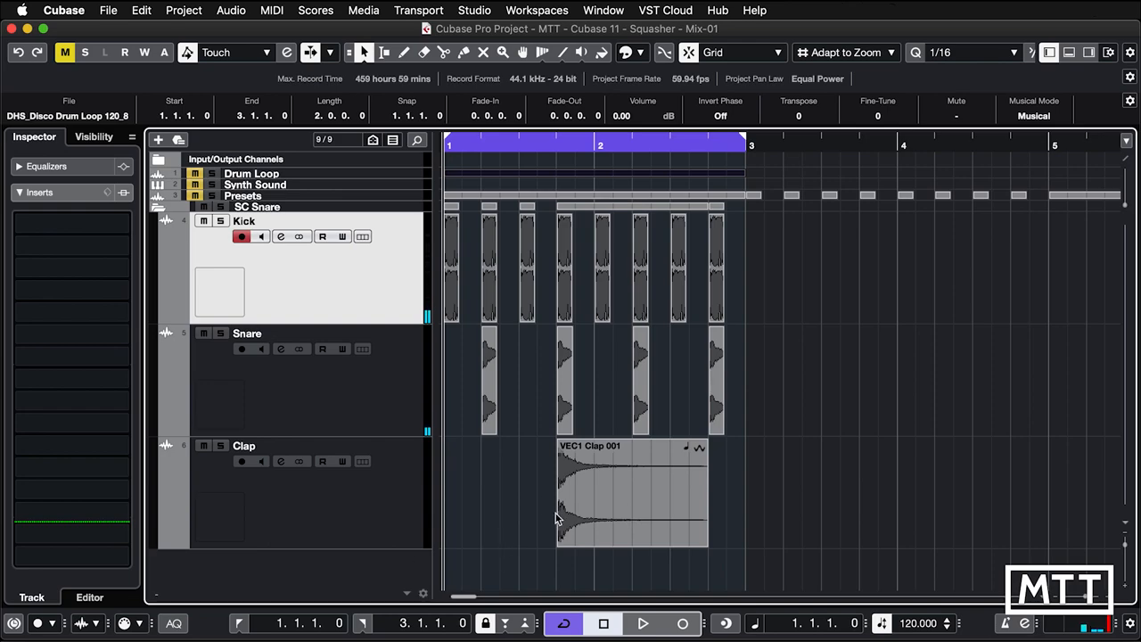
pyautogui.click(642, 623)
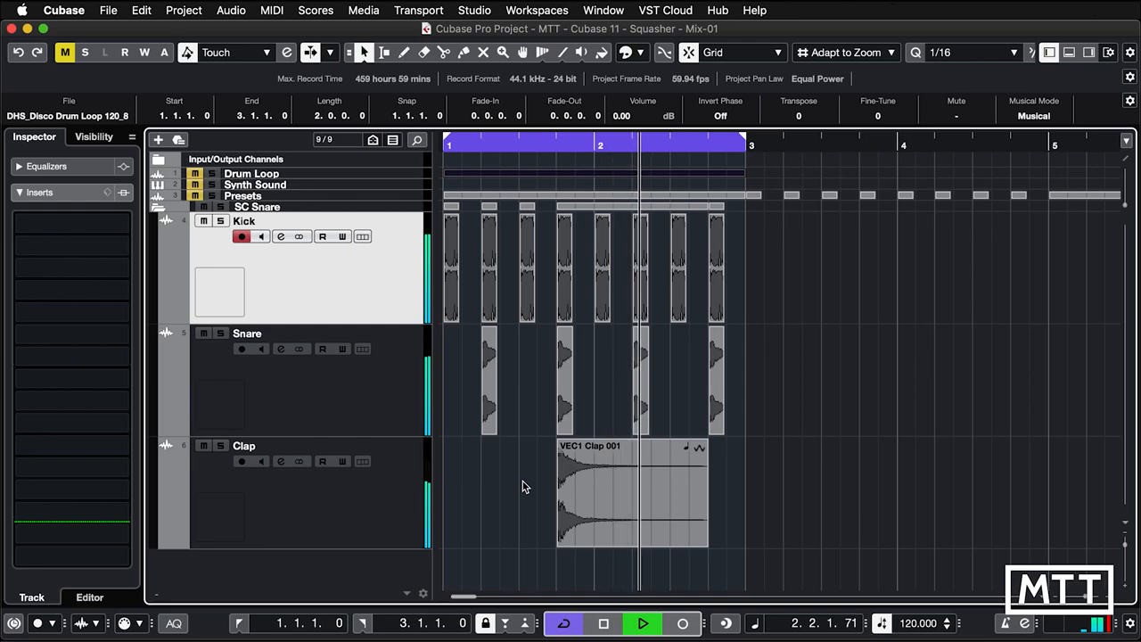
pyautogui.click(642, 624)
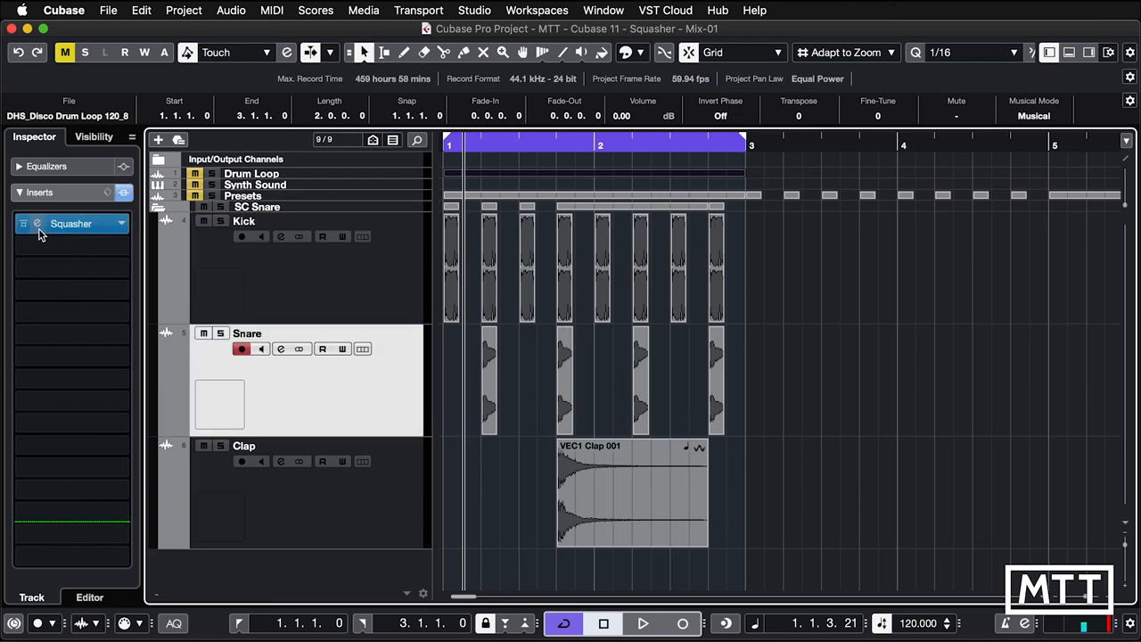
# Solo the Snare, open its Squasher, and set band 2's side-chain input to Side-Chain 2.
pyautogui.click(220, 334)
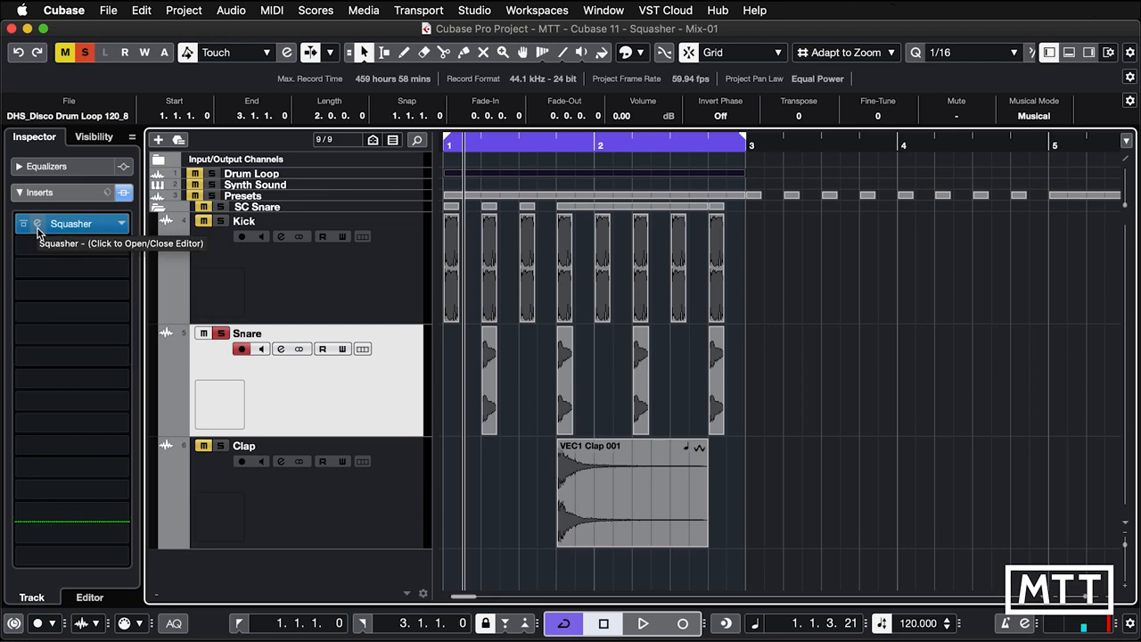
pyautogui.click(71, 222)
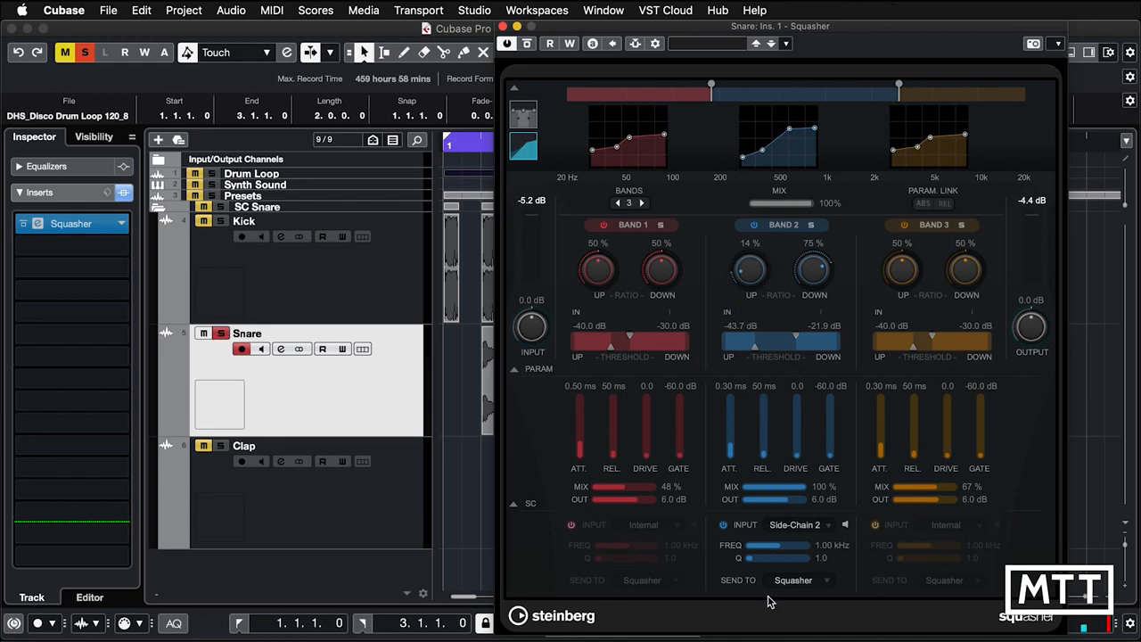
pyautogui.moveTo(725, 526)
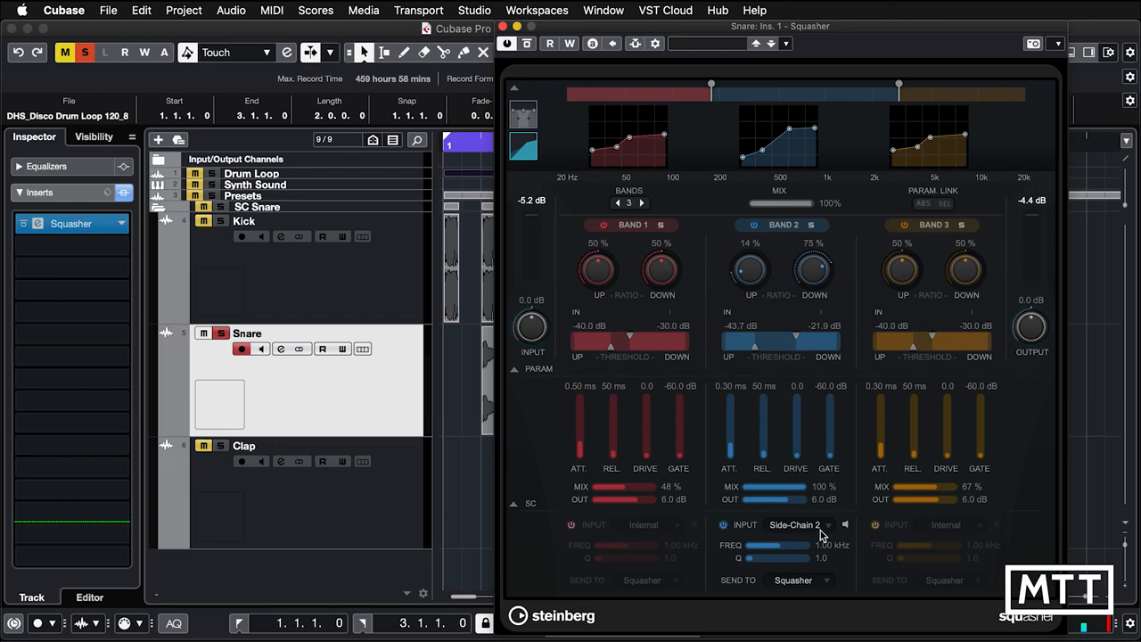
pyautogui.click(794, 524)
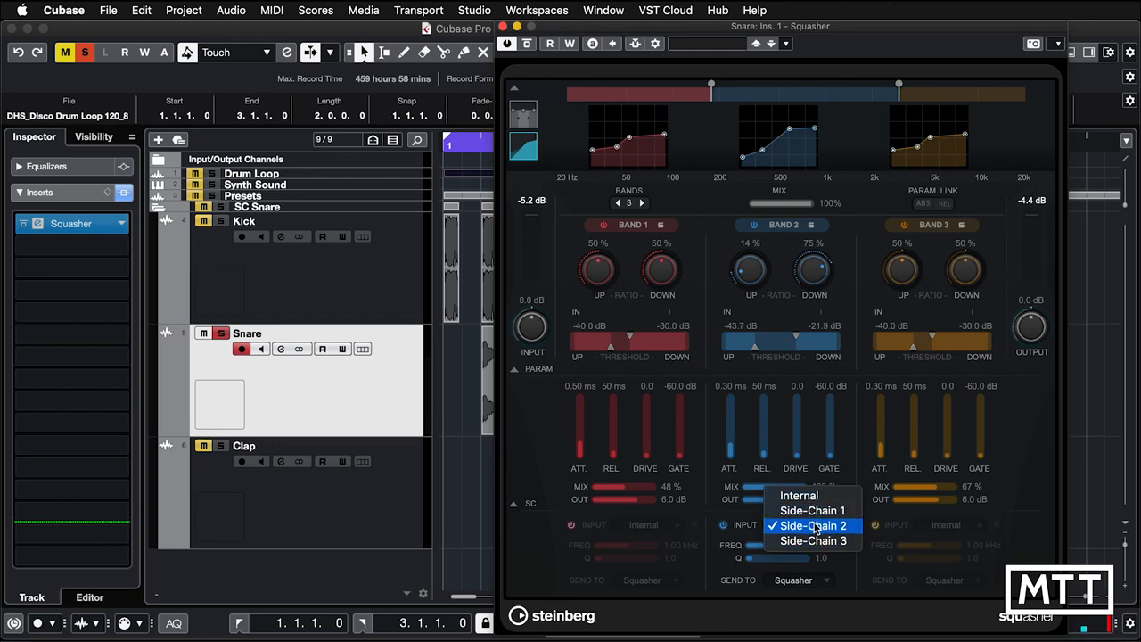
pyautogui.moveTo(811, 509)
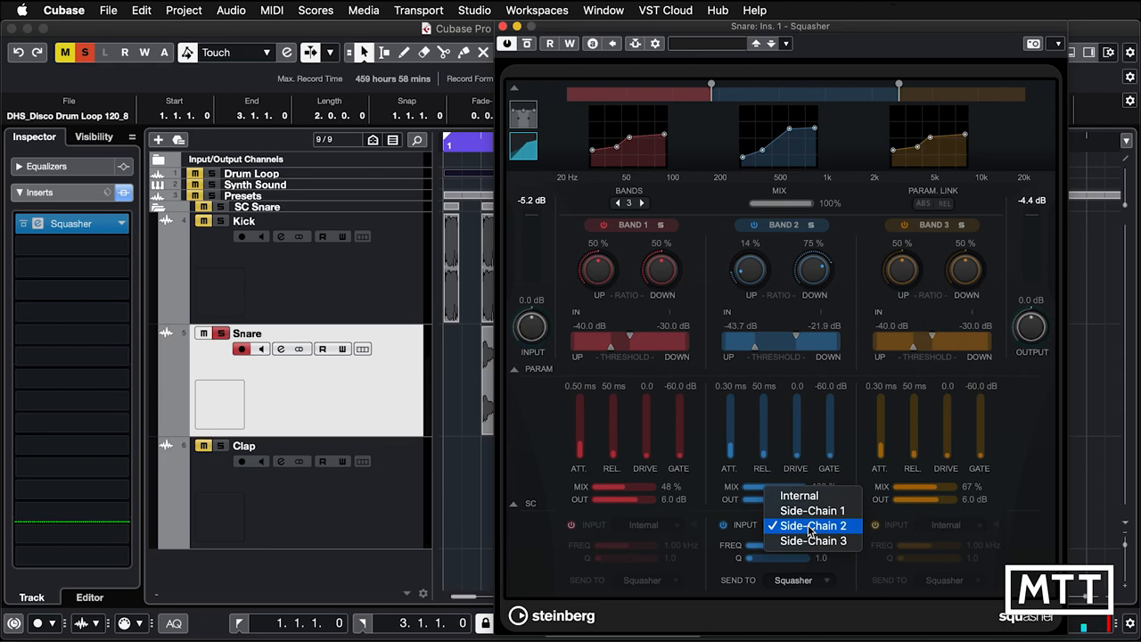
pyautogui.click(813, 525)
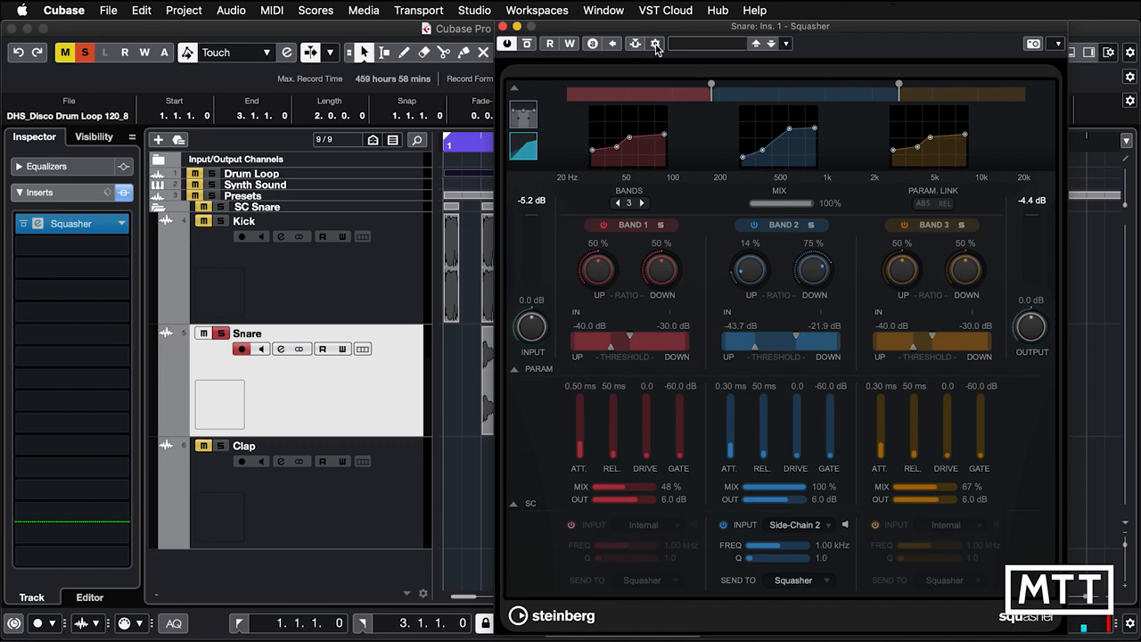
pyautogui.moveTo(655, 44)
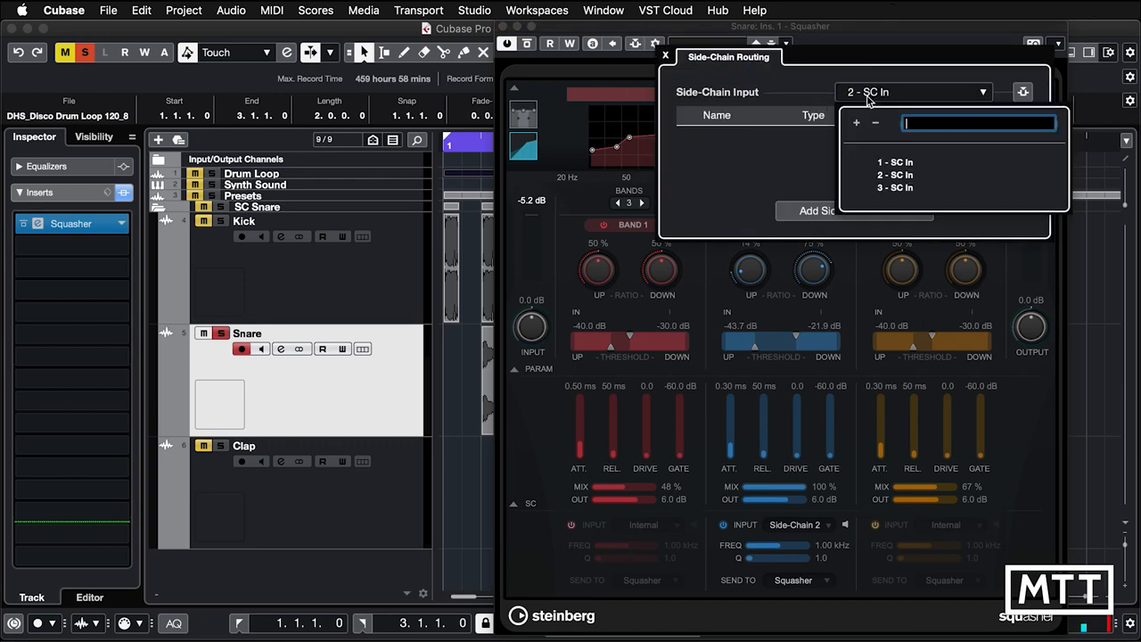
pyautogui.moveTo(899, 143)
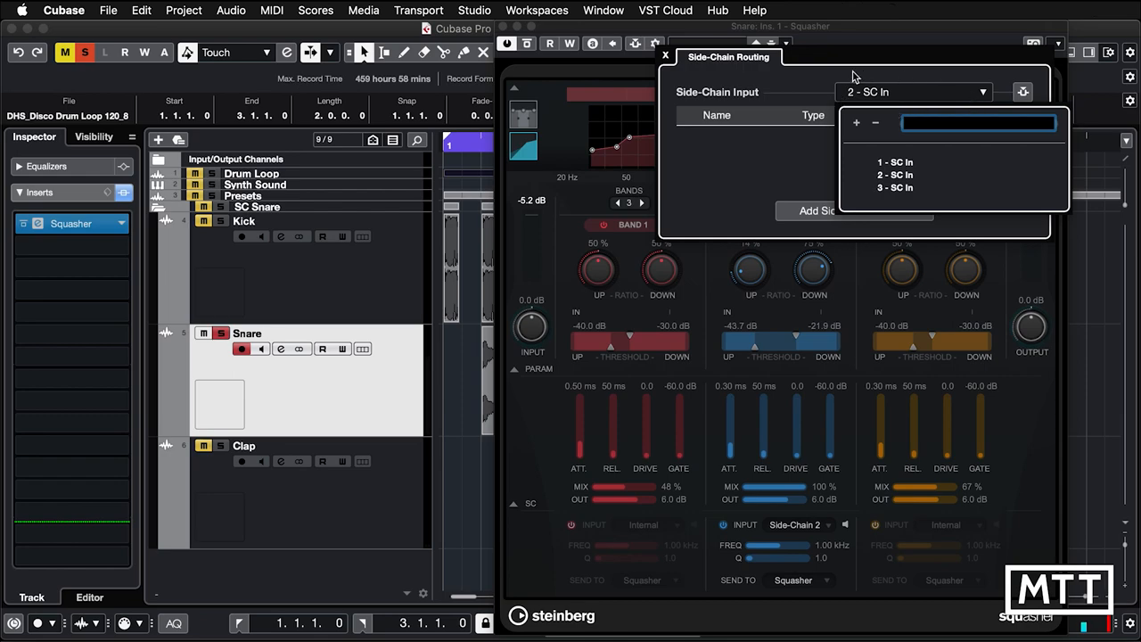
pyautogui.moveTo(829, 109)
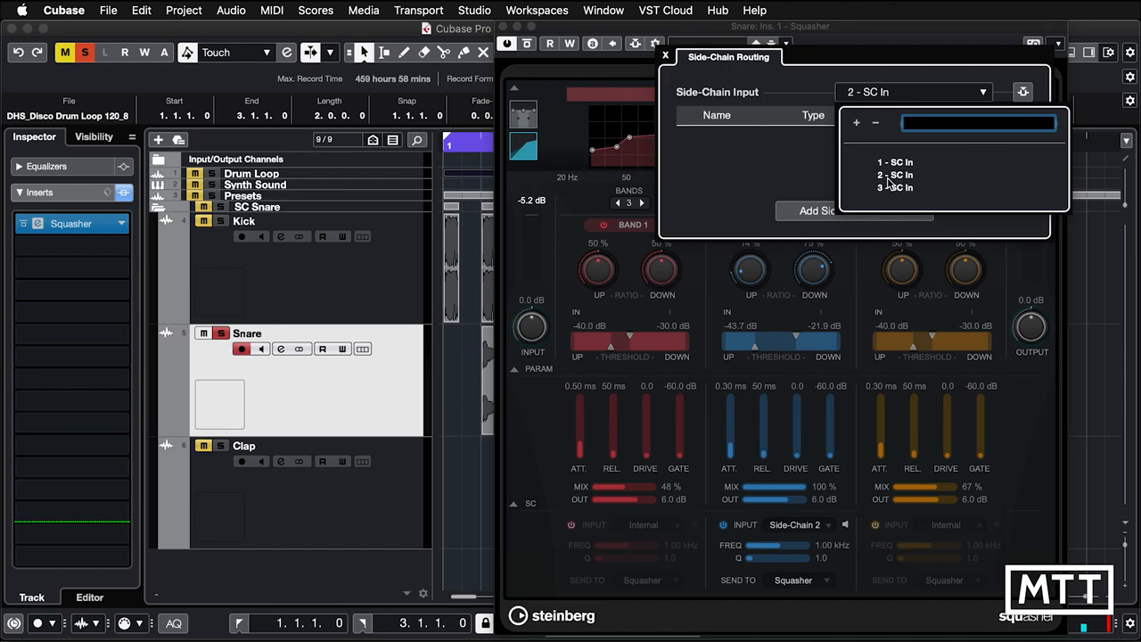
pyautogui.moveTo(889, 182)
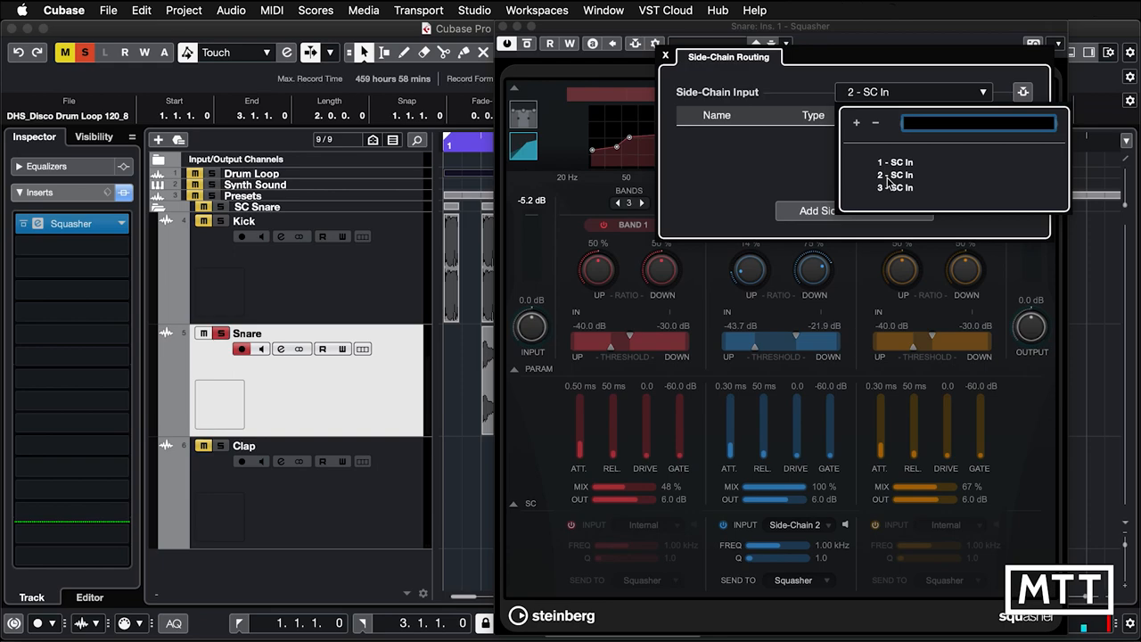
# Add the Clap track as a source on Squasher side-chain input 2.
pyautogui.click(900, 179)
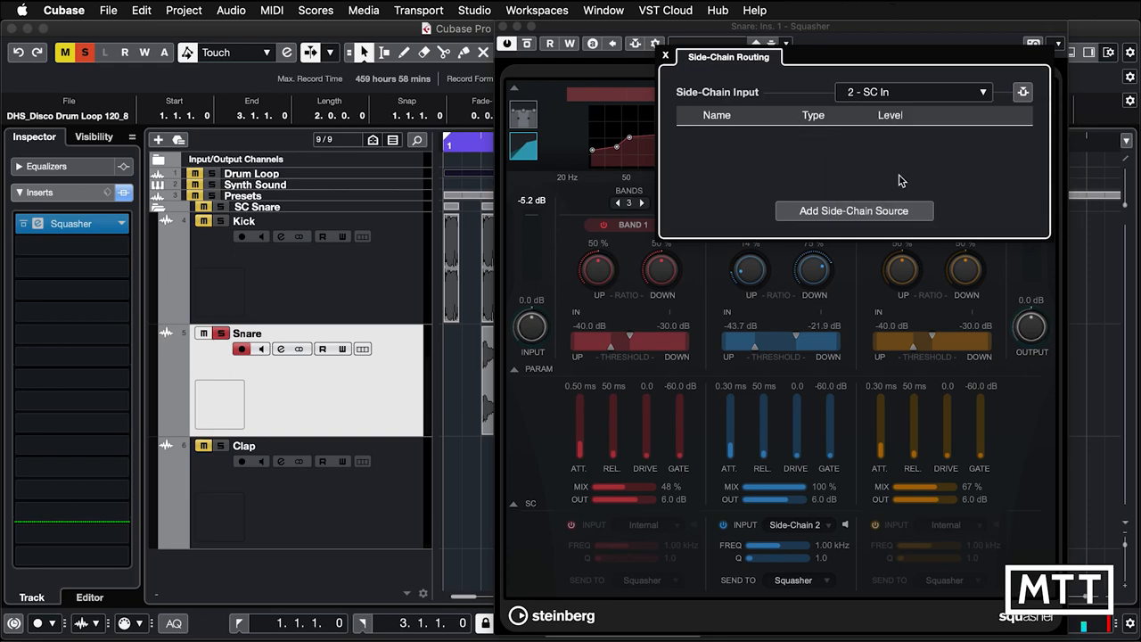
pyautogui.moveTo(866, 216)
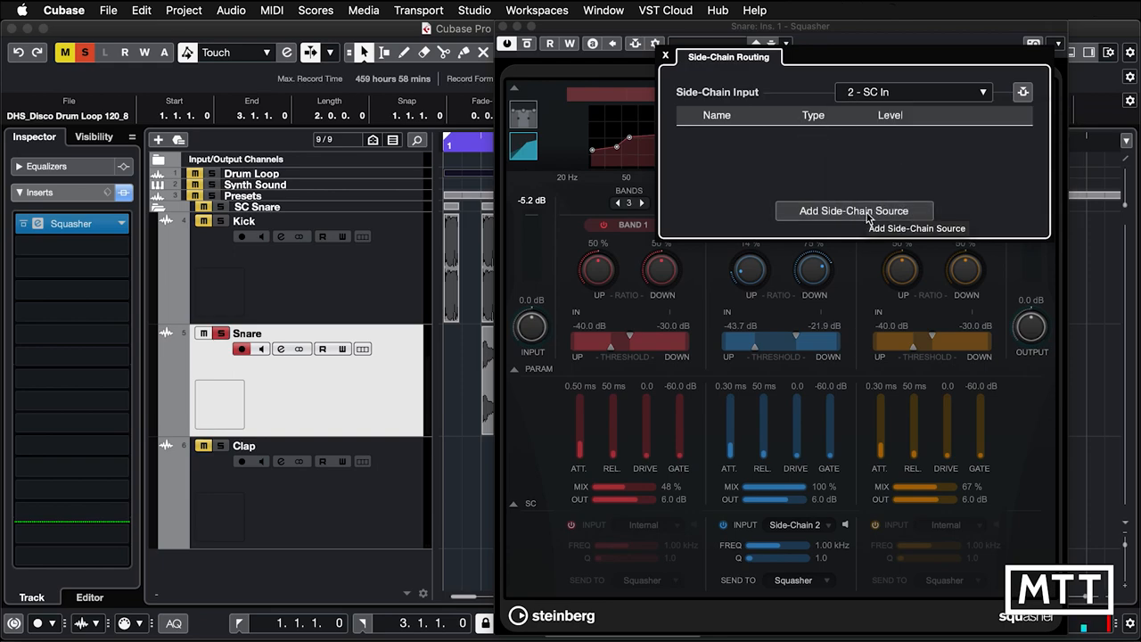
pyautogui.click(854, 210)
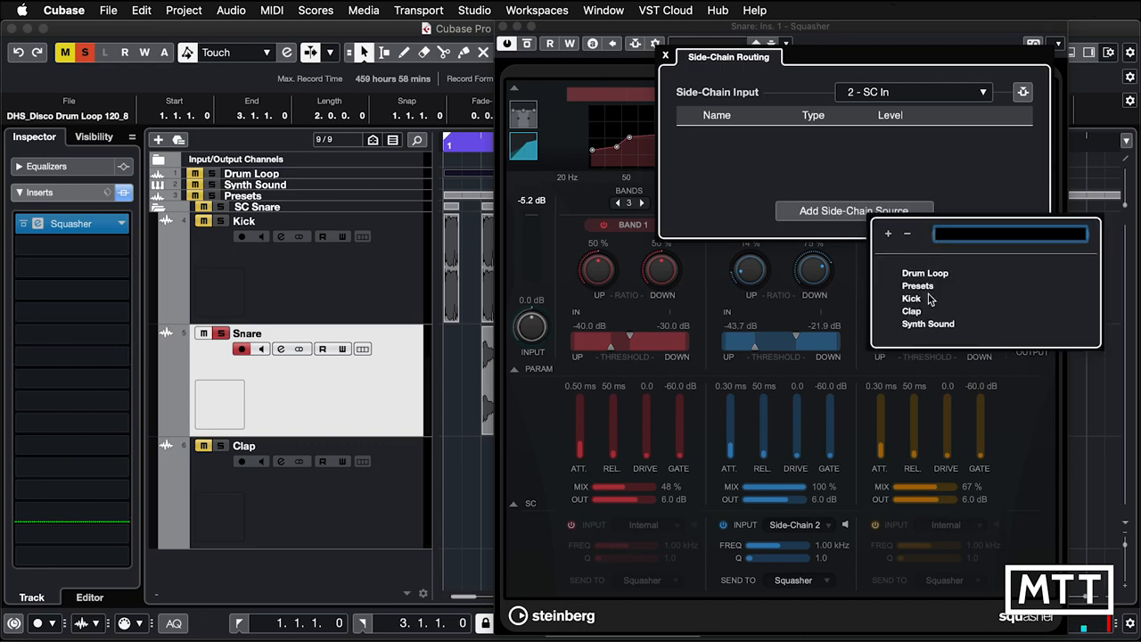
pyautogui.click(911, 310)
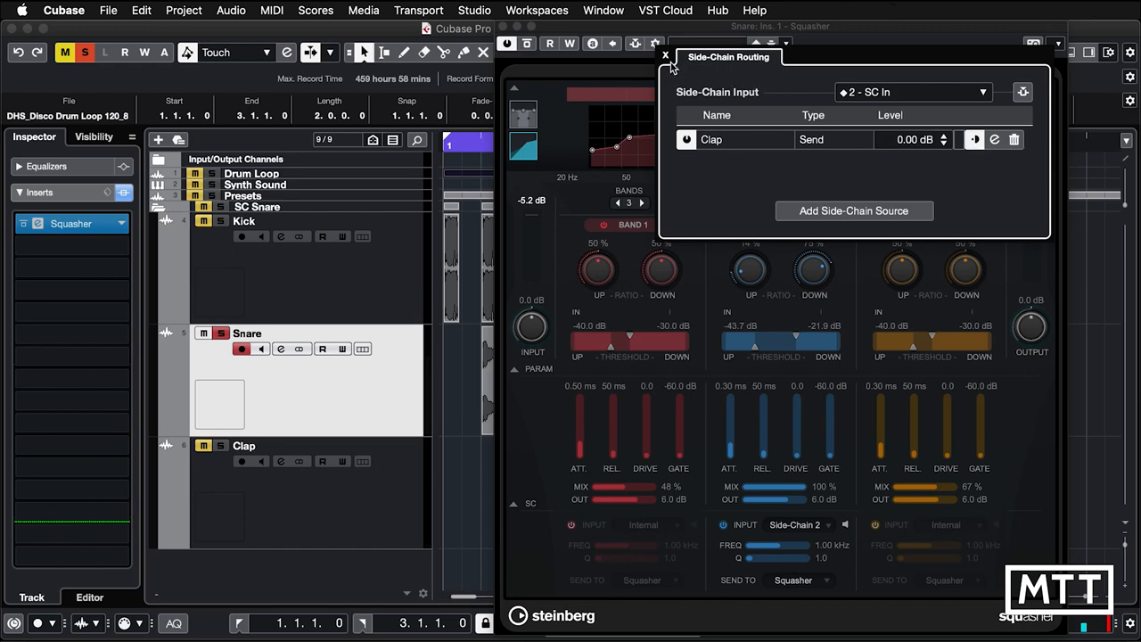
pyautogui.click(664, 56)
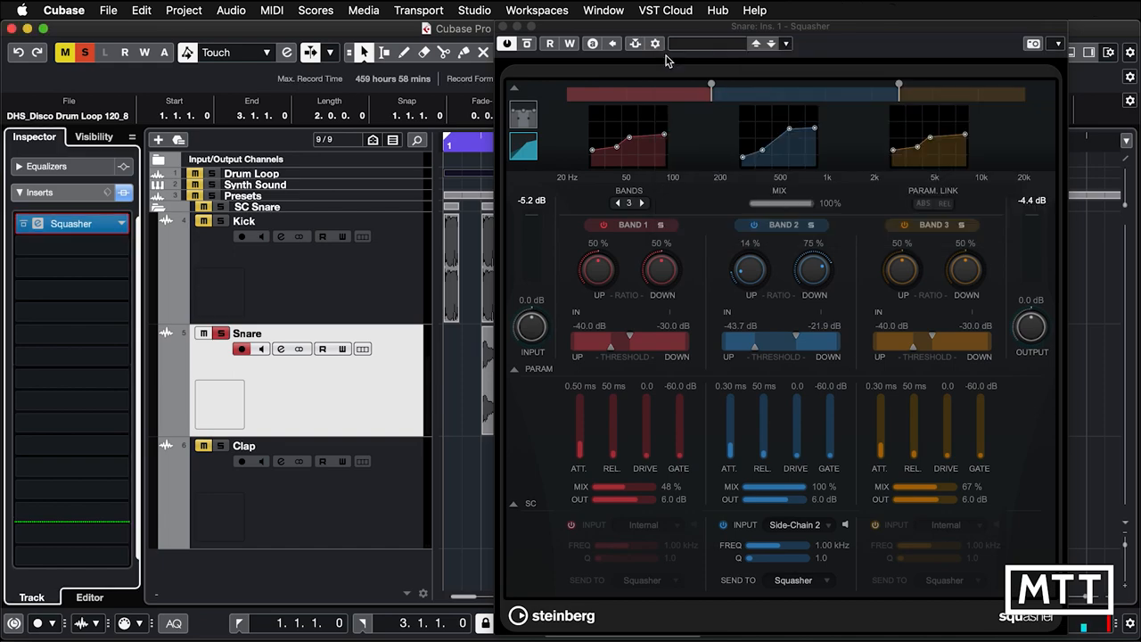
# Activate side-chaining in the Snare Squasher's header.
pyautogui.click(634, 42)
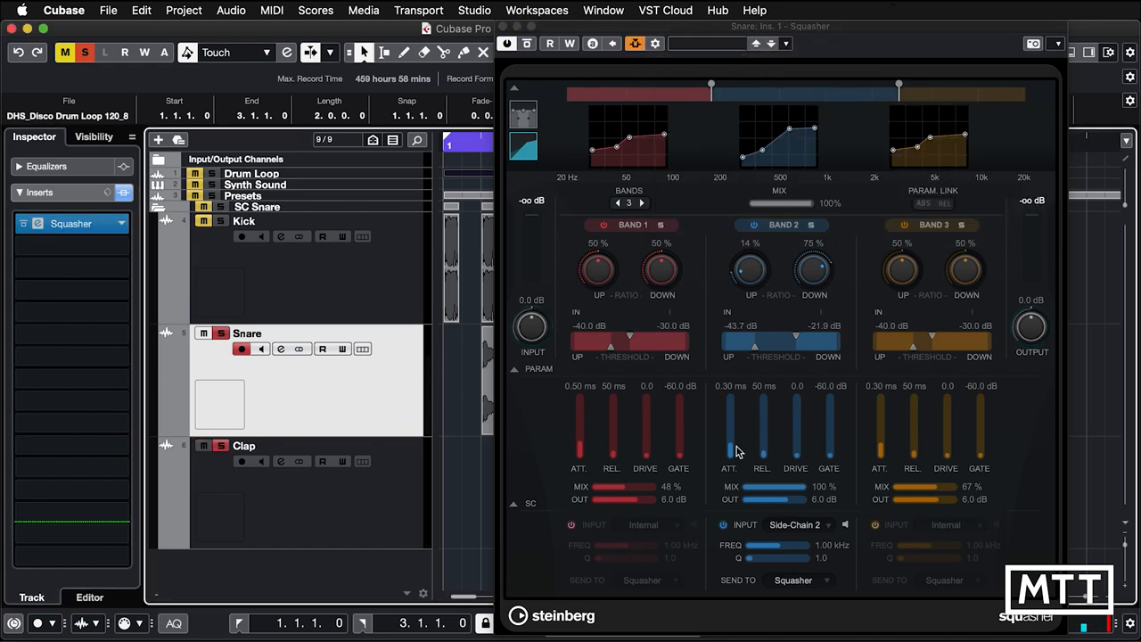
pyautogui.moveTo(837, 49)
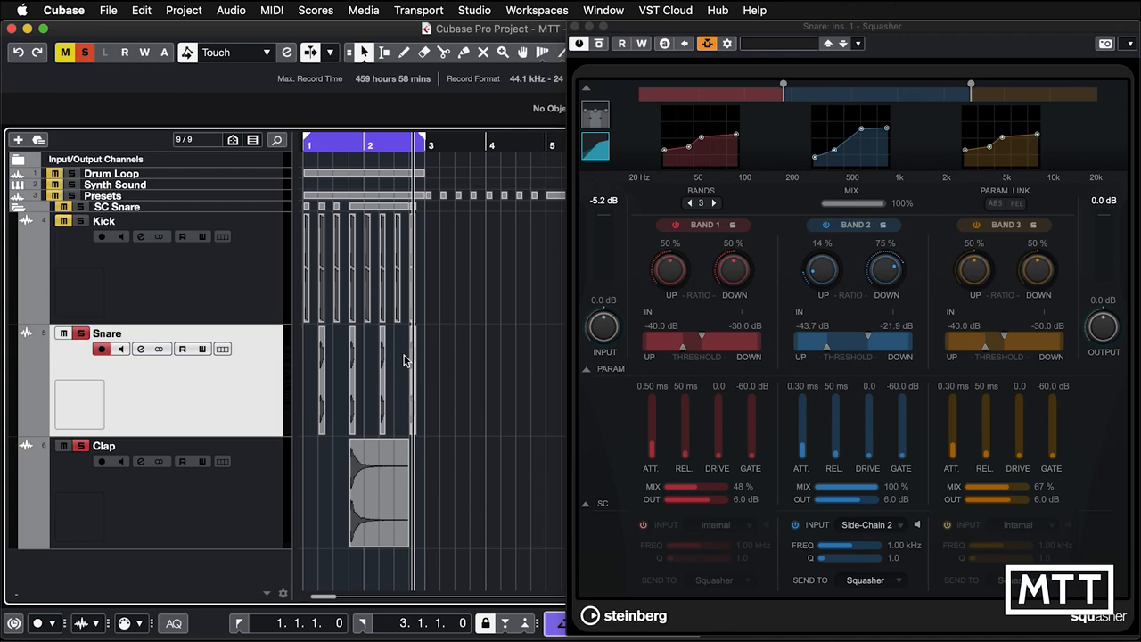
pyautogui.moveTo(370, 421)
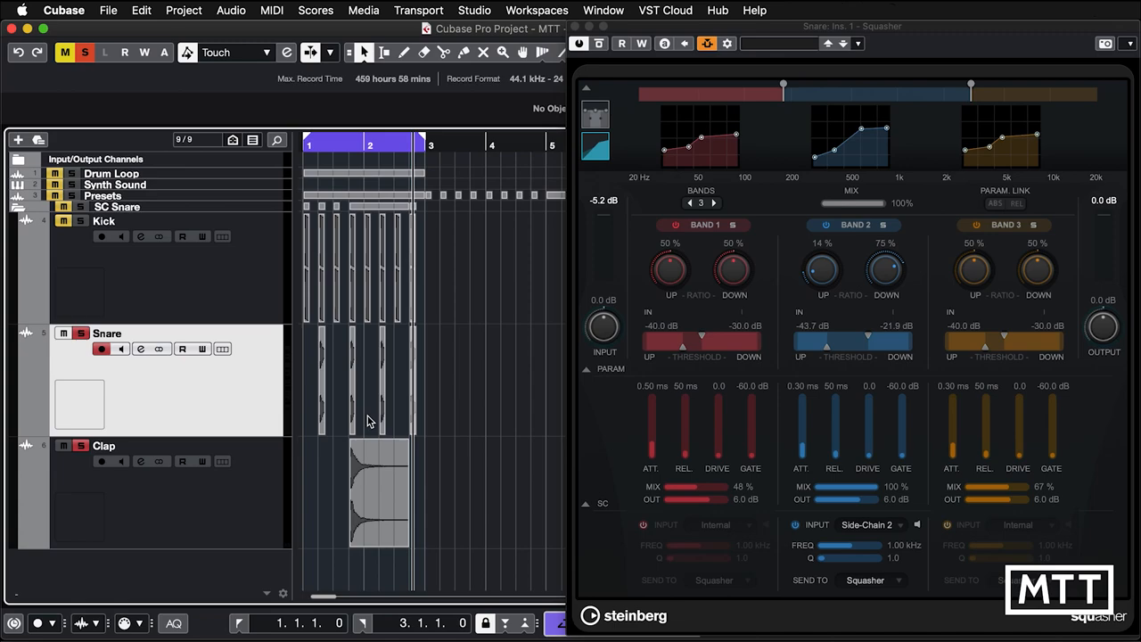
pyautogui.click(379, 486)
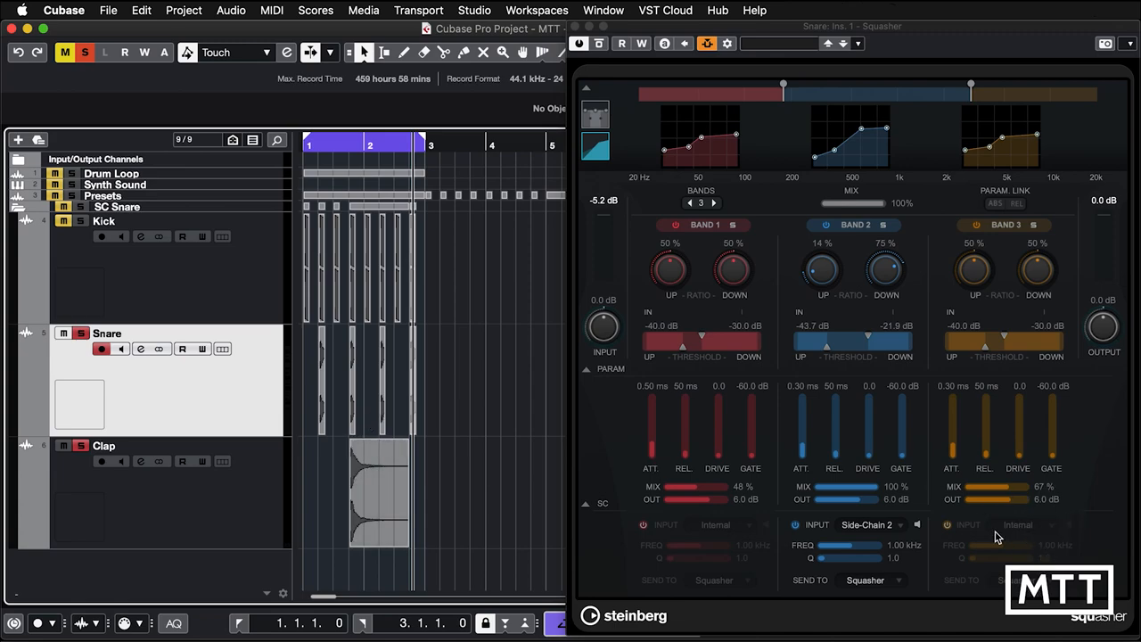
pyautogui.moveTo(1019, 512)
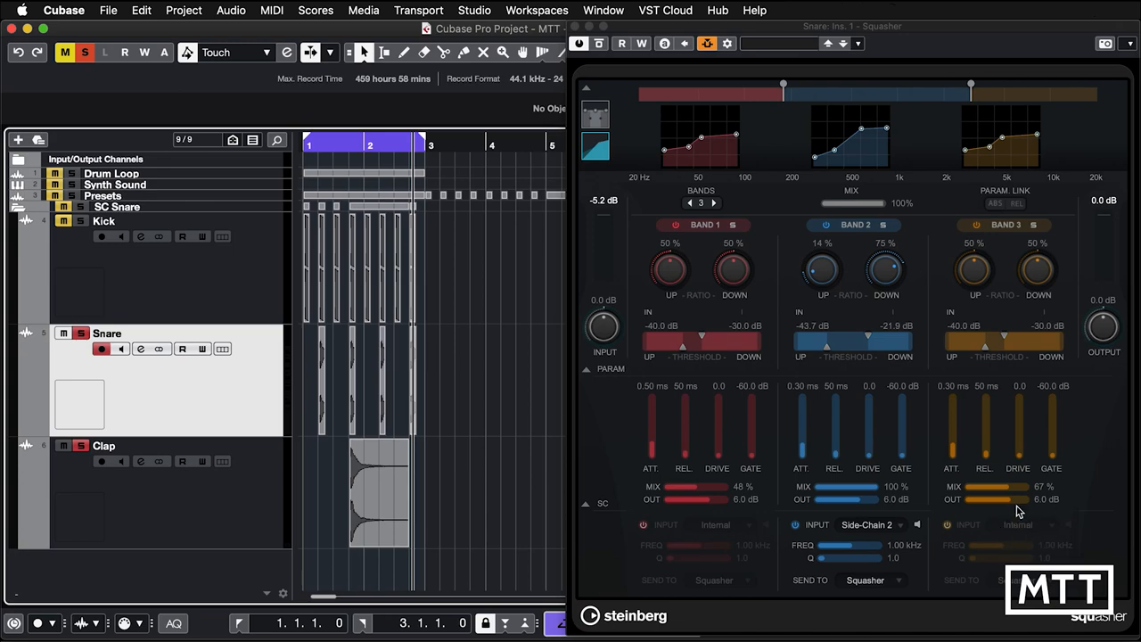
pyautogui.moveTo(664, 505)
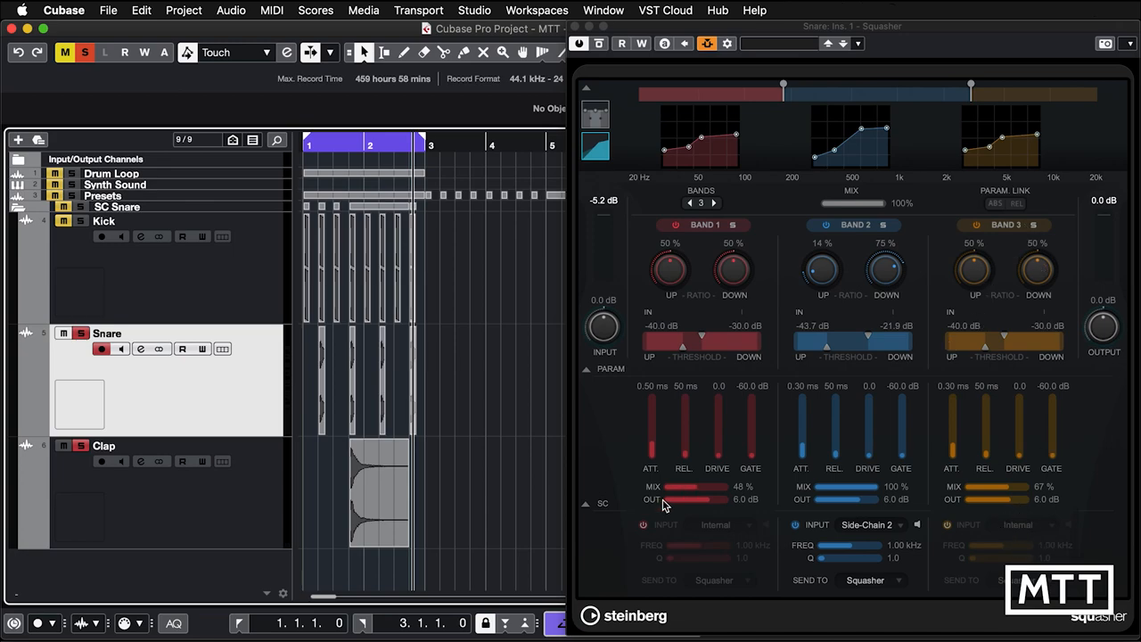
pyautogui.moveTo(731, 521)
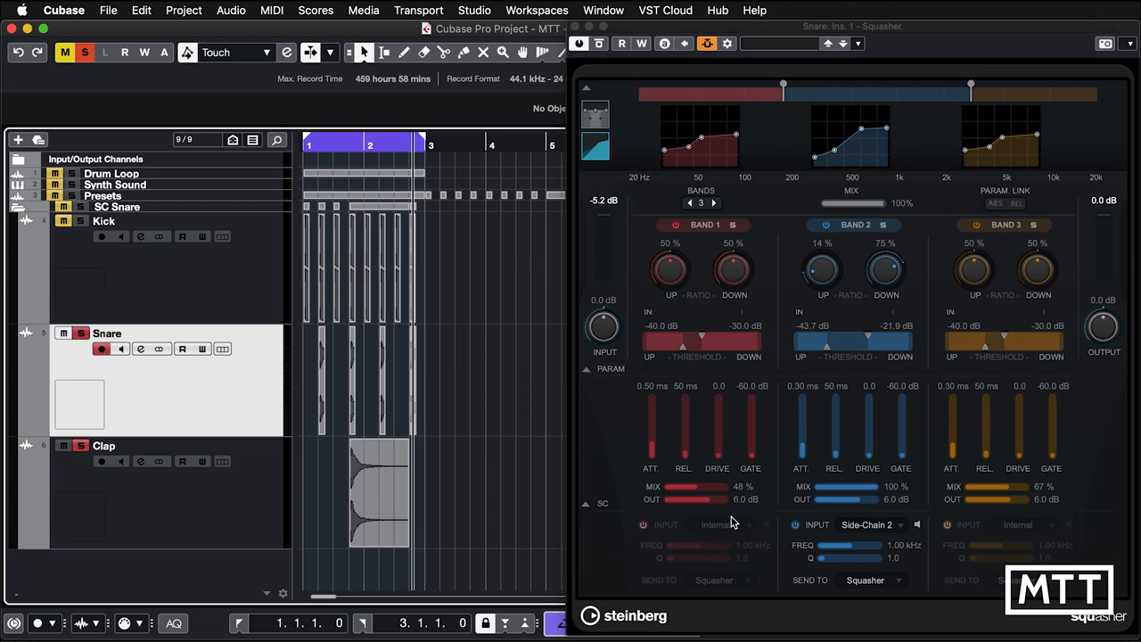
pyautogui.moveTo(852, 187)
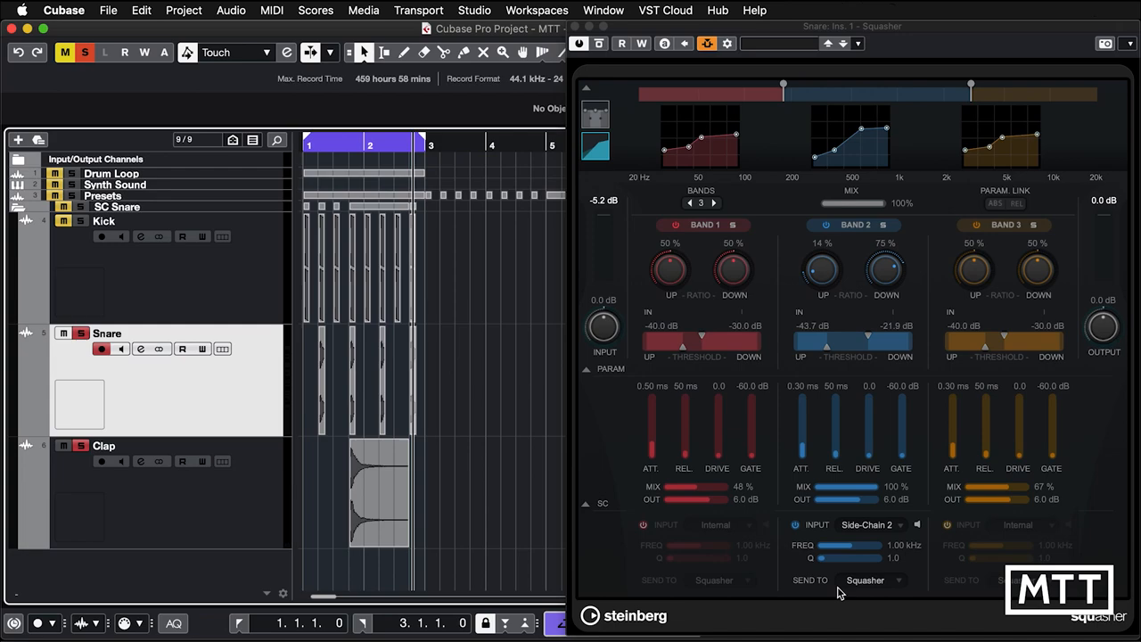
pyautogui.moveTo(781, 578)
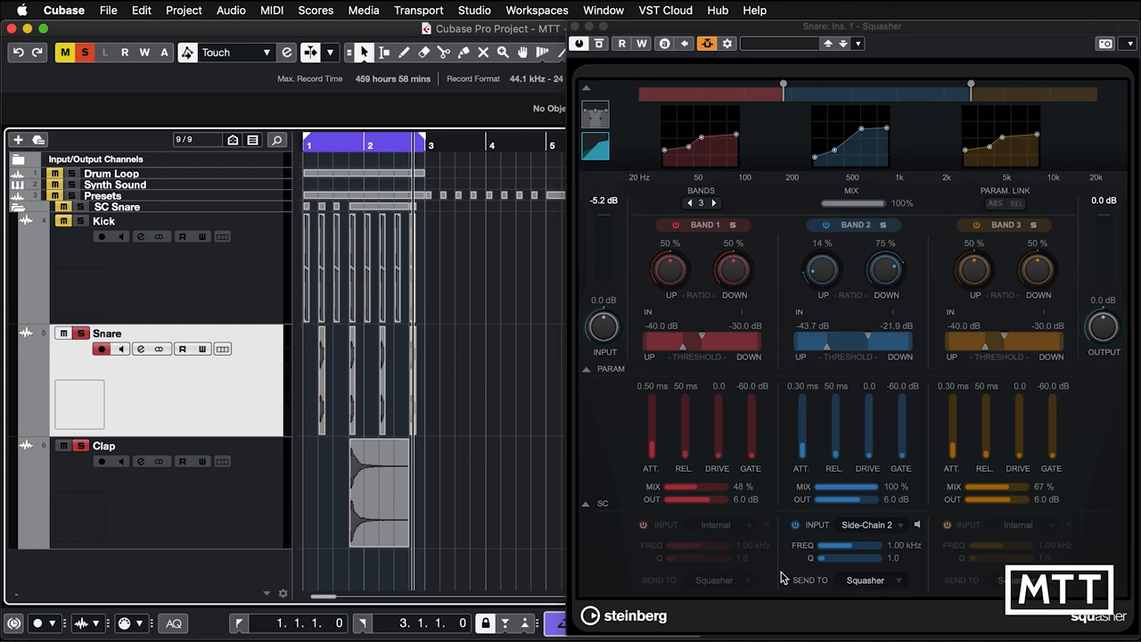